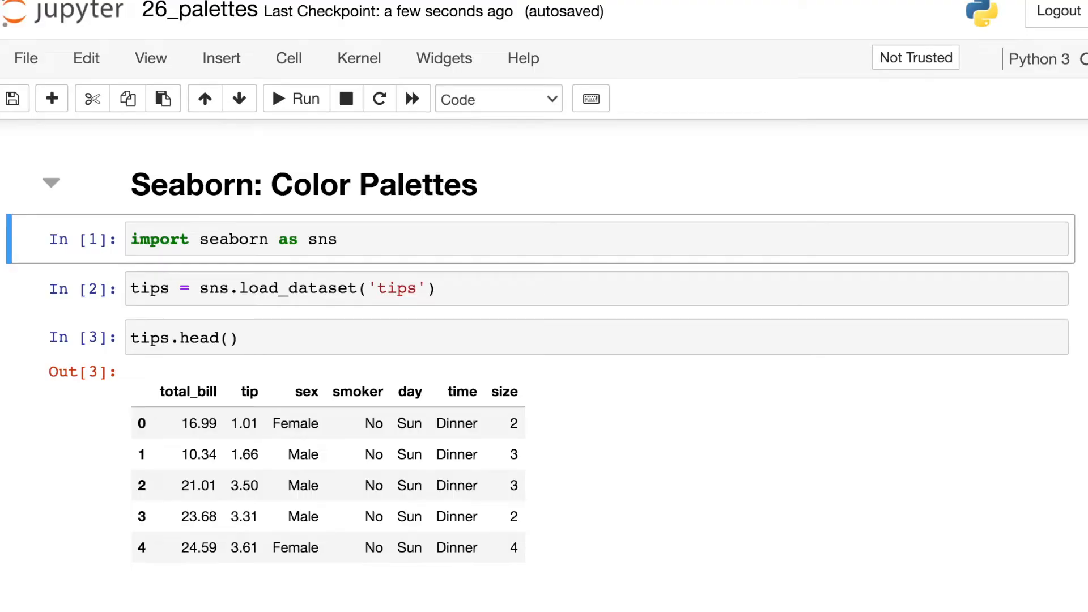
Step: Review the tips.head() cell and scroll to the total_bill vs tip scatterplot cell
{"action": "scroll", "scroll_direction": "down", "scroll_amount": 3}
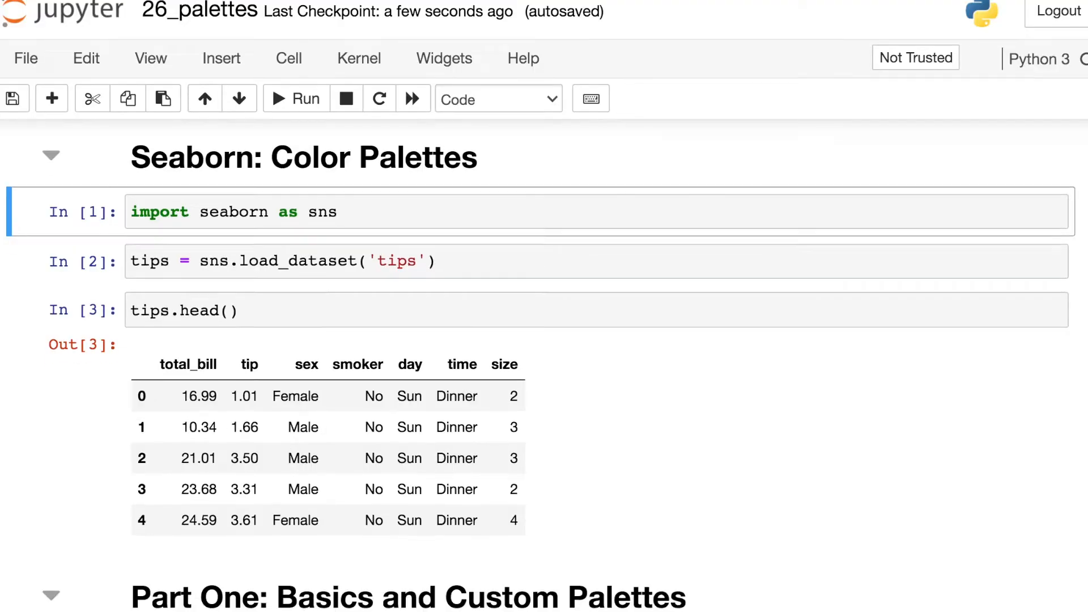
{"action": "scroll", "scroll_direction": "down", "scroll_amount": 3}
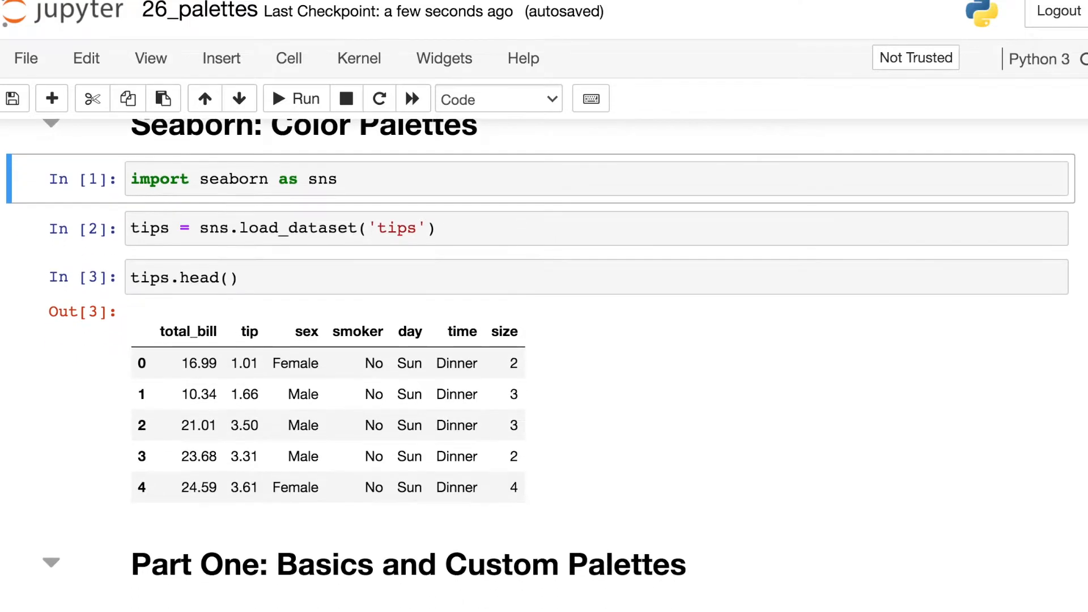
{"action": "left_click", "coordinate": [278, 228]}
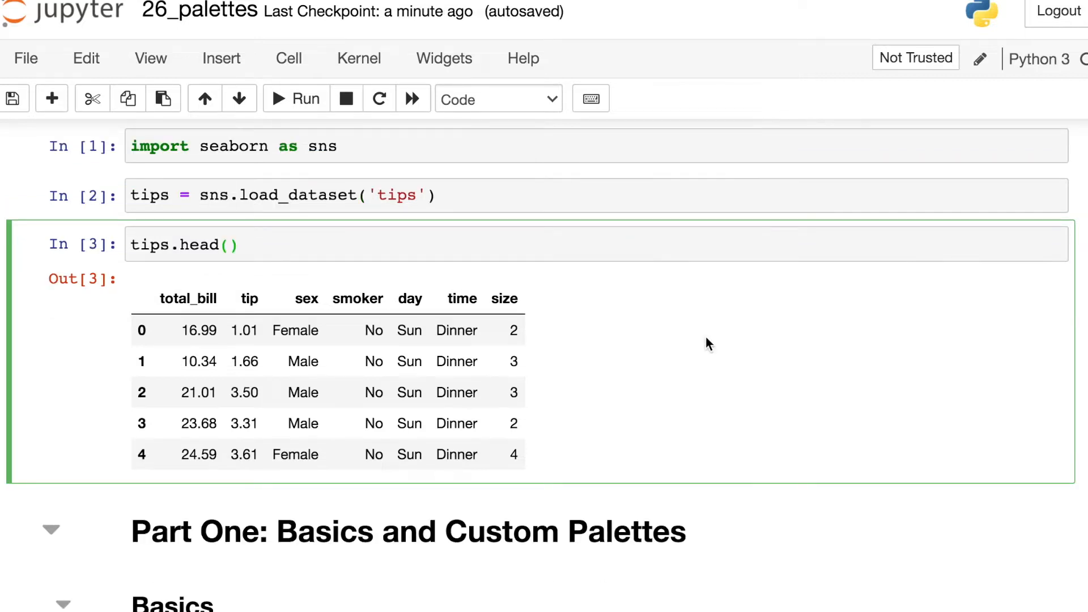
{"action": "left_click", "coordinate": [193, 392]}
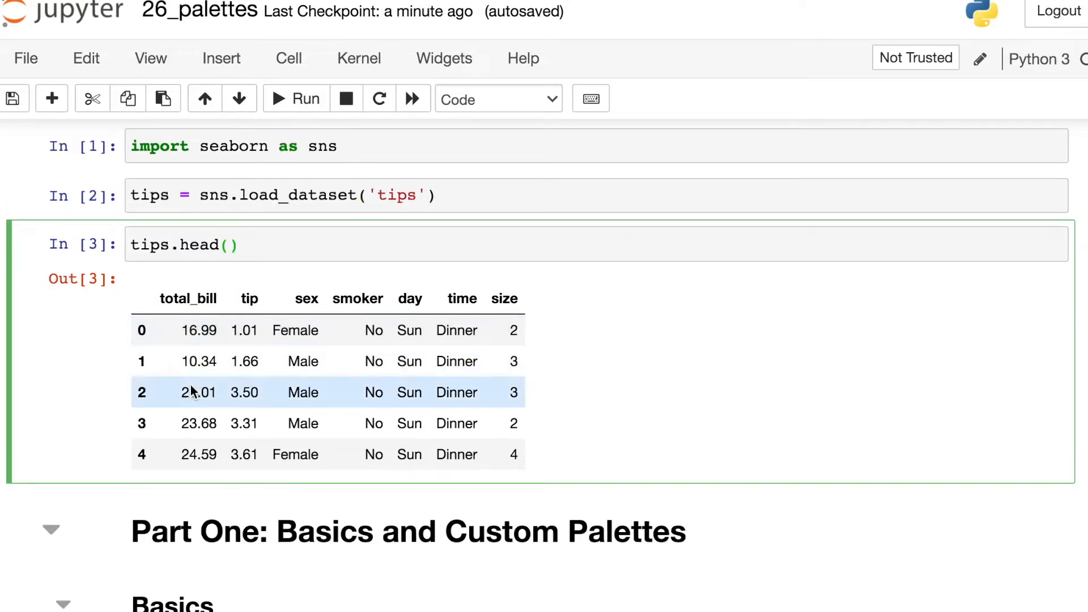
{"action": "mouse_move", "coordinate": [262, 380]}
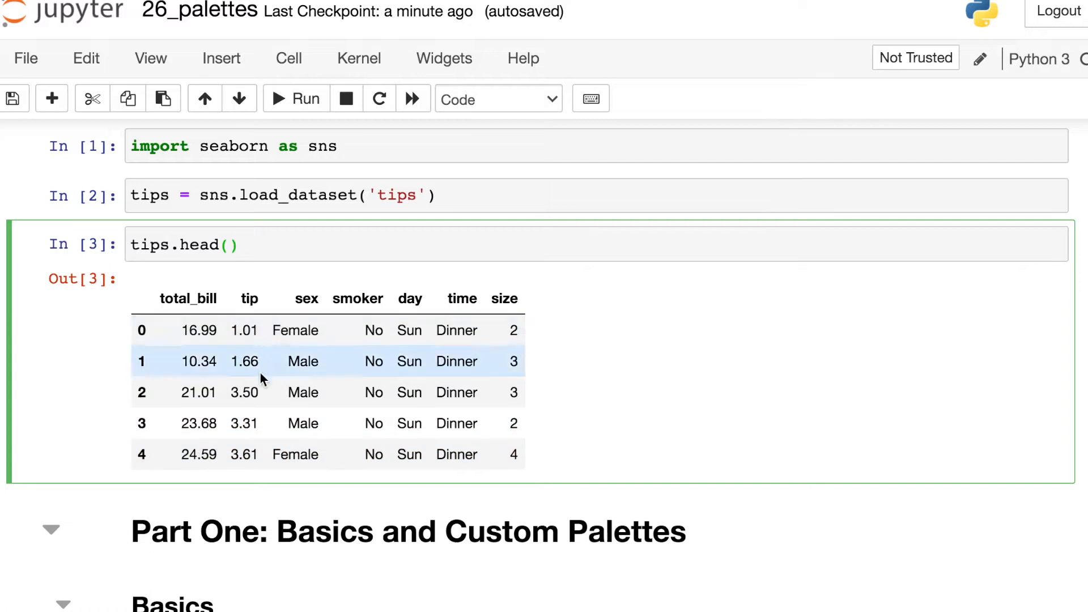
{"action": "mouse_move", "coordinate": [264, 455]}
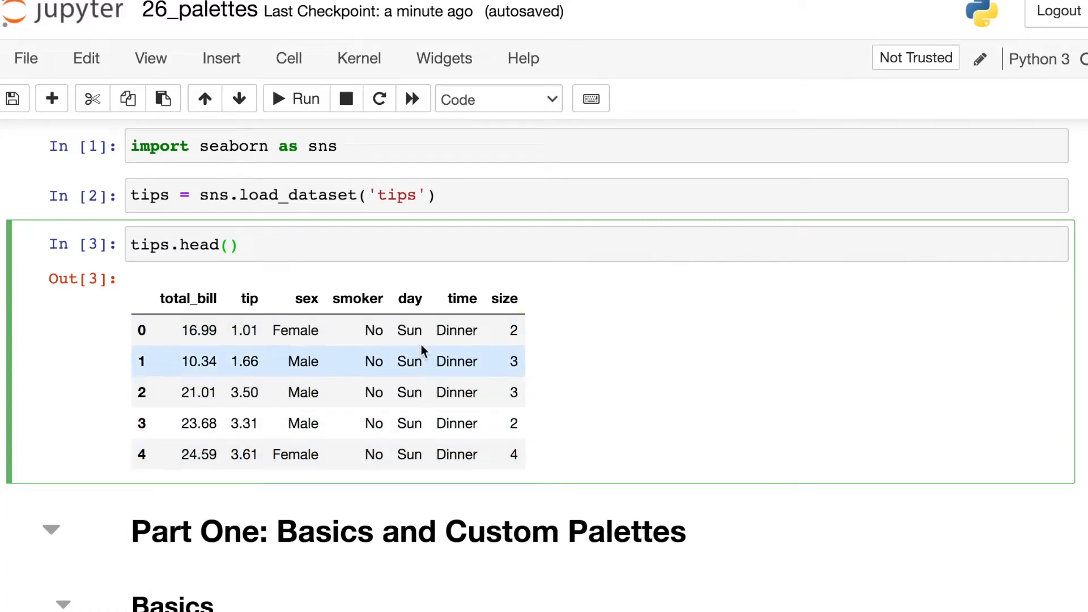
{"action": "left_click", "coordinate": [239, 245]}
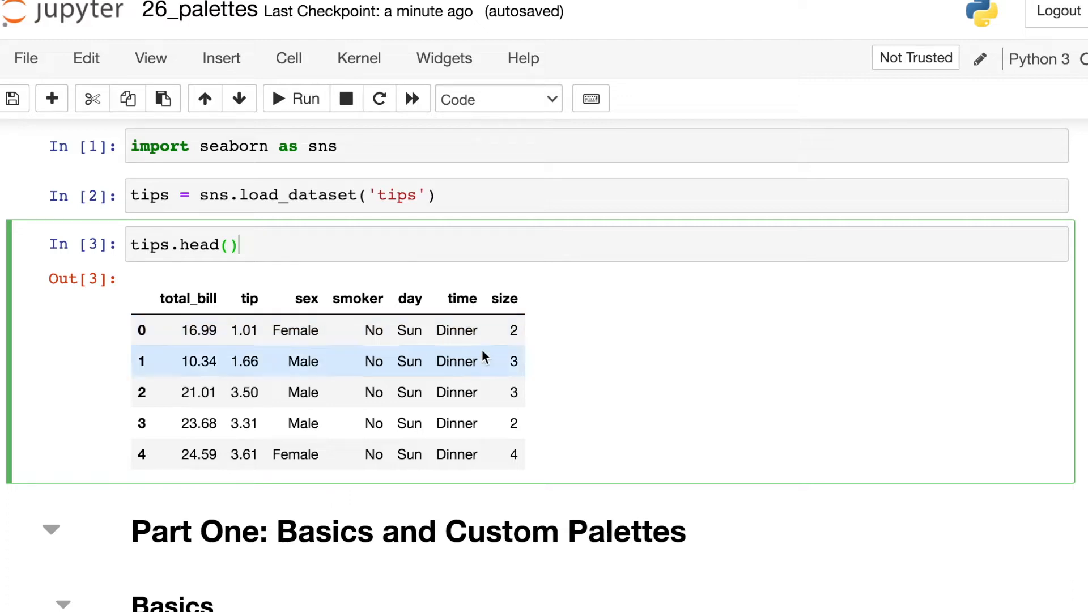
{"action": "scroll", "scroll_direction": "down", "scroll_amount": 3}
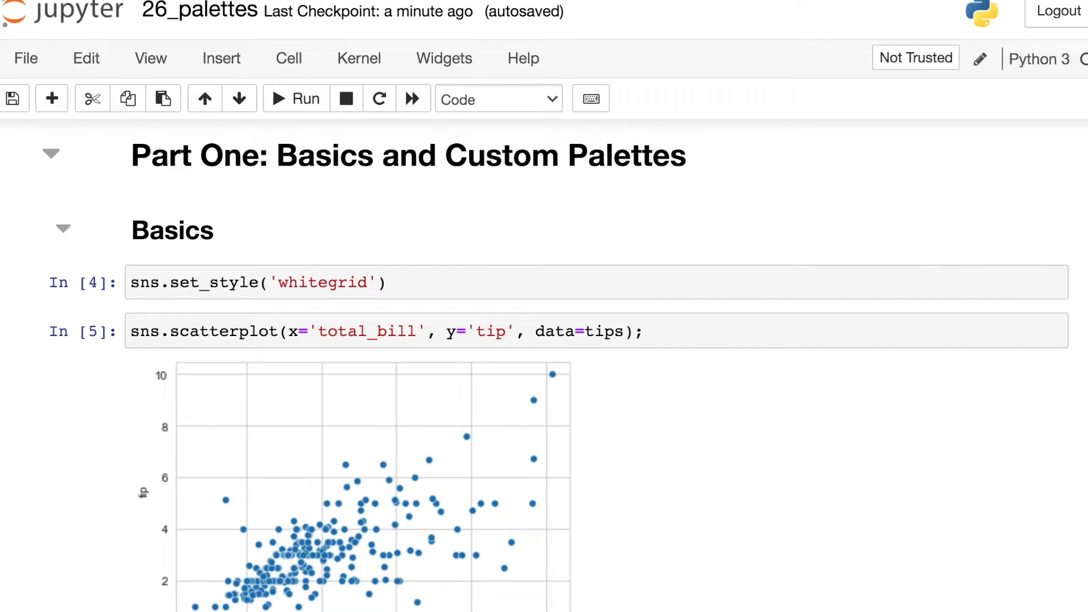
{"action": "scroll", "scroll_direction": "down", "scroll_amount": 3}
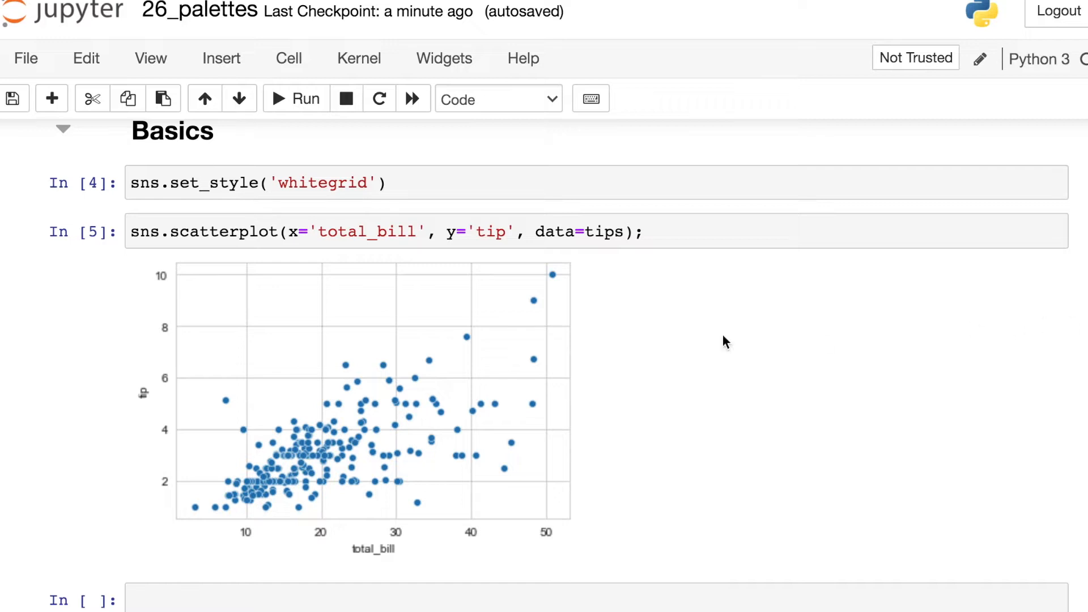
{"action": "mouse_move", "coordinate": [373, 264]}
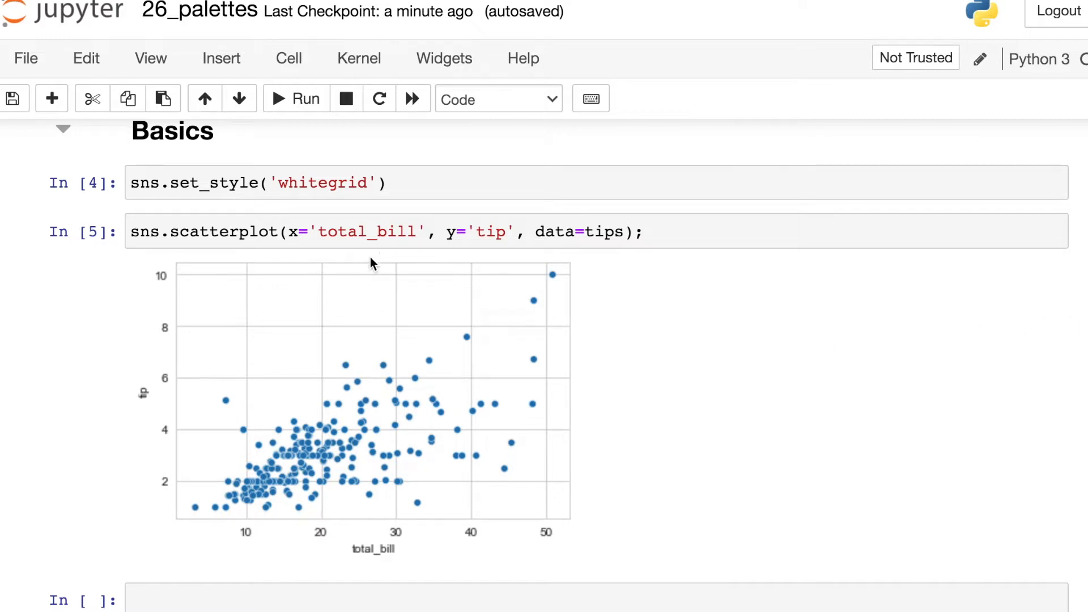
{"action": "mouse_move", "coordinate": [498, 261]}
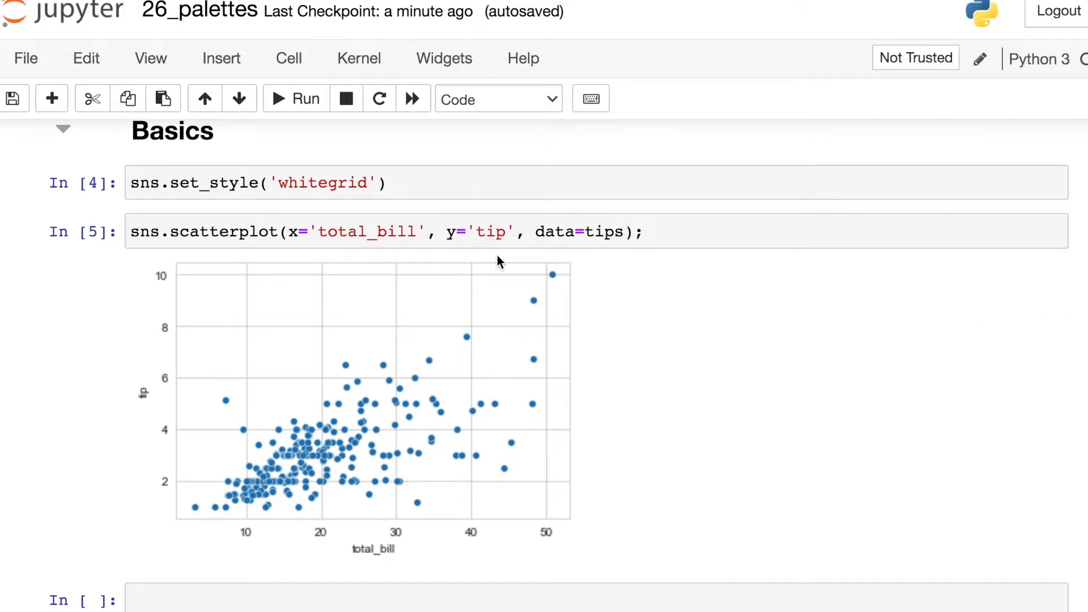
{"action": "mouse_move", "coordinate": [530, 262]}
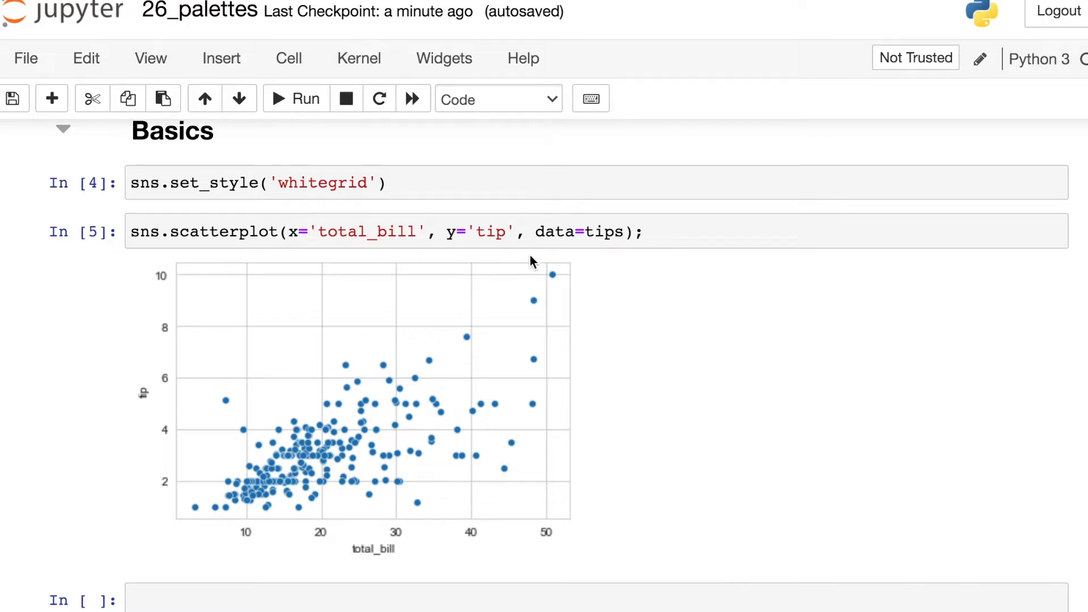
{"action": "mouse_move", "coordinate": [617, 278]}
{"action": "type", "text": ", "}
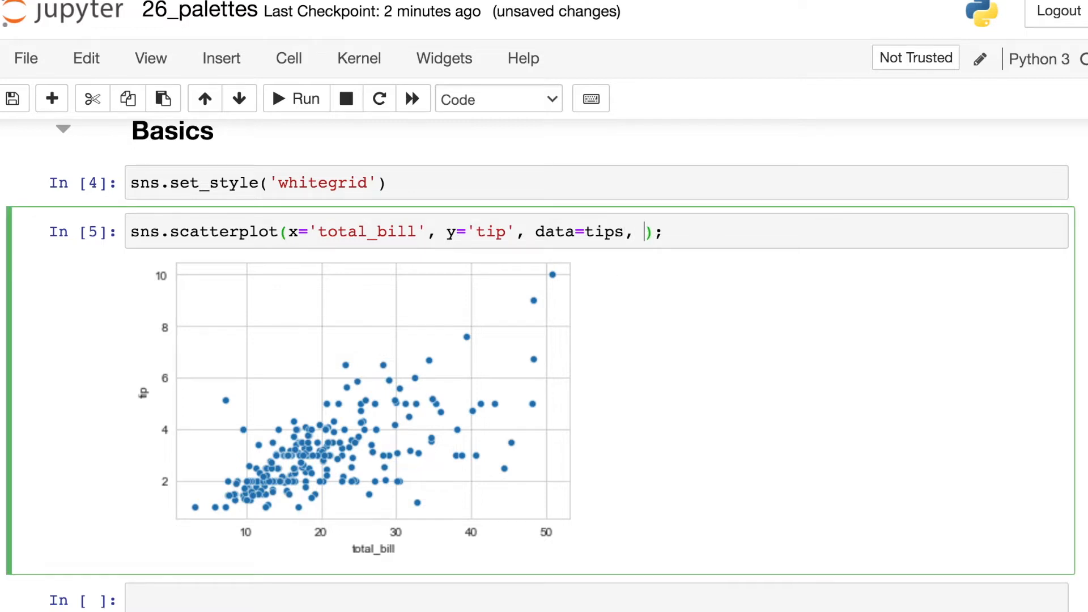
Step: Add hue='day' to the scatterplot call and run it to colour points by day
{"action": "type", "text": "hue=''"}
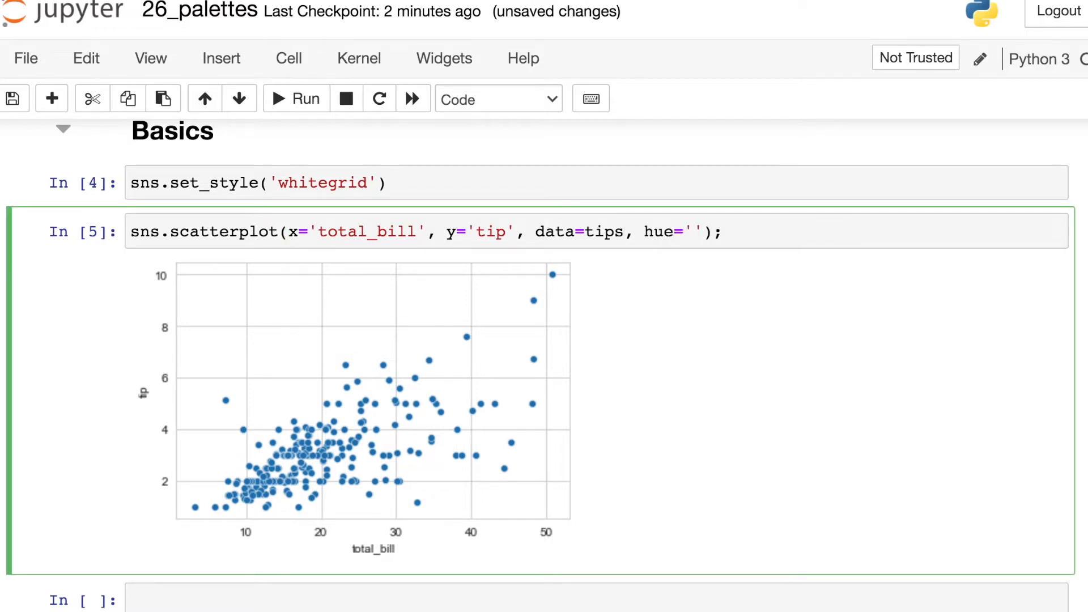
{"action": "type", "text": "day"}
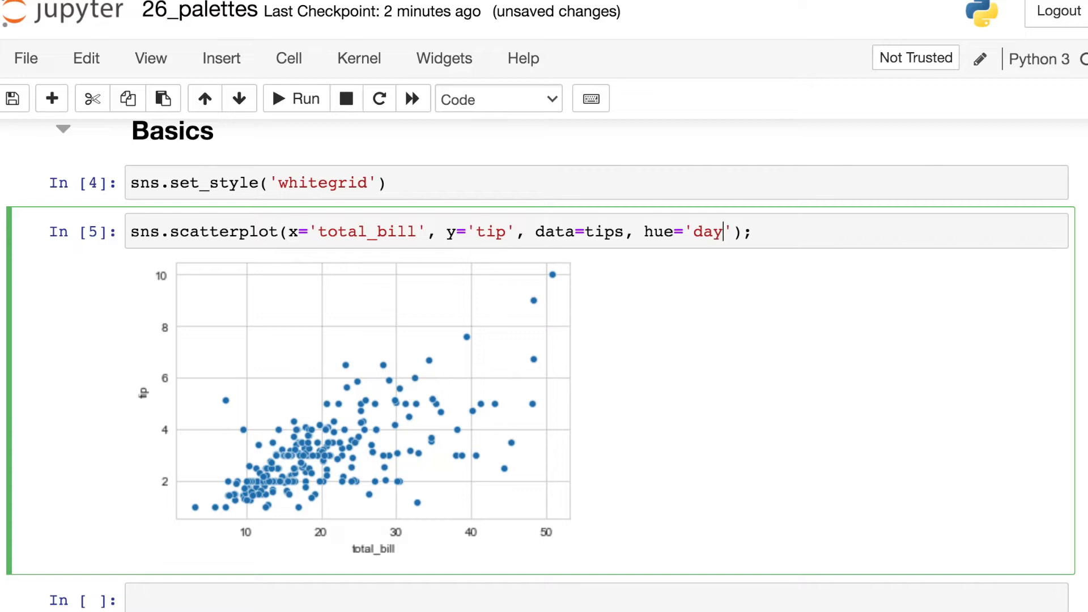
{"action": "left_click", "coordinate": [295, 97]}
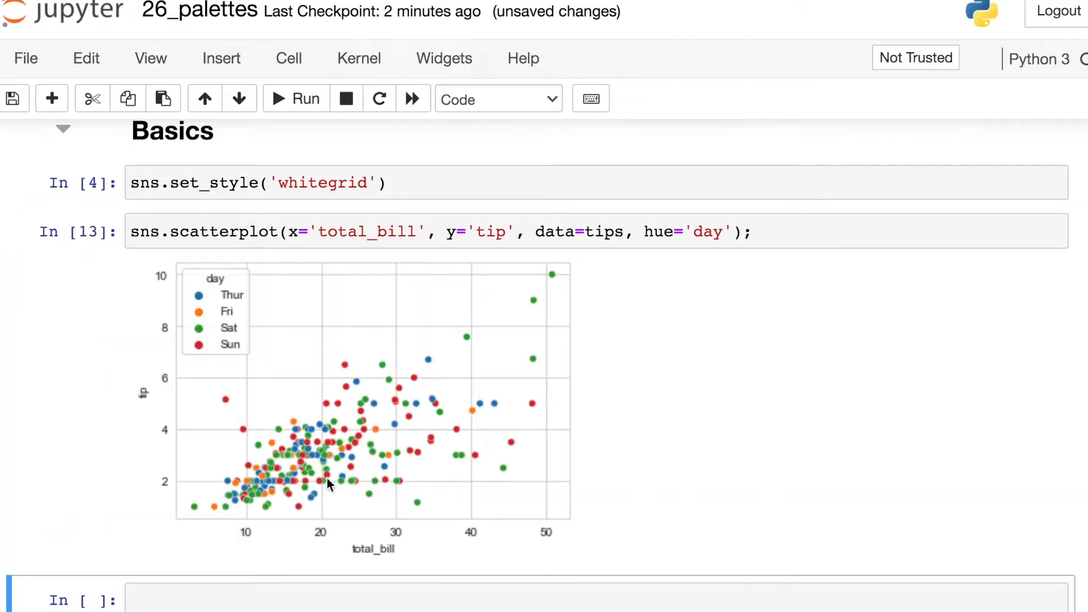
{"action": "mouse_move", "coordinate": [651, 401]}
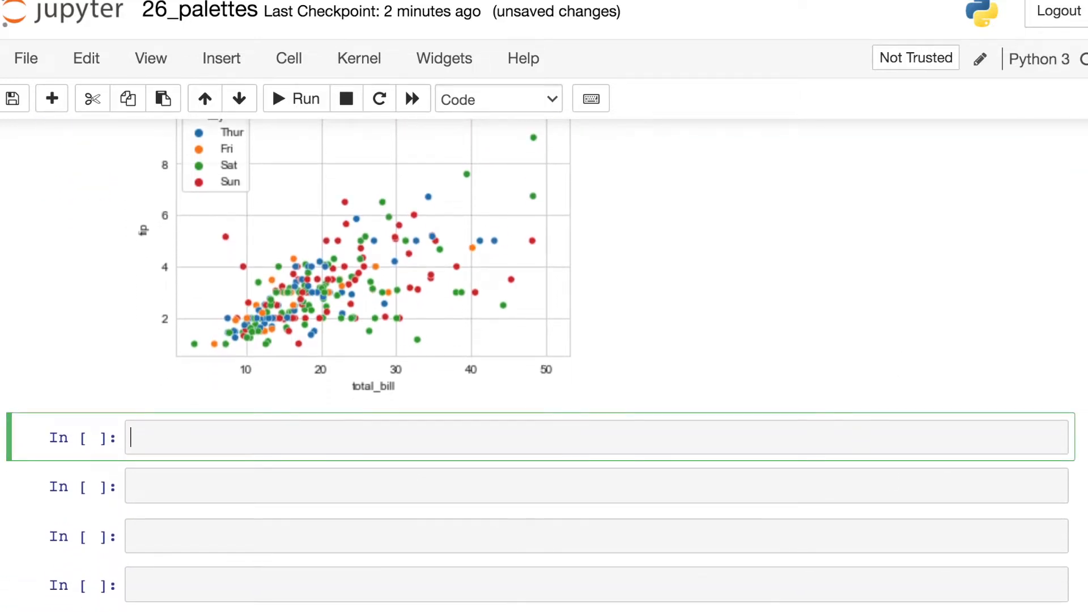
Step: Run sns.color_palette() for the default swatches, then start sns.color_palette('terrain') in a new cell
{"action": "type", "text": "sns.color_palette("}
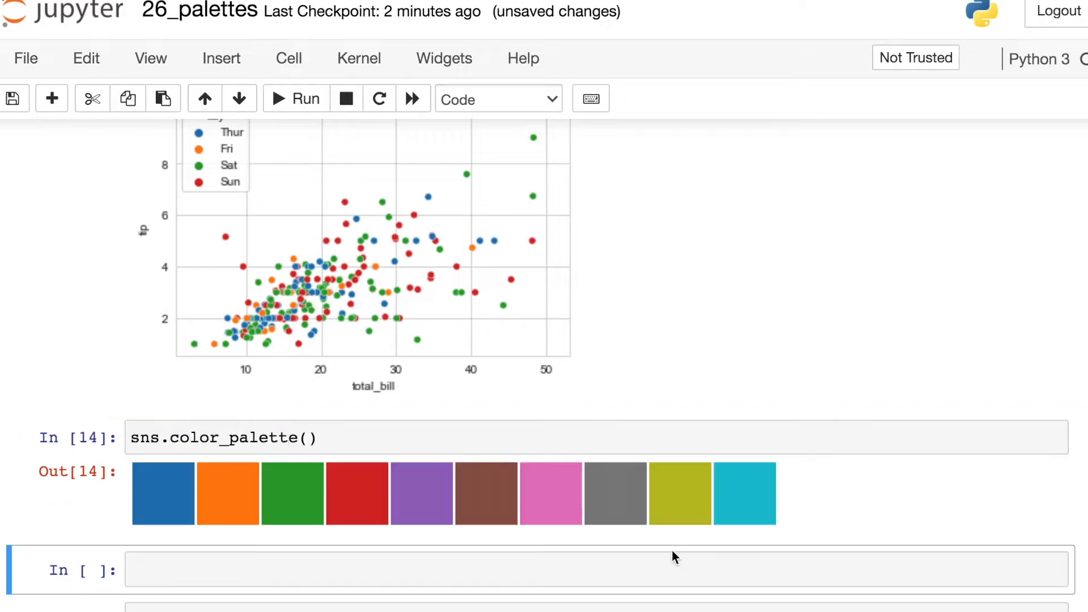
{"action": "mouse_move", "coordinate": [463, 560]}
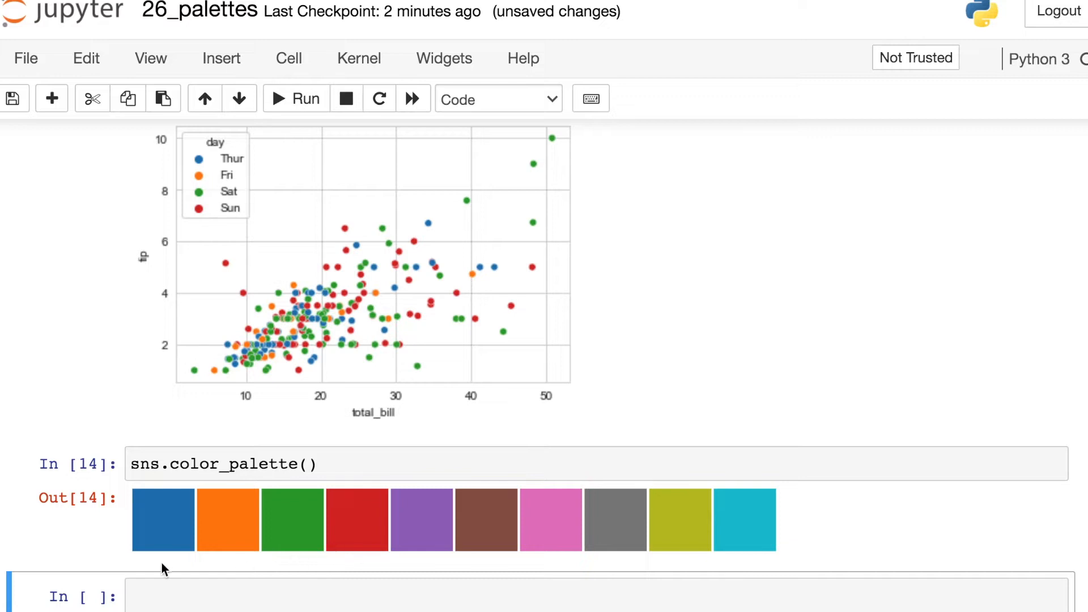
{"action": "mouse_move", "coordinate": [360, 564]}
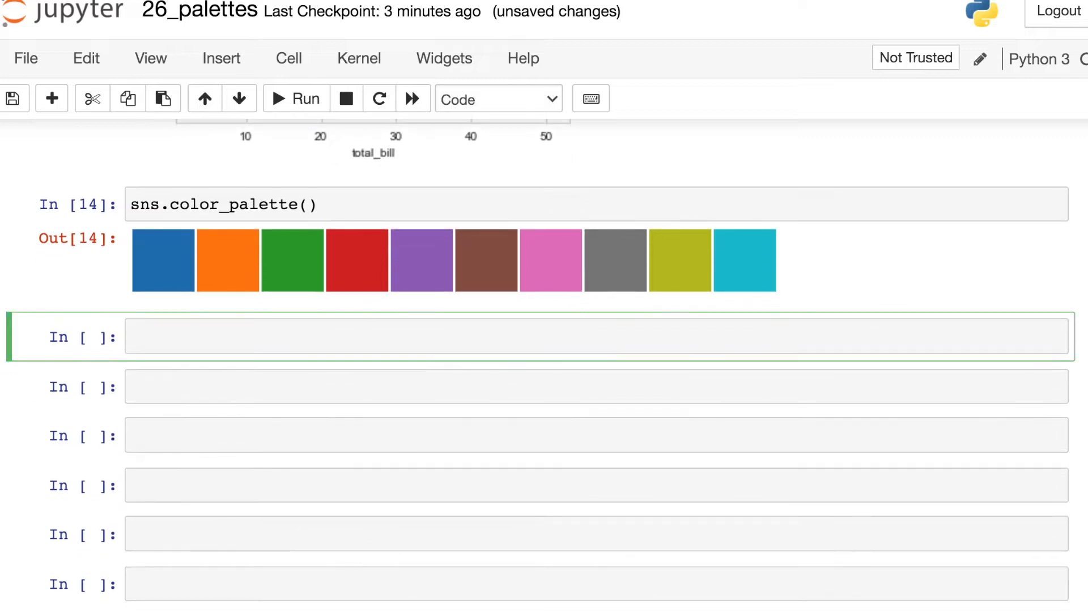
{"action": "type", "text": "sns.color_"}
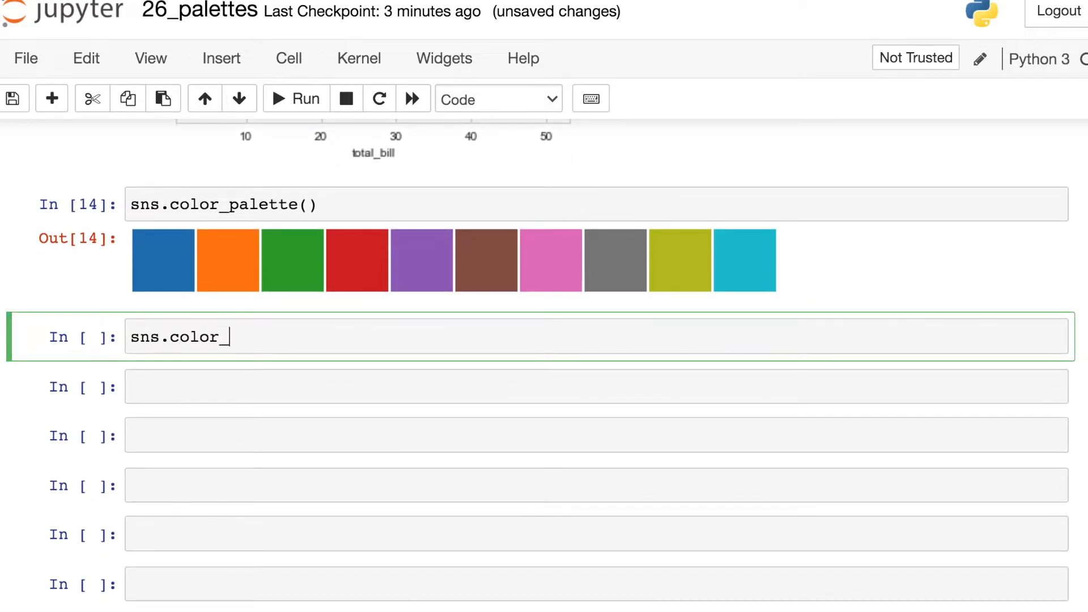
{"action": "type", "text": "palette('')"}
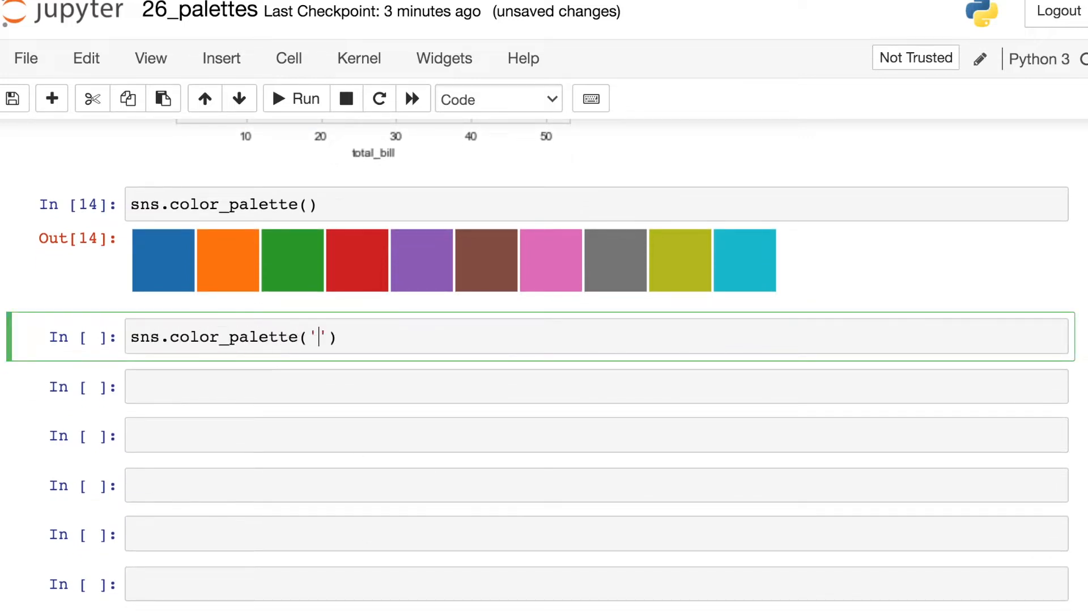
{"action": "type", "text": "terrain"}
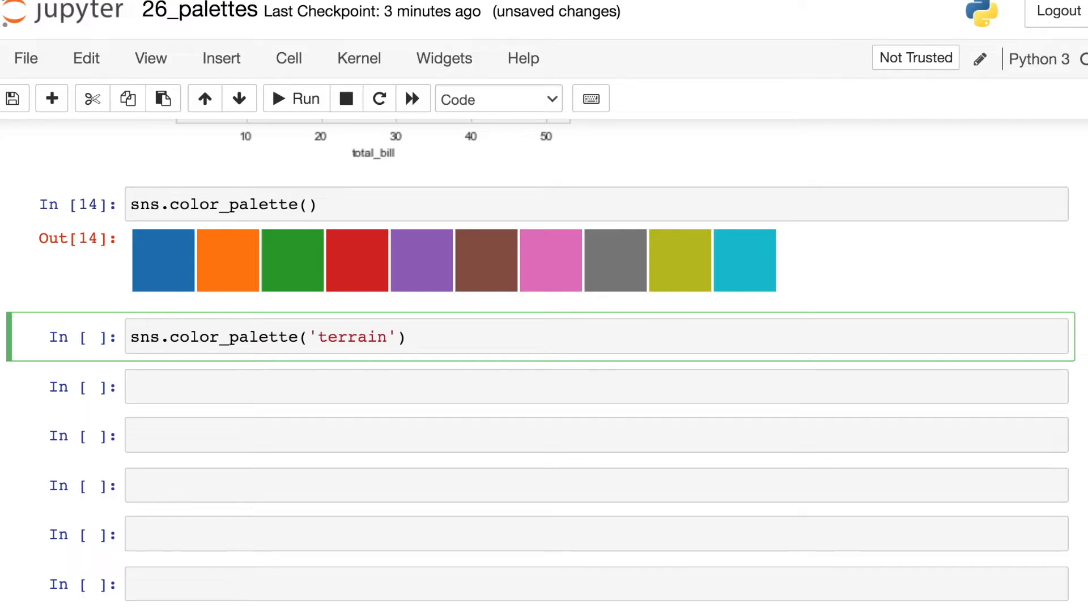
{"action": "left_click", "coordinate": [296, 97]}
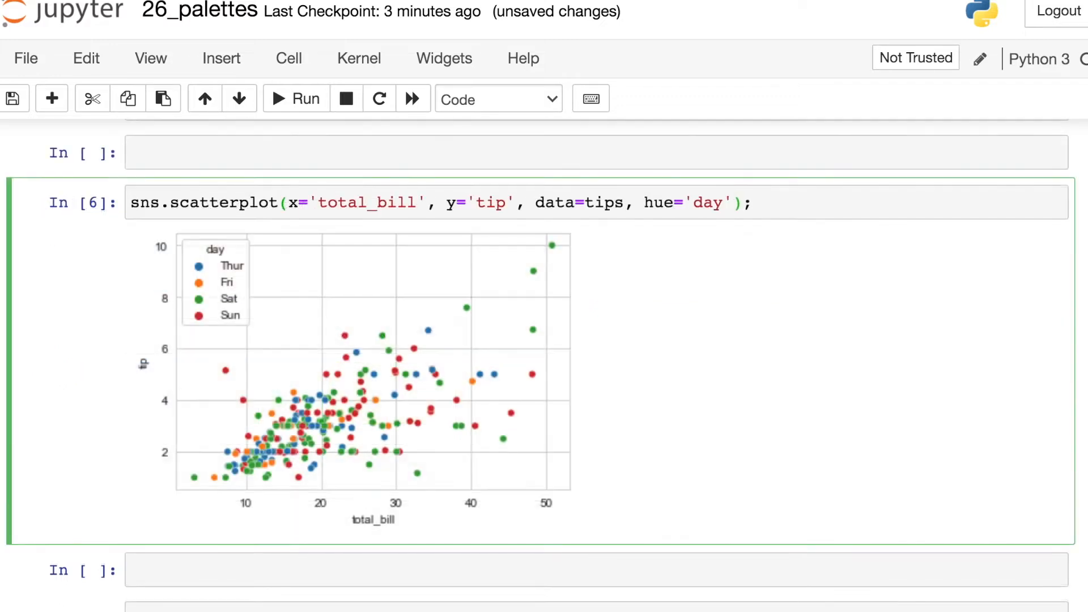
Step: Add palette='terrain' after hue='day' in the scatterplot call
{"action": "left_click", "coordinate": [736, 201]}
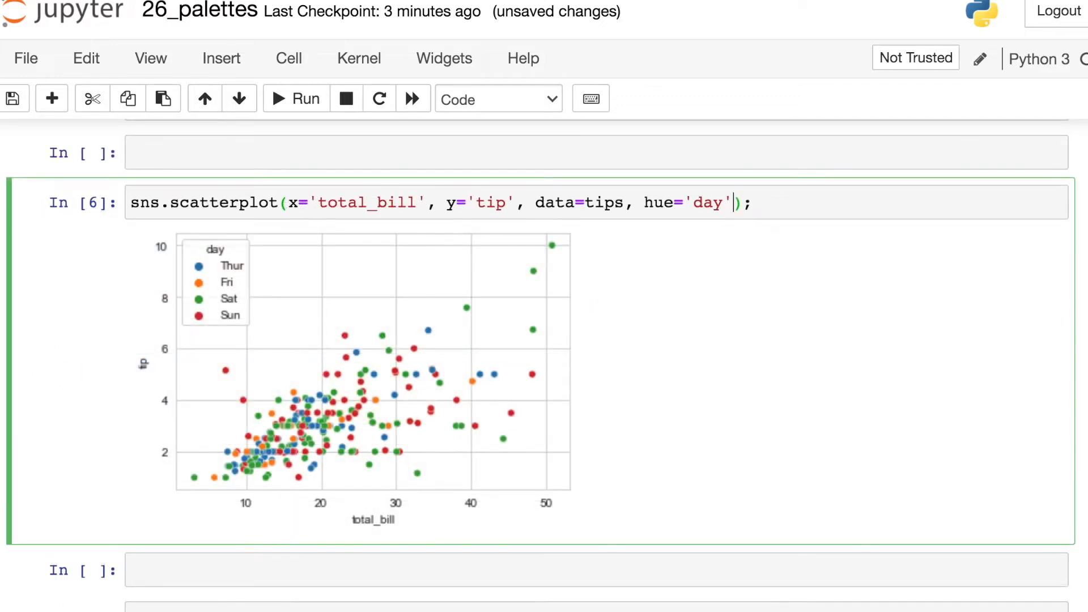
{"action": "type", "text": ", palet"}
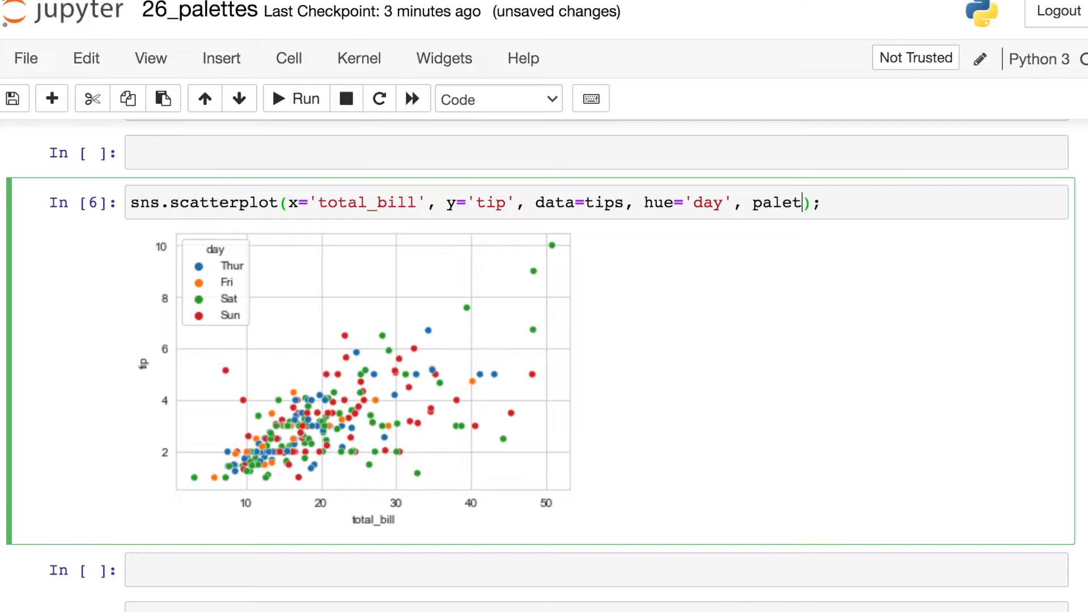
{"action": "type", "text": "te='terra'"}
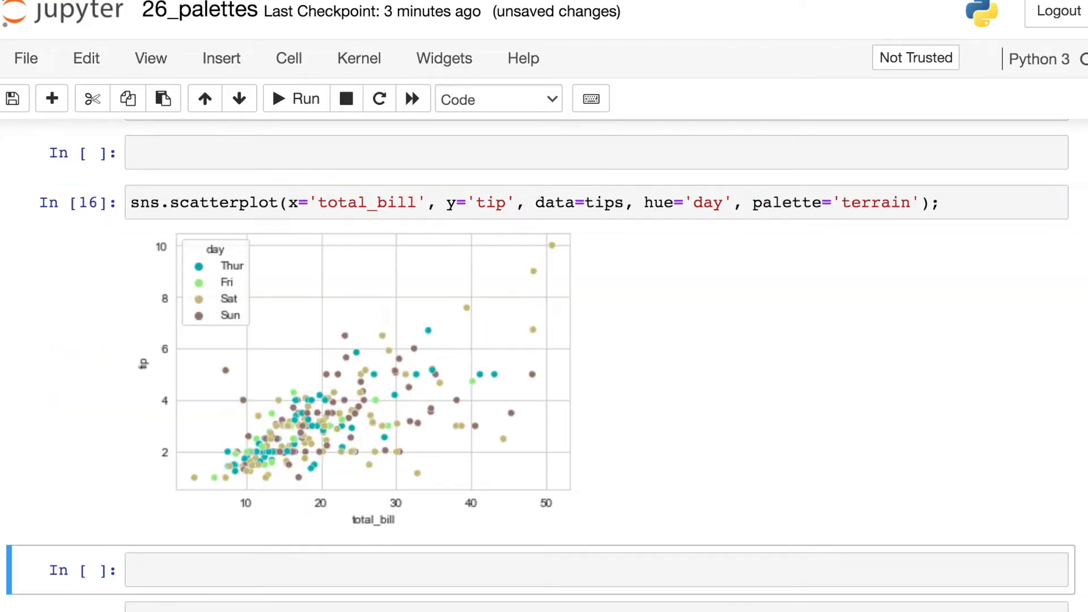
{"action": "mouse_move", "coordinate": [390, 448]}
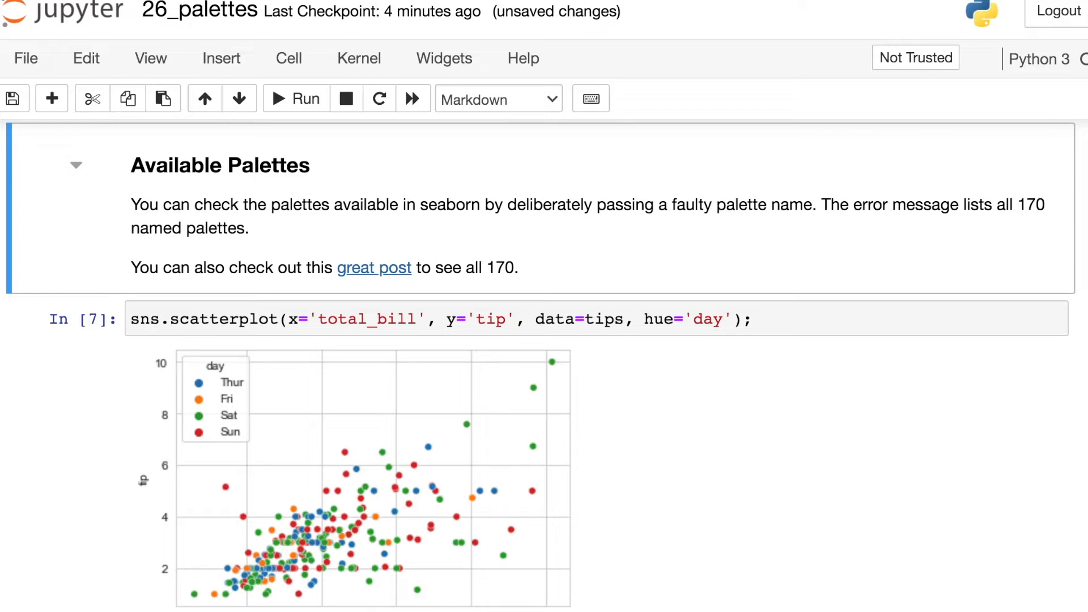
{"action": "mouse_move", "coordinate": [353, 267]}
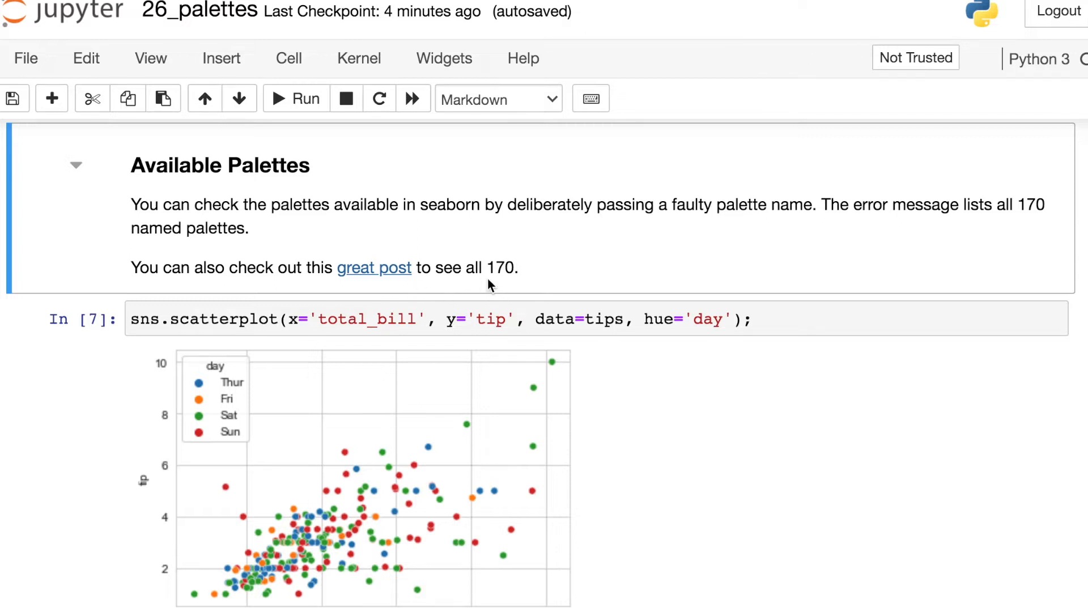
{"action": "mouse_move", "coordinate": [519, 295]}
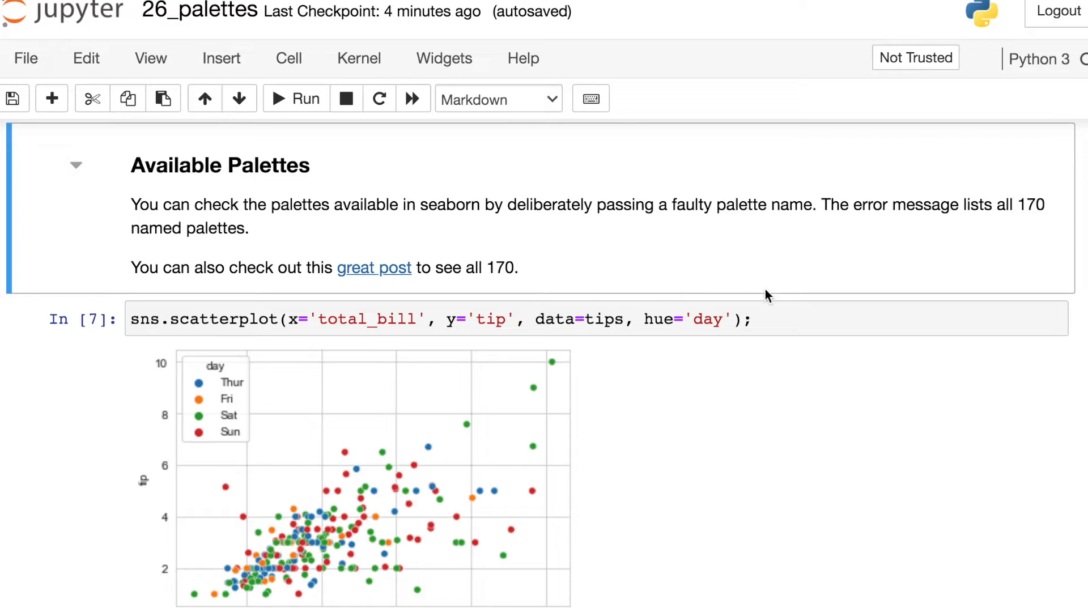
Step: Add the invalid palette='k' to the scatterplot call and run it to raise the ValueError
{"action": "left_click", "coordinate": [733, 319]}
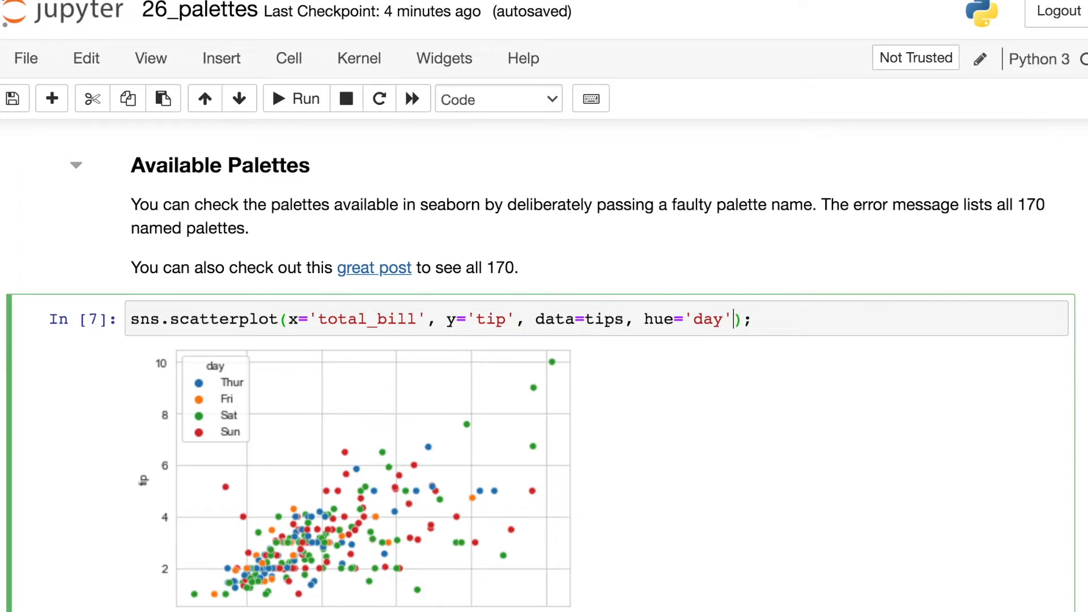
{"action": "type", "text": ", palett"}
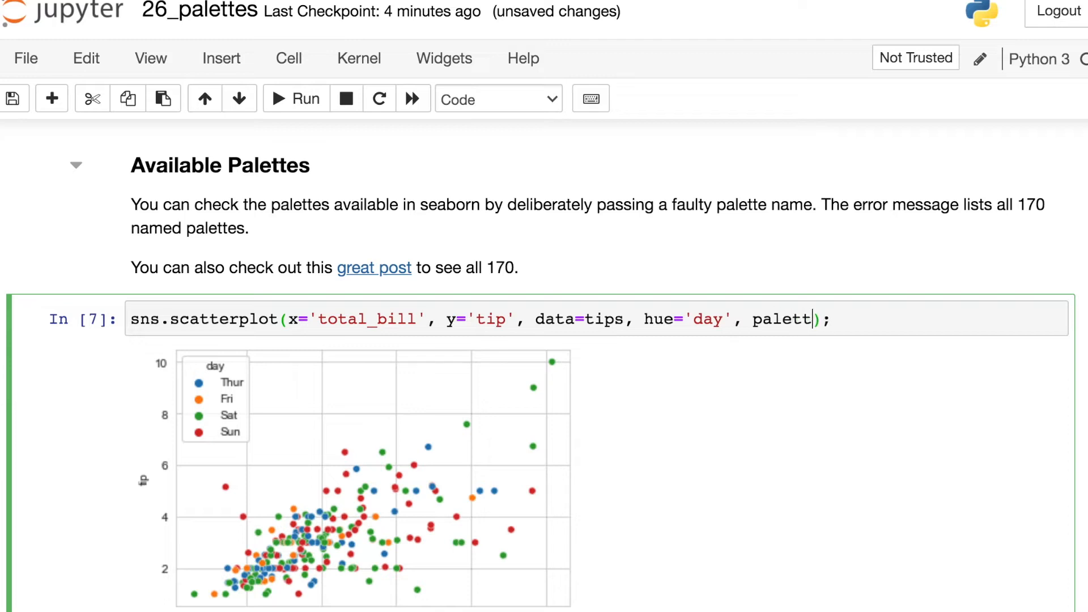
{"action": "type", "text": "='k'"}
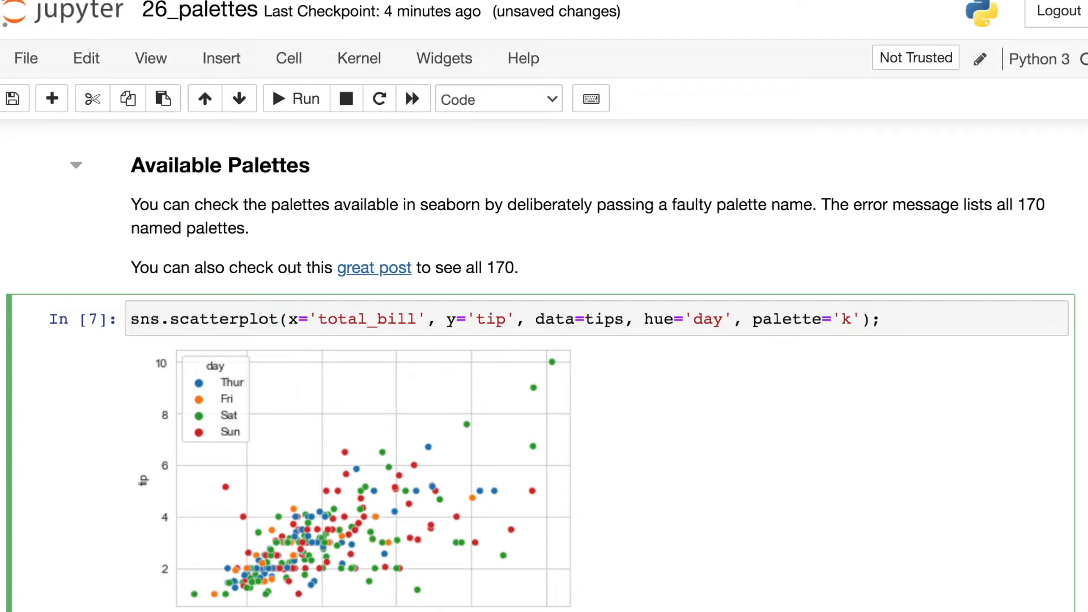
{"action": "left_click", "coordinate": [294, 97]}
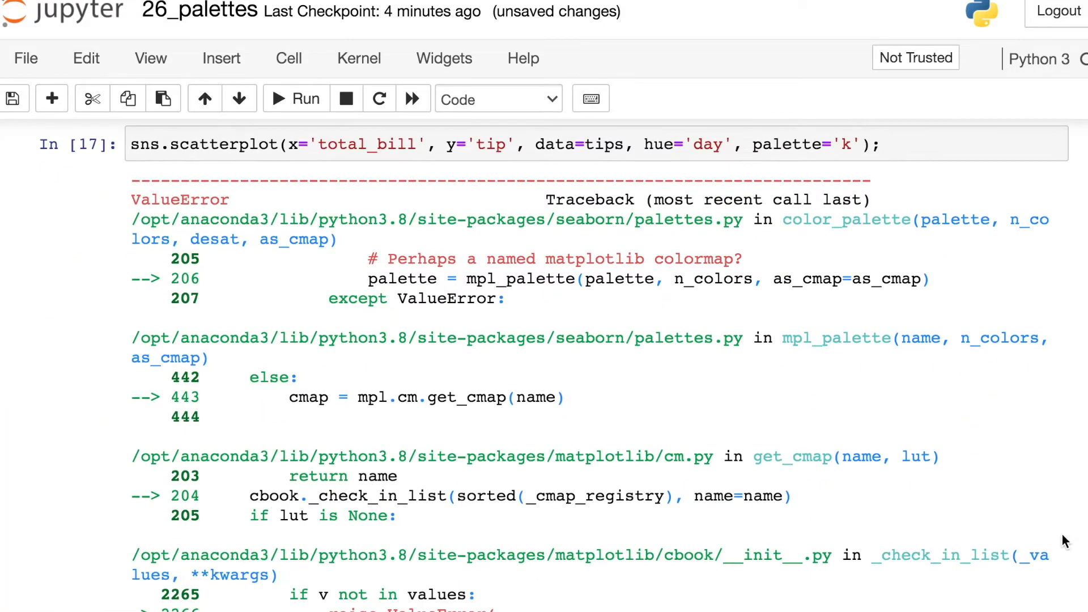
Step: Scroll through the error's list of named palettes and pick out palette names
{"action": "scroll", "scroll_direction": "down", "scroll_amount": 3}
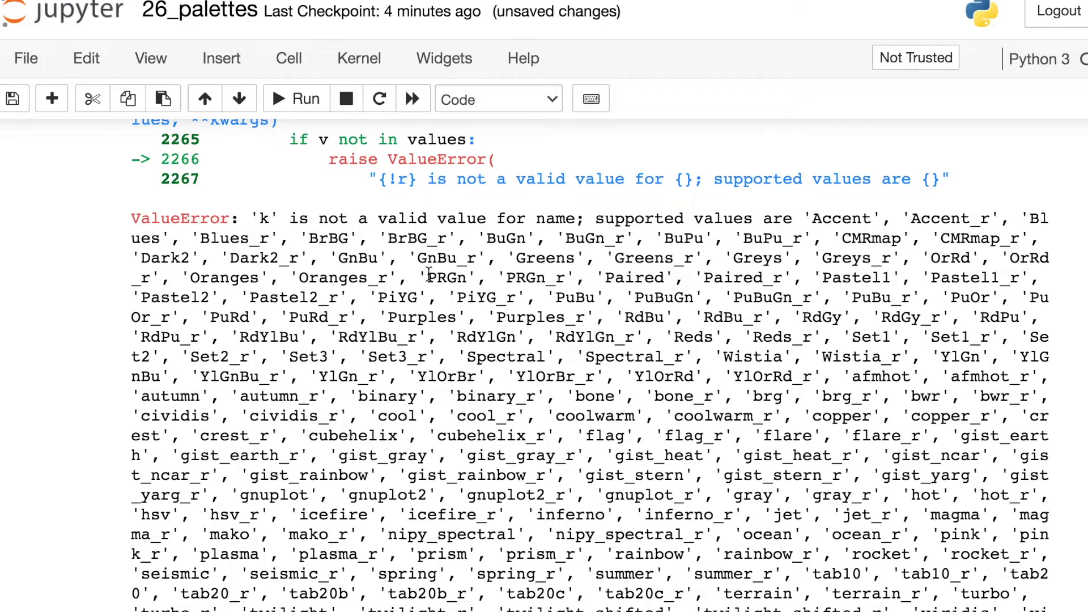
{"action": "scroll", "scroll_direction": "down", "scroll_amount": 3}
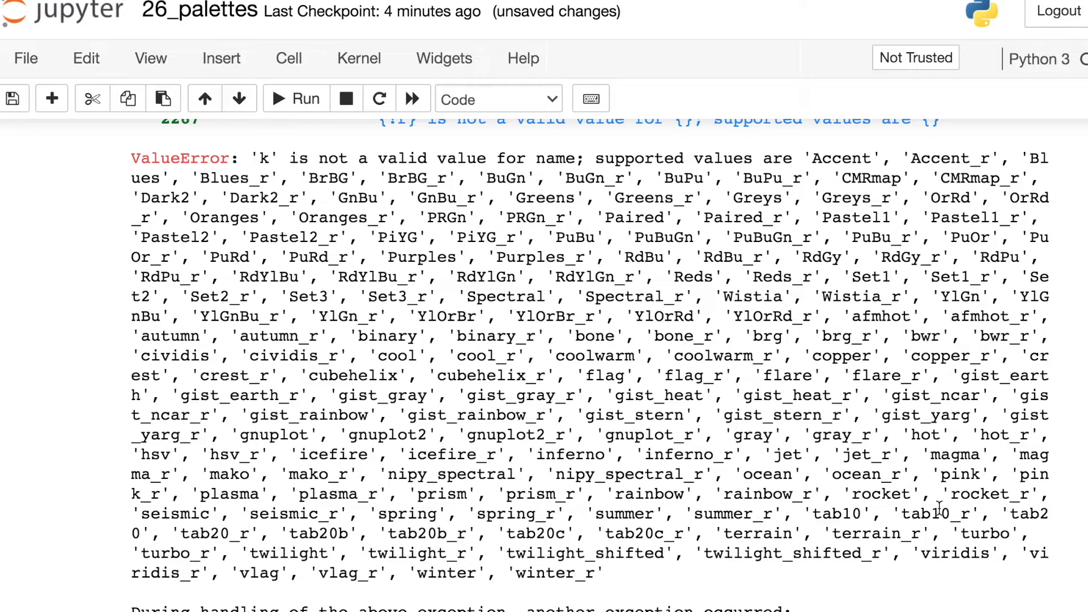
{"action": "double_click", "coordinate": [761, 532]}
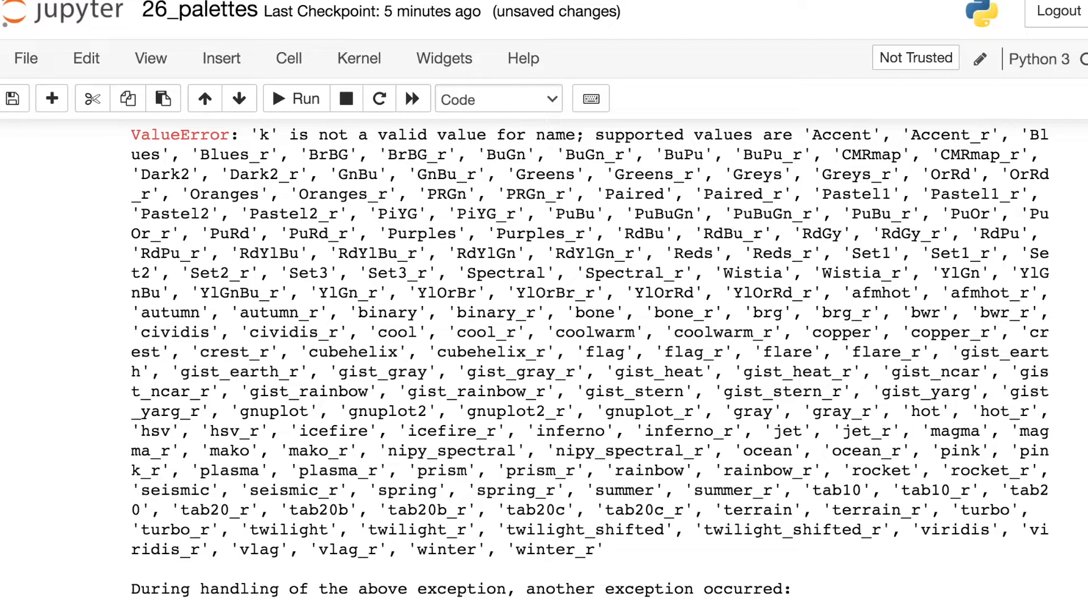
{"action": "double_click", "coordinate": [475, 313]}
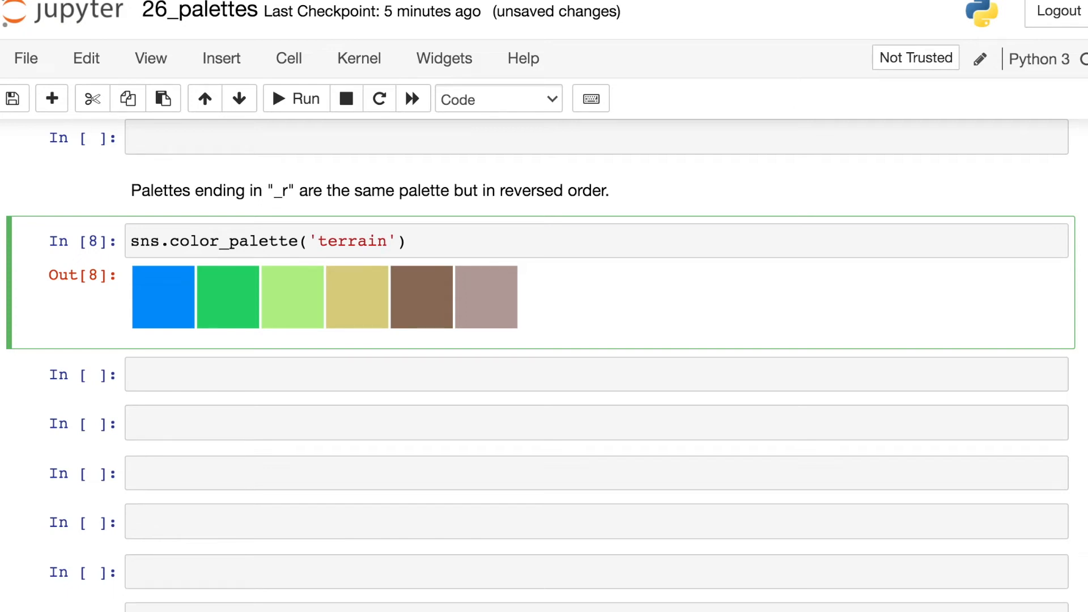
Step: Add color='blue' to the scatterplot call so all points draw in plain blue
{"action": "type", "text": "_r"}
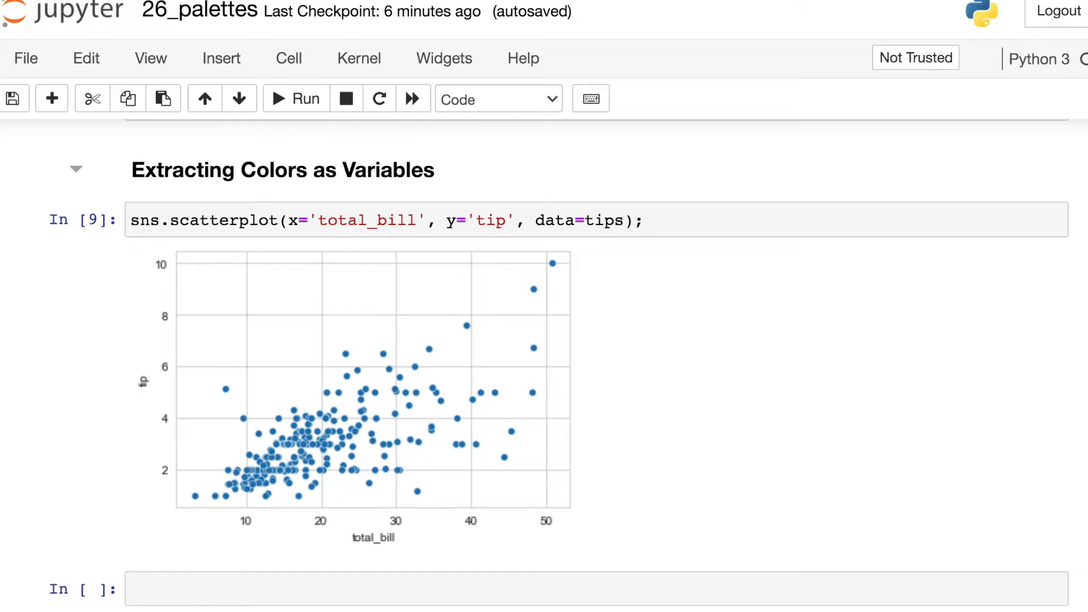
{"action": "mouse_move", "coordinate": [566, 364]}
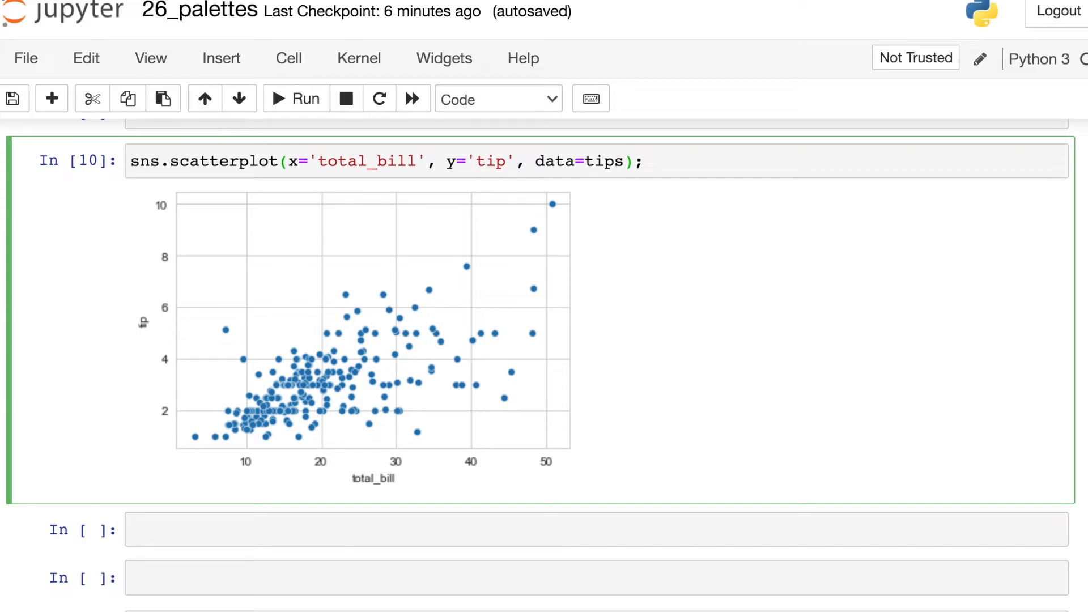
{"action": "type", "text": ", color="}
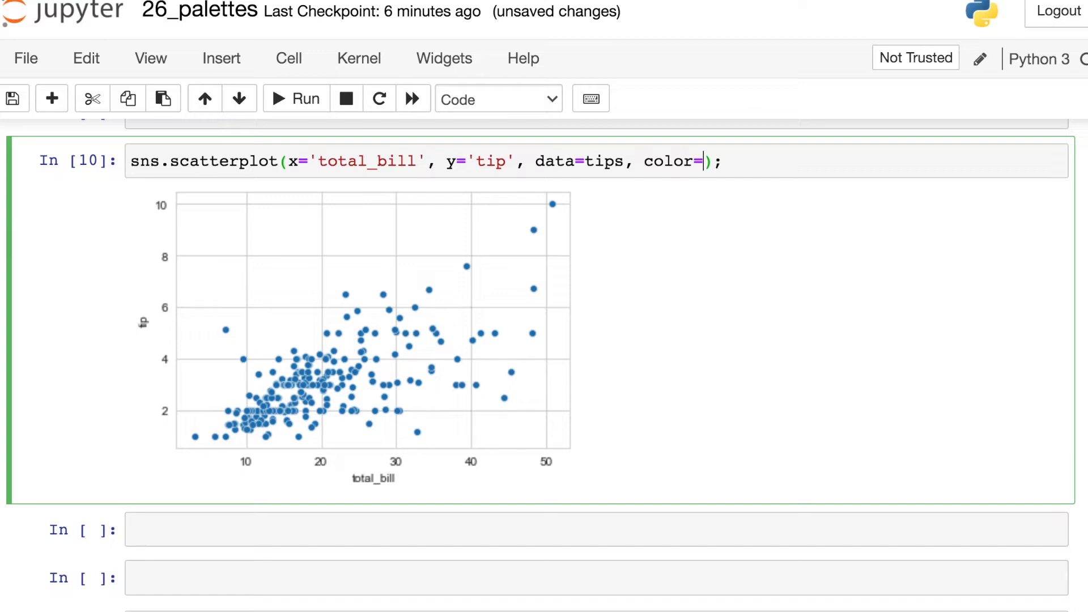
{"action": "type", "text": "''"}
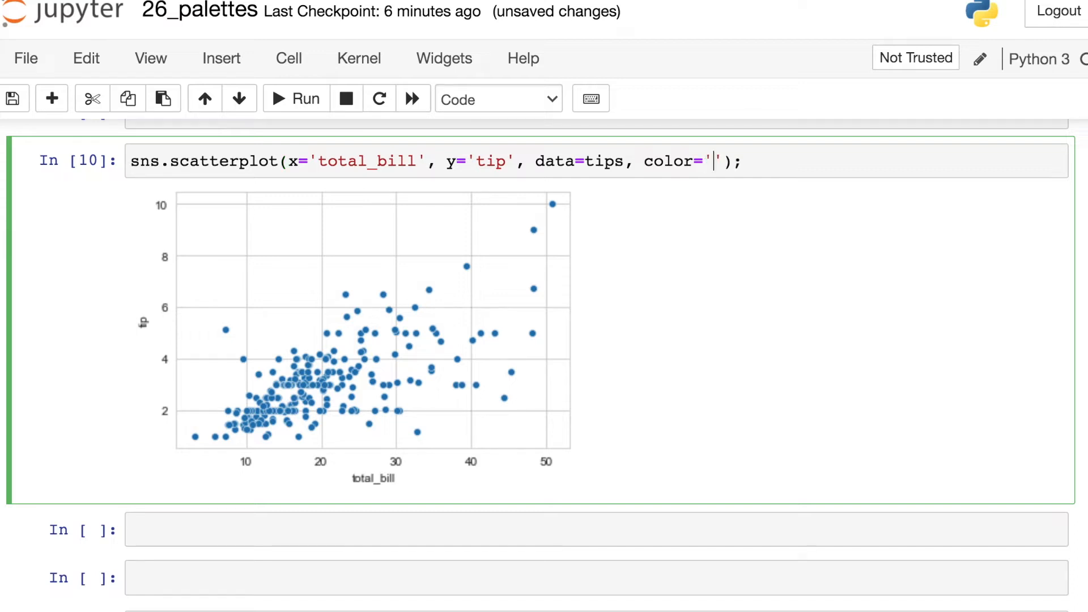
{"action": "type", "text": "blue"}
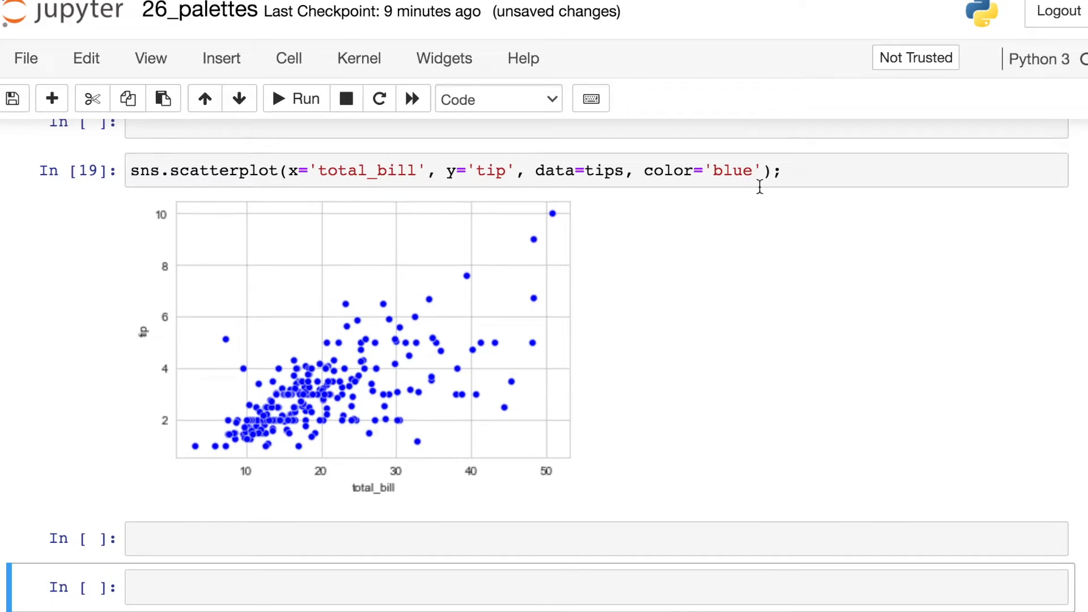
{"action": "mouse_move", "coordinate": [767, 196]}
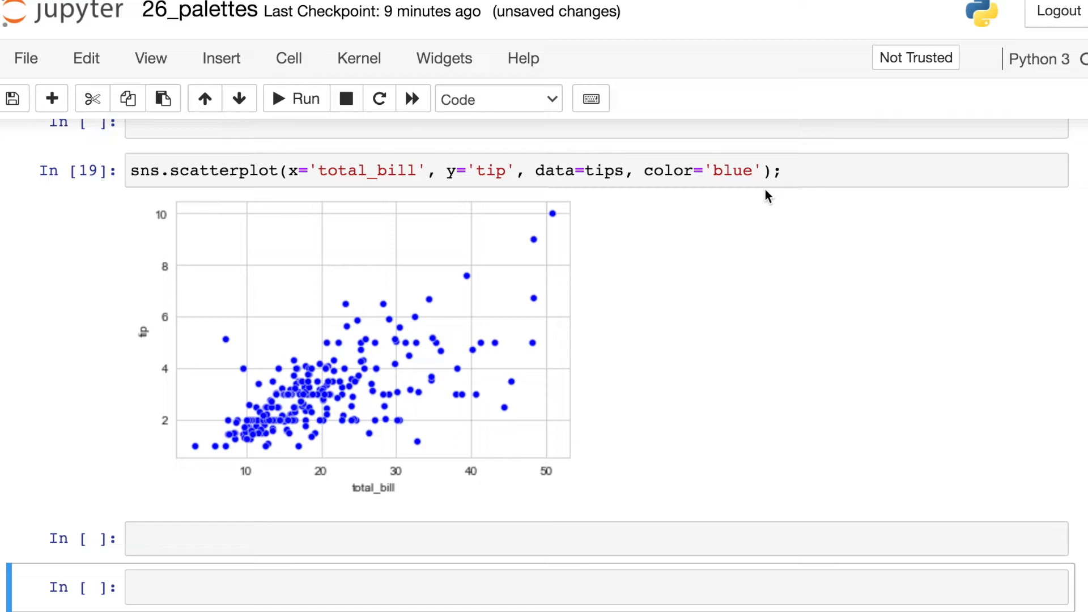
{"action": "scroll", "scroll_direction": "down", "scroll_amount": 3}
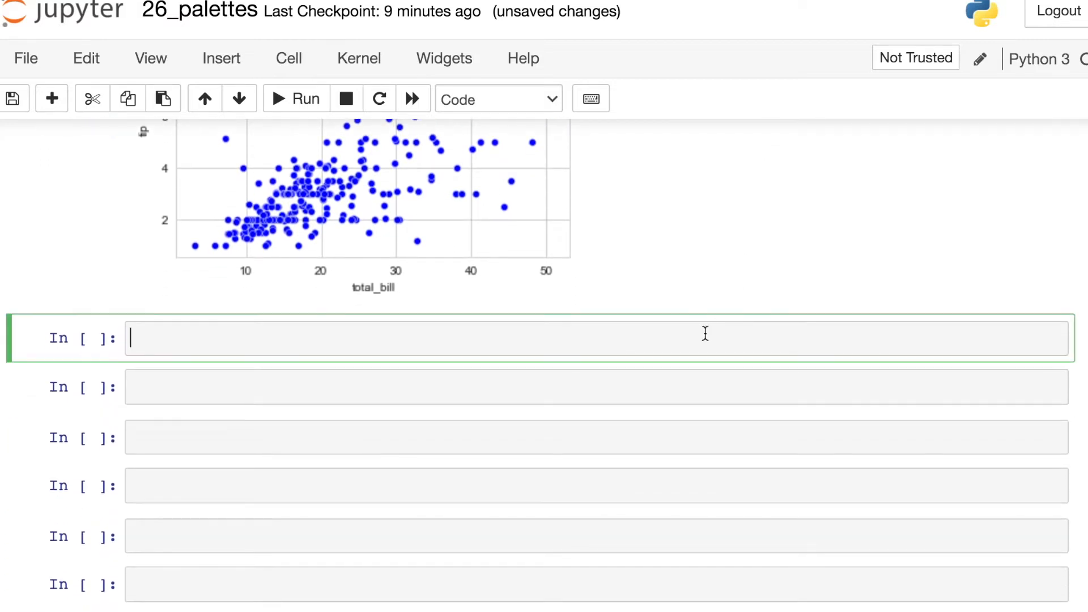
Step: Slice sns.color_palette()[:2] and highlight the first RGB tuple in the output
{"action": "type", "text": "sns.color_palette("}
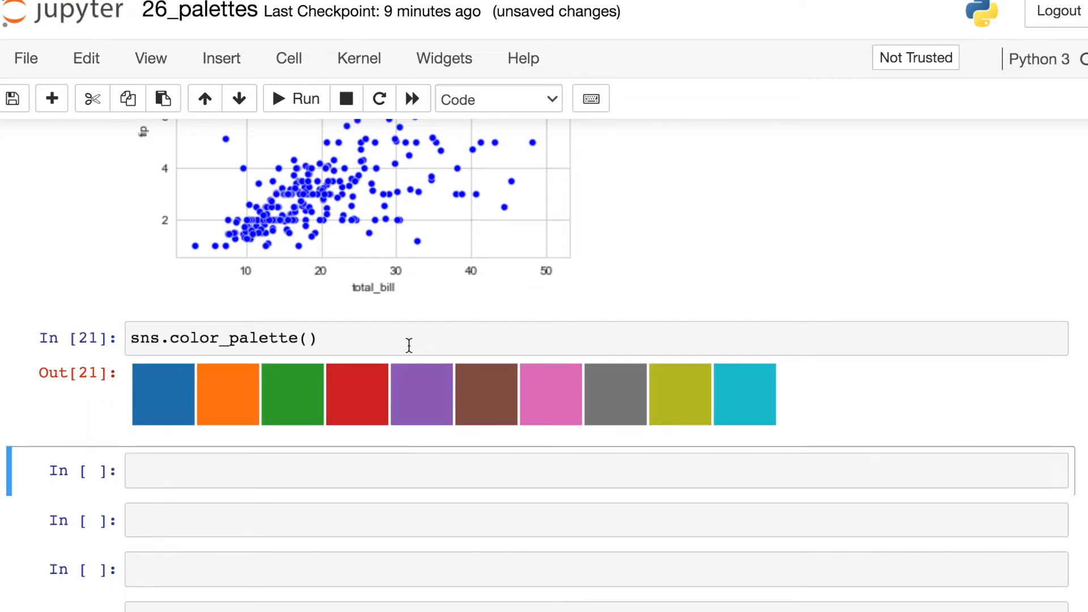
{"action": "type", "text": "[]"}
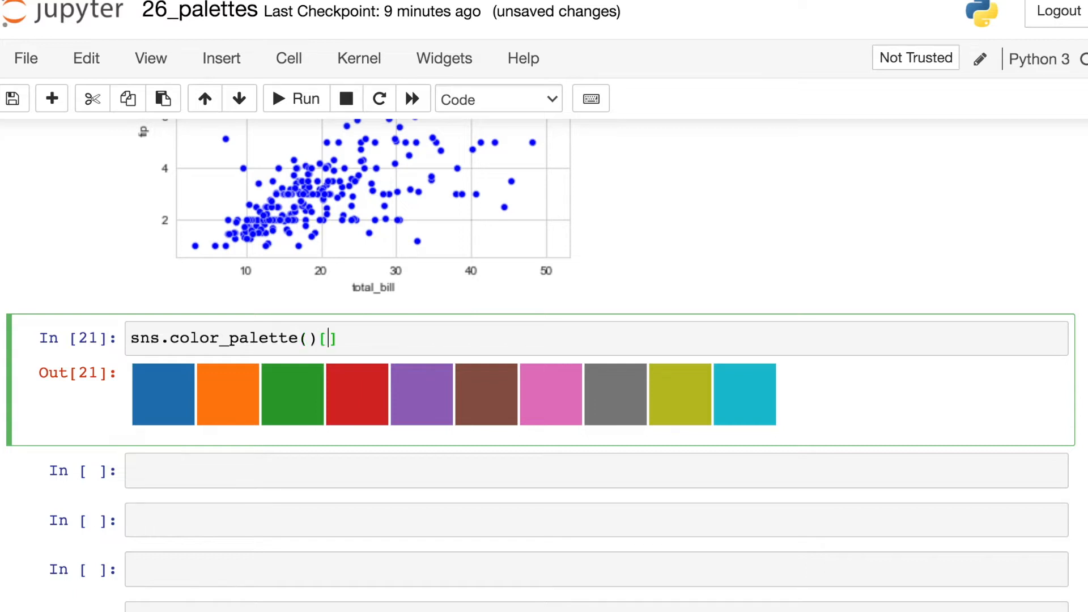
{"action": "type", "text": ":2"}
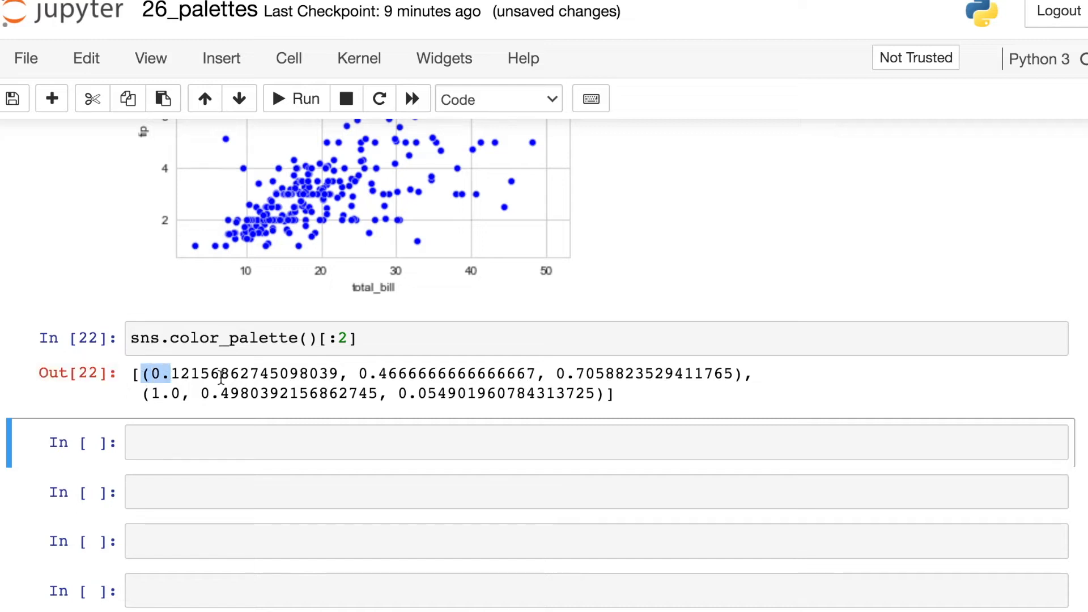
{"action": "left_click_drag", "start_coordinate": [144, 374], "coordinate": [691, 374]}
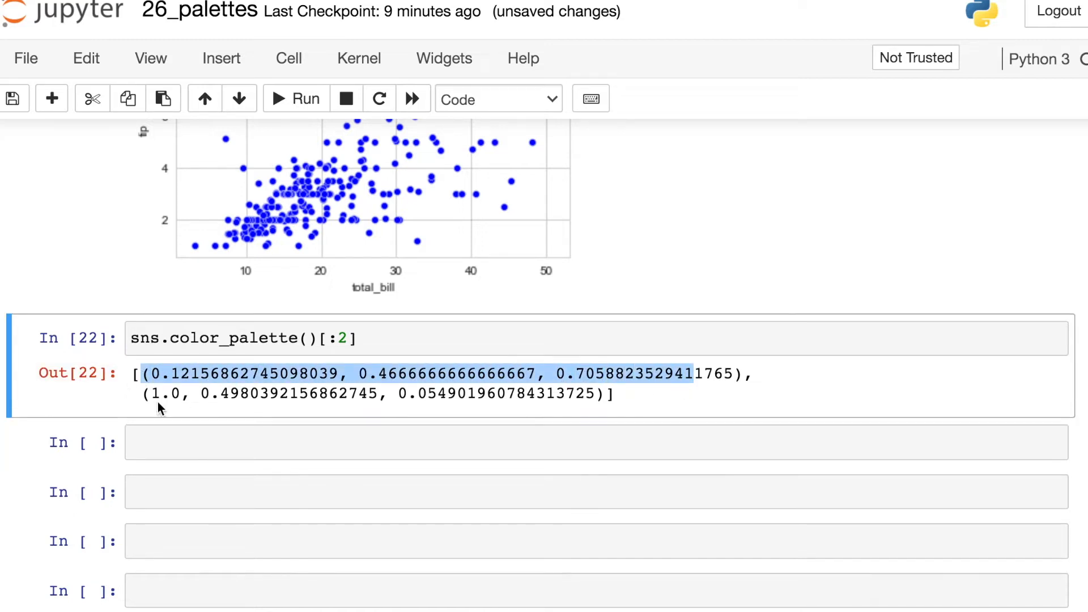
{"action": "left_click_drag", "start_coordinate": [143, 374], "coordinate": [600, 393]}
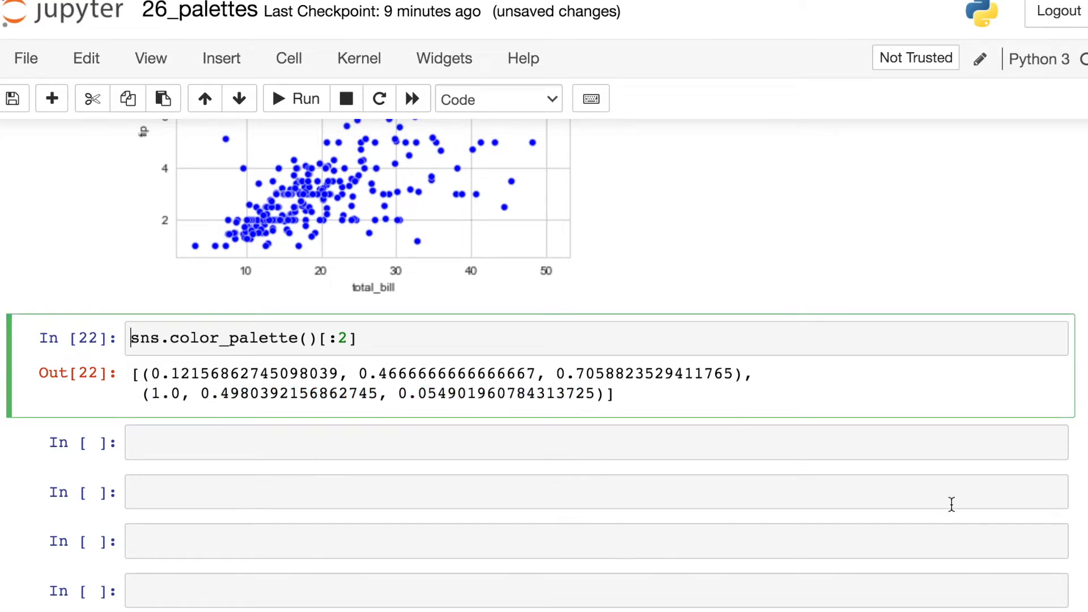
Step: Assign blue, orange = sns.color_palette()[:2] and run the cell
{"action": "type", "text": "blue, orange ="}
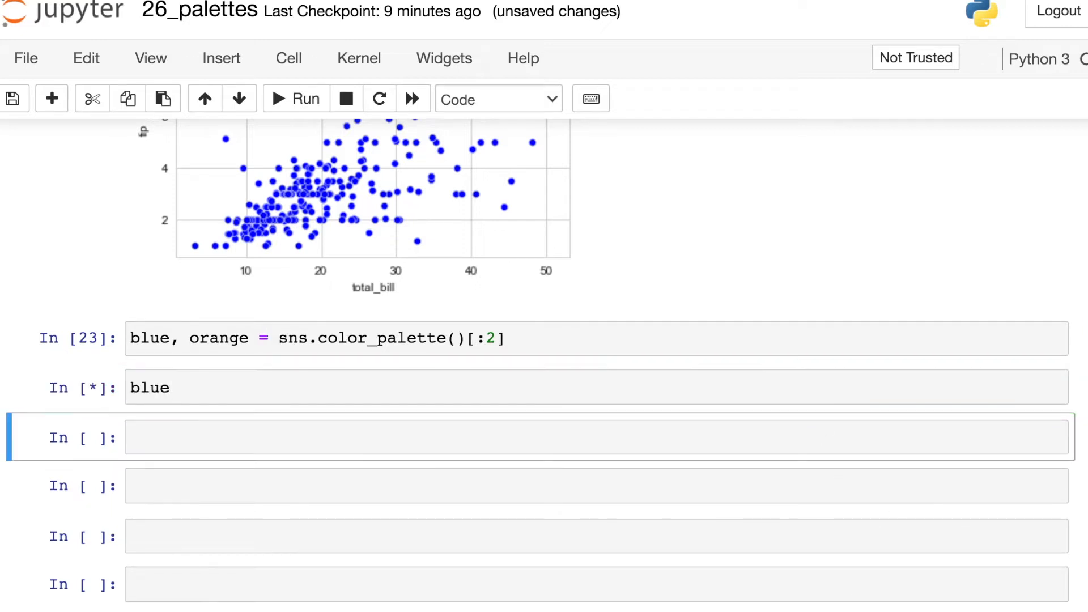
{"action": "left_click", "coordinate": [296, 99]}
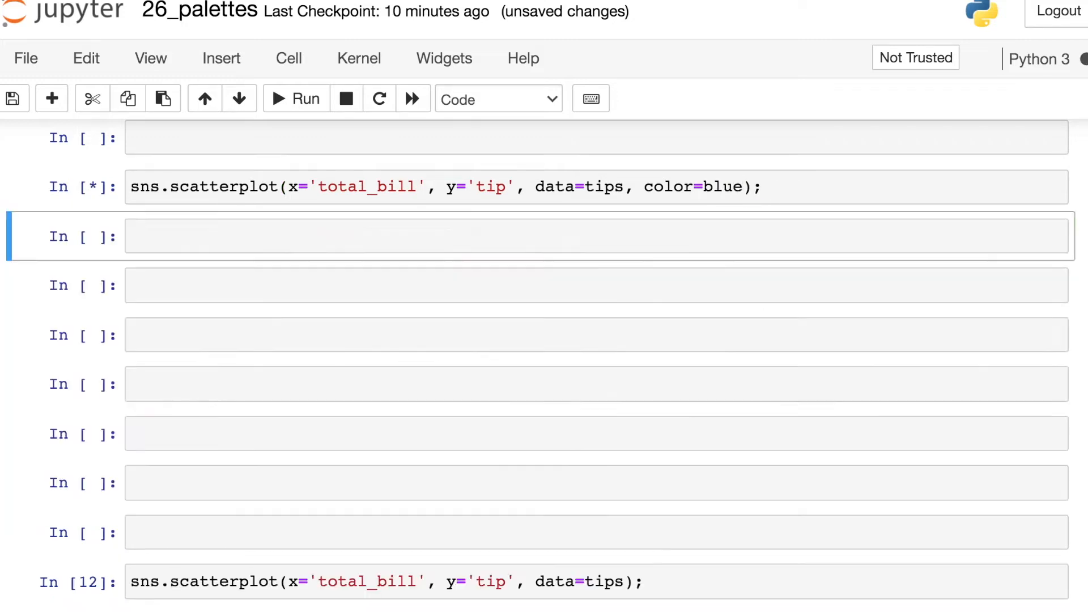
Step: Run the scatterplot with color=blue and move to the Custom Palettes terrain cell
{"action": "left_click", "coordinate": [294, 97]}
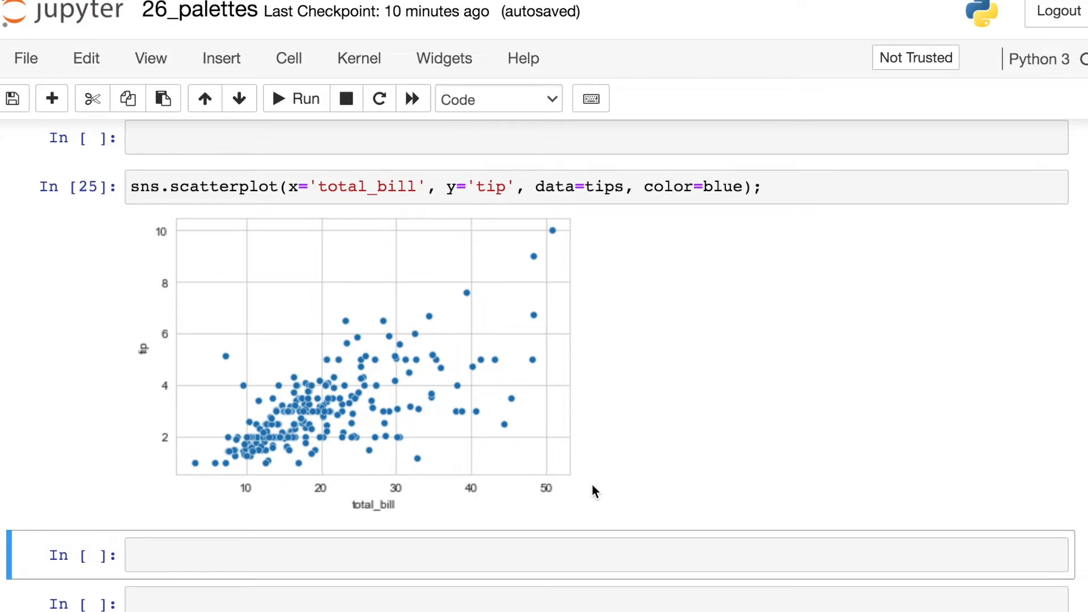
{"action": "left_click", "coordinate": [761, 187]}
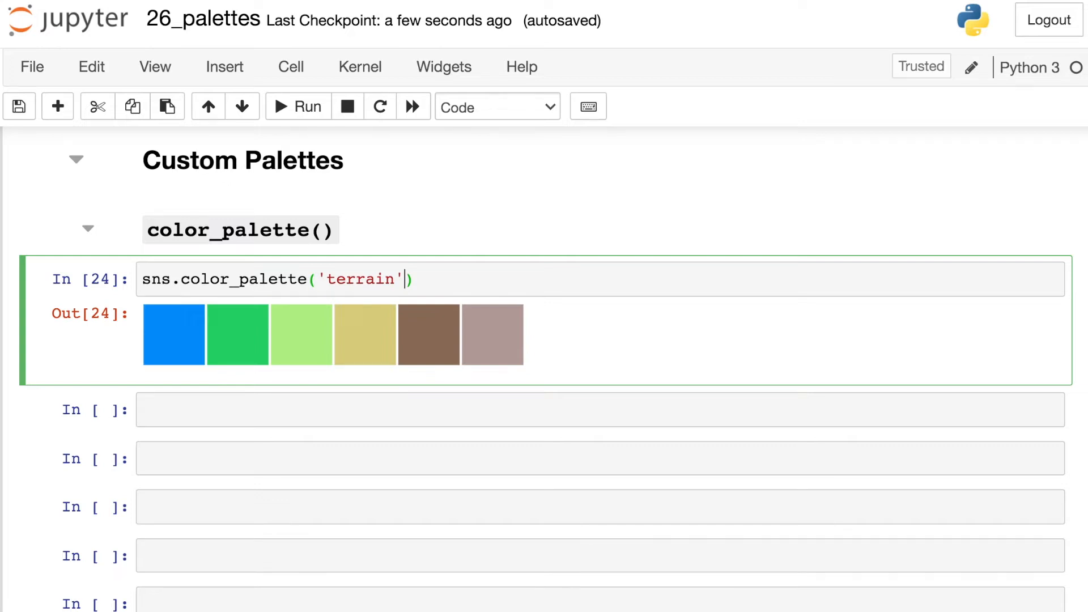
Step: Request 10 colours from the terrain palette, then change the count to 4
{"action": "type", "text": ", 10"}
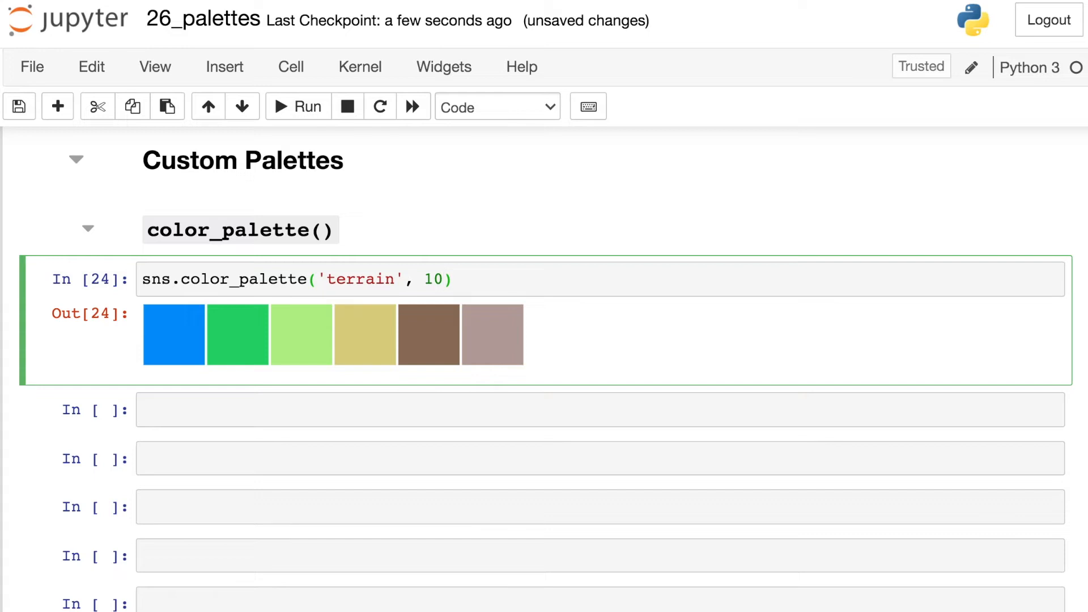
{"action": "left_click", "coordinate": [297, 107]}
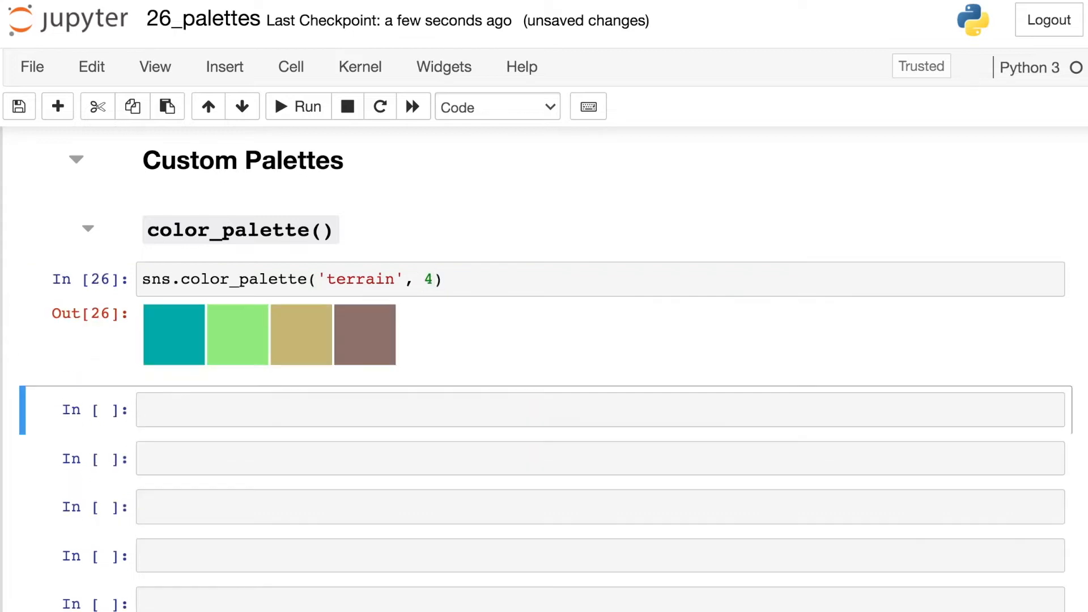
{"action": "left_click", "coordinate": [430, 278]}
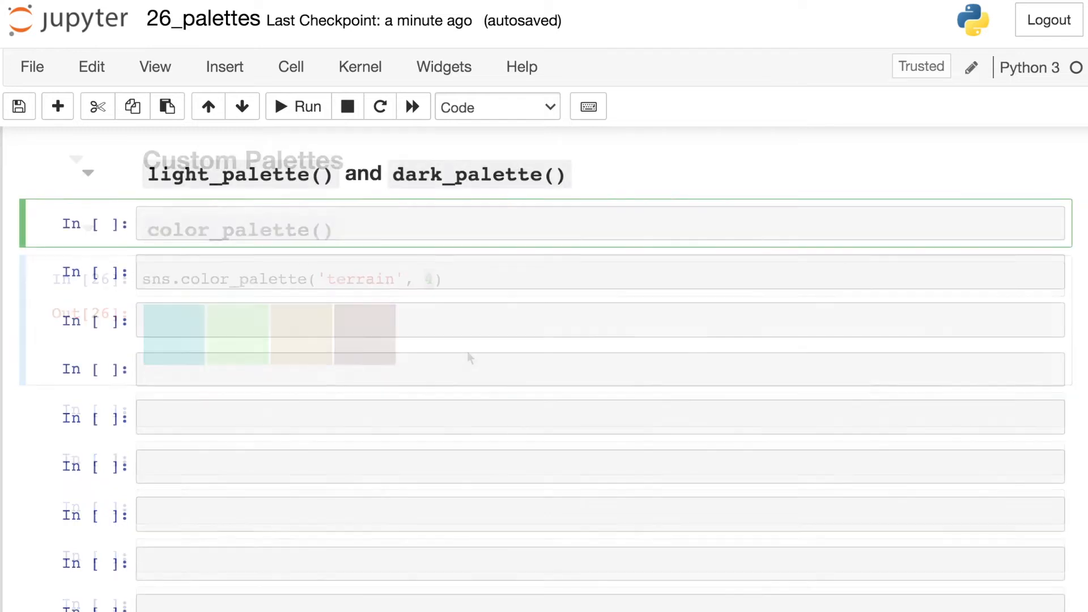
{"action": "type", "text": "sns.li"}
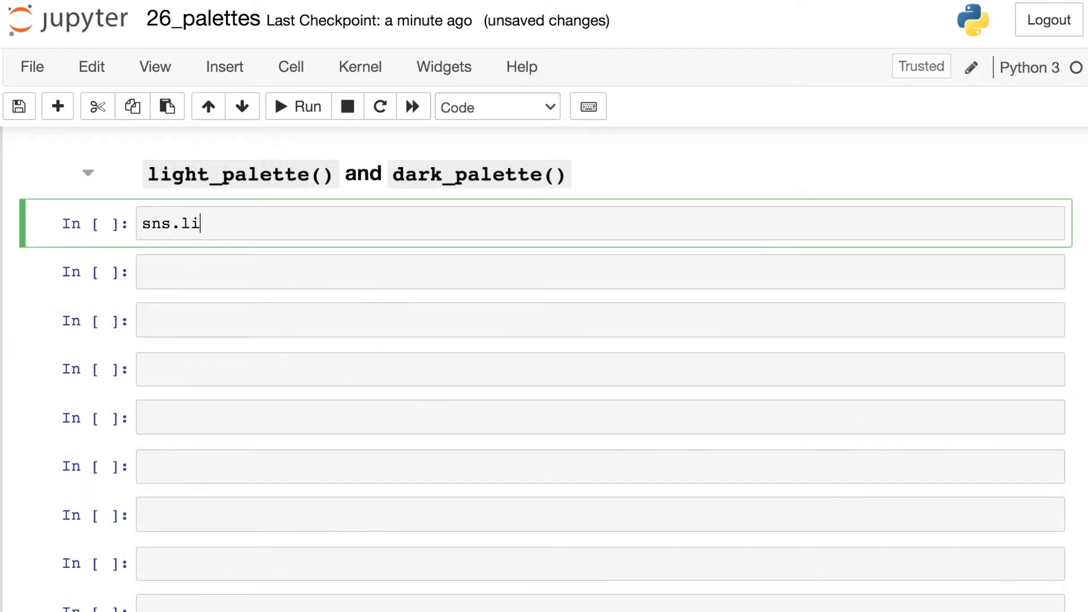
{"action": "type", "text": "ght_pale"}
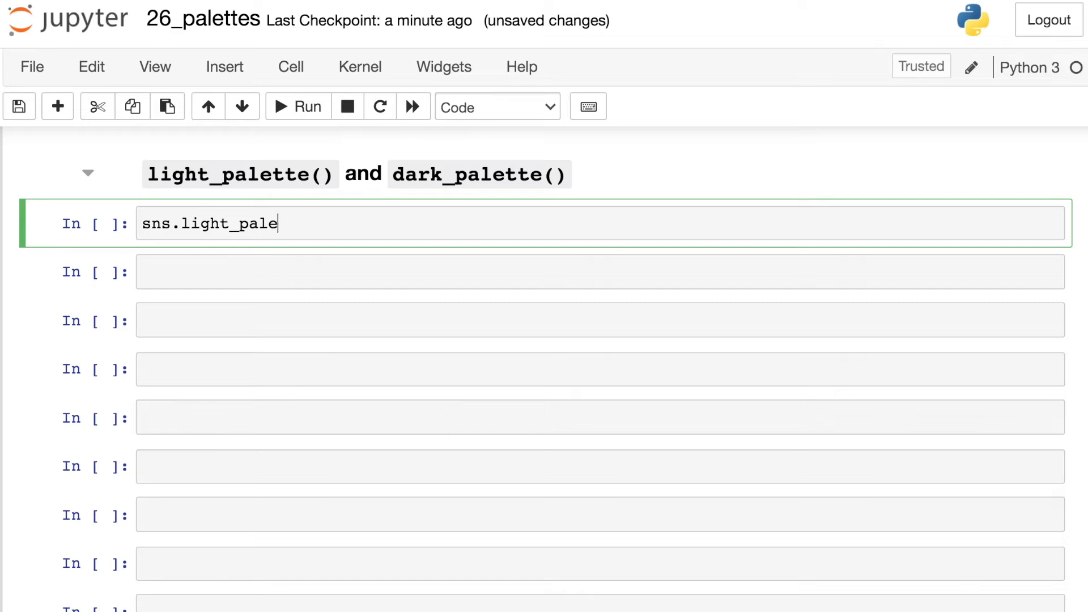
{"action": "type", "text": "tte()"}
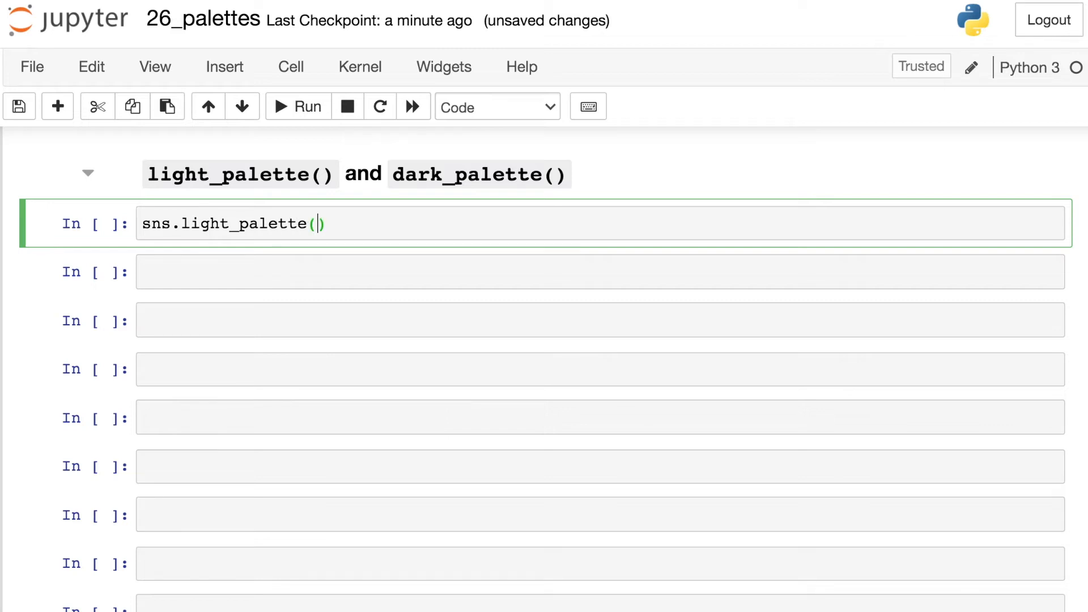
{"action": "type", "text": "'blue'"}
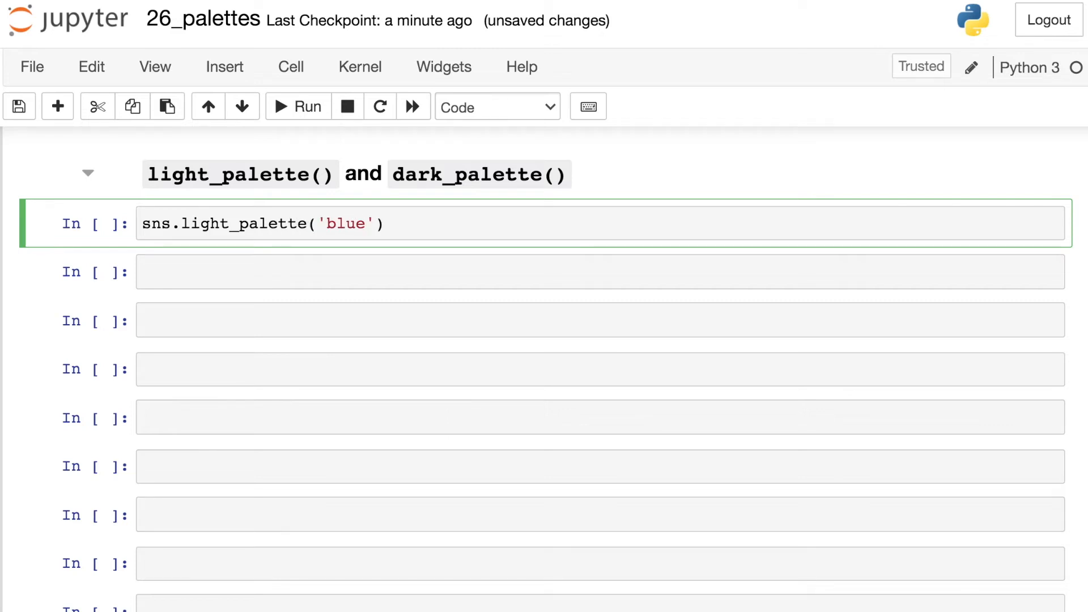
{"action": "left_click", "coordinate": [296, 106]}
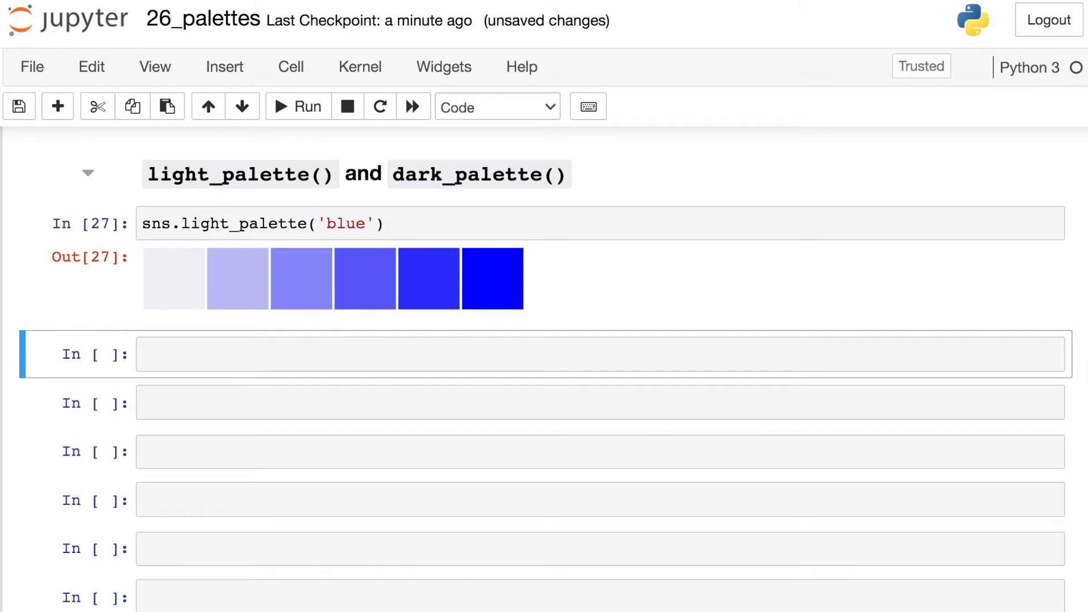
{"action": "mouse_move", "coordinate": [153, 275]}
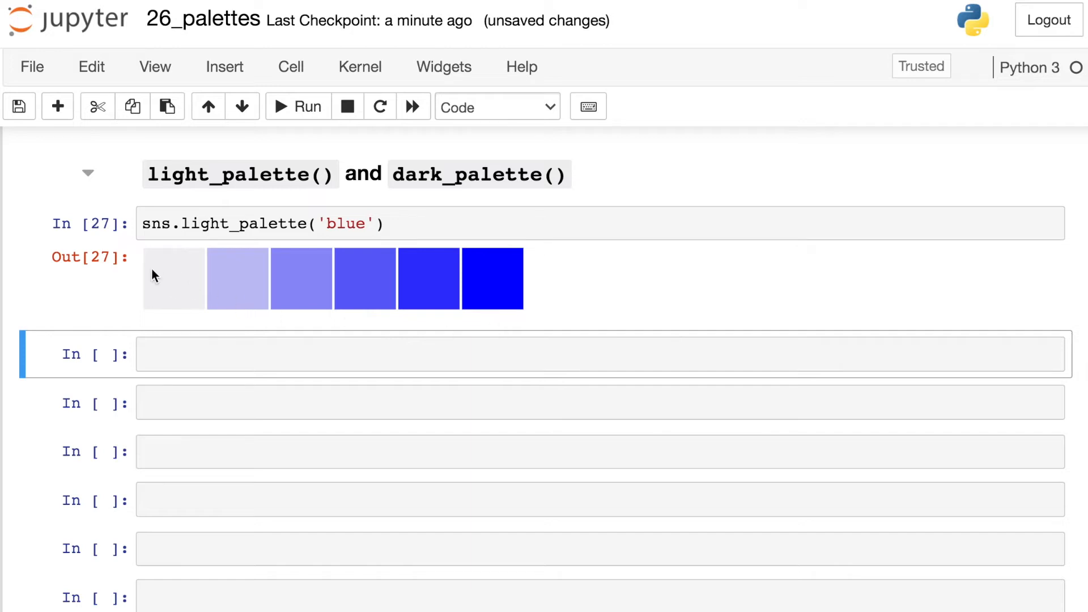
{"action": "mouse_move", "coordinate": [490, 291]}
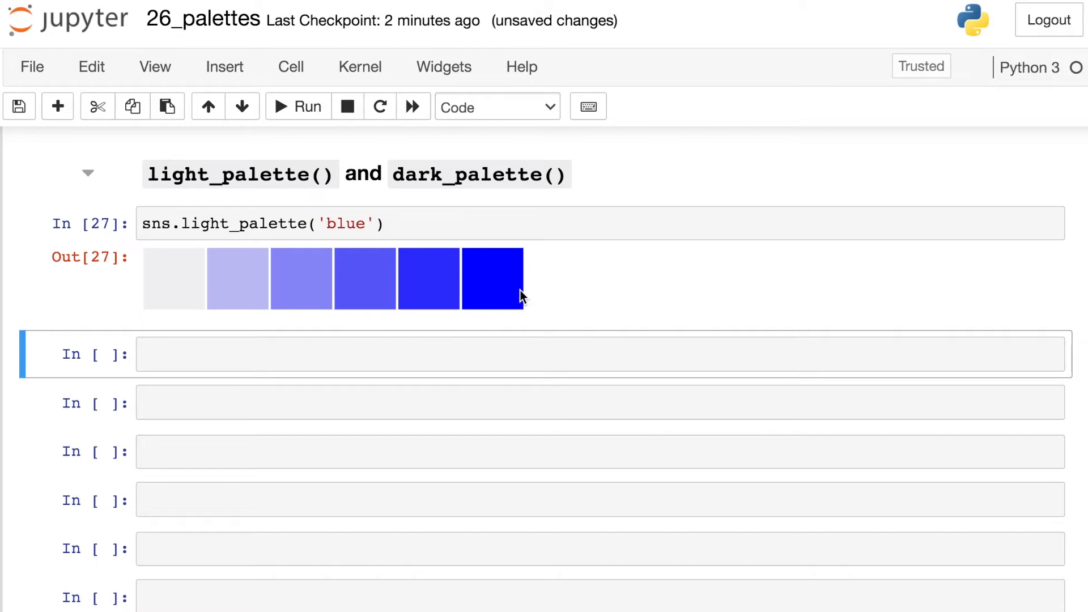
{"action": "mouse_move", "coordinate": [464, 339]}
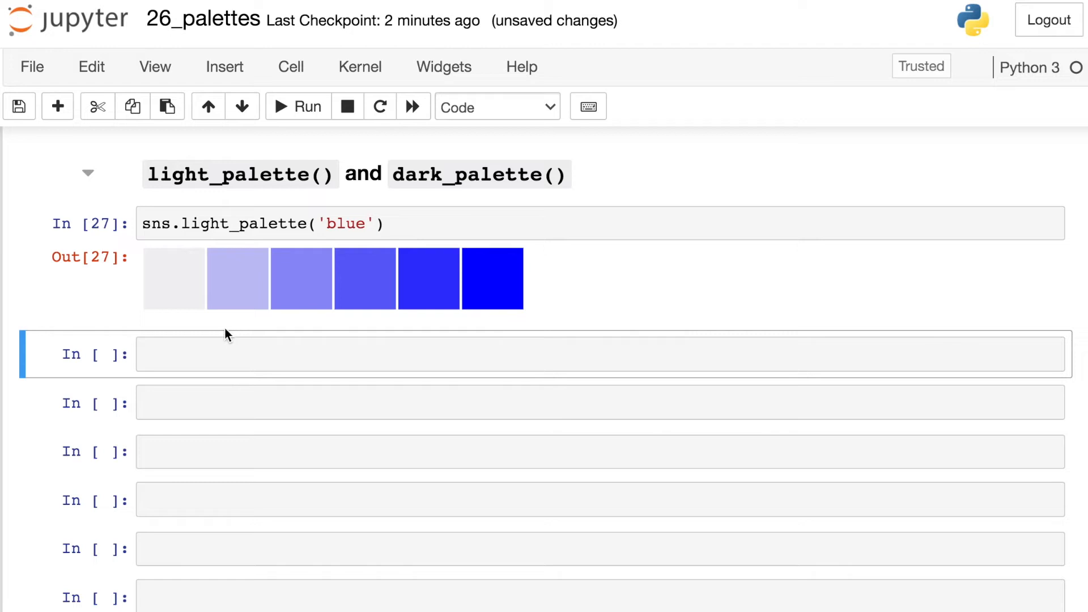
{"action": "mouse_move", "coordinate": [561, 326]}
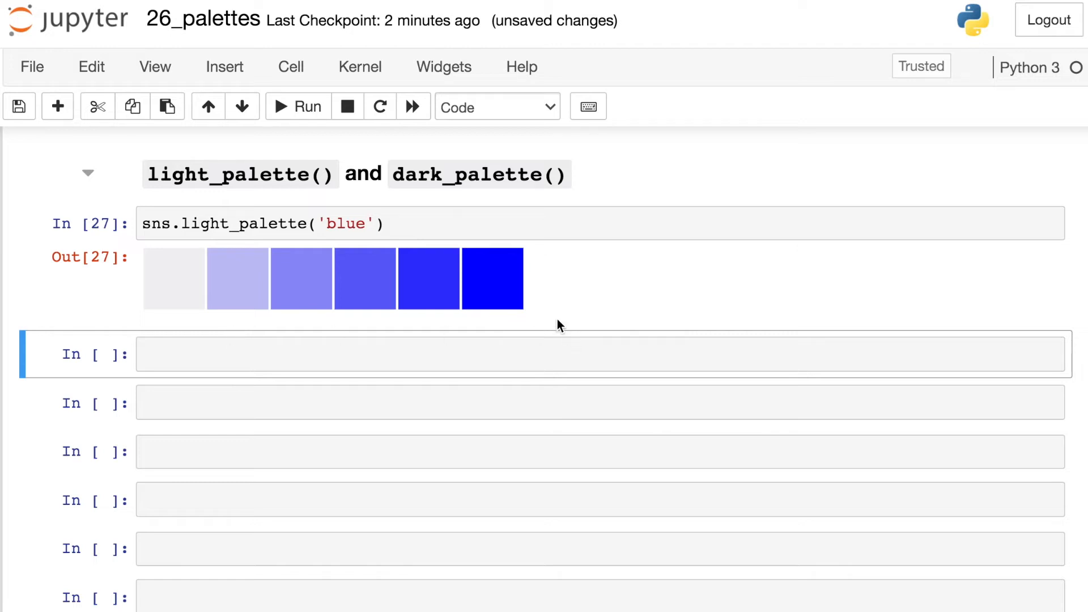
{"action": "type", "text": "sns.dark_p"}
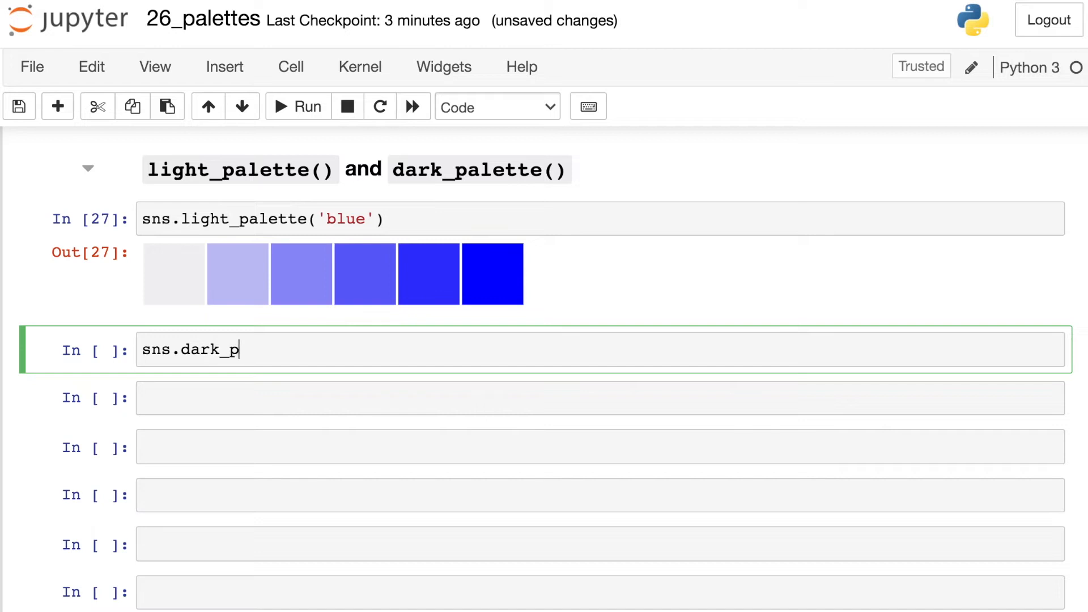
Step: Run sns.dark_palette('blue'), then try crimson as the base colour
{"action": "type", "text": "alette('bl')"}
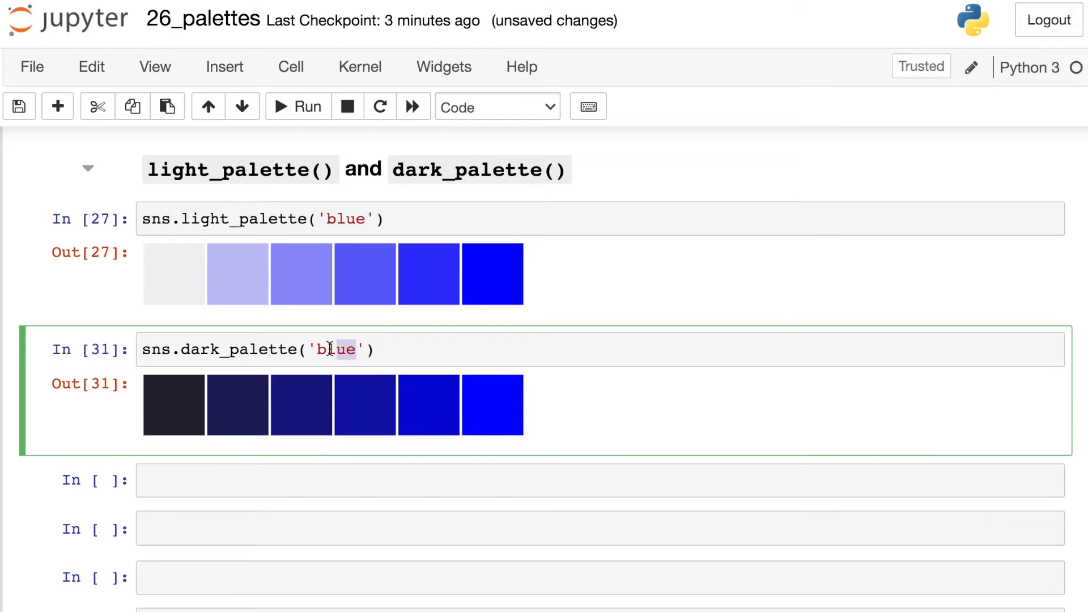
{"action": "type", "text": "crimson"}
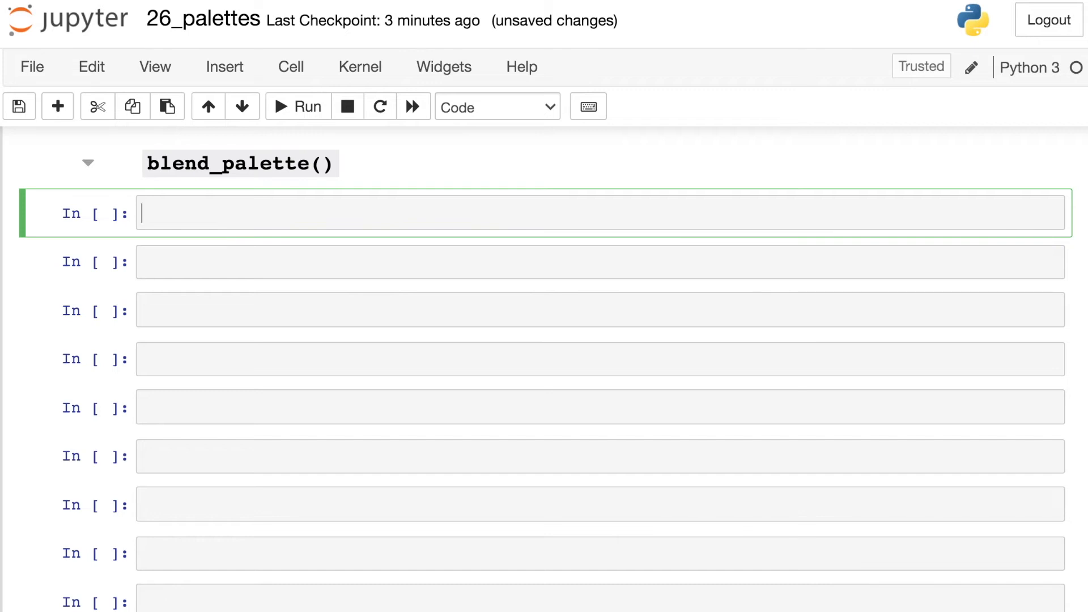
Step: Build sns.blend_palette(['blue', 'red']) and extend it with 'yellow'
{"action": "type", "text": "sns.blen"}
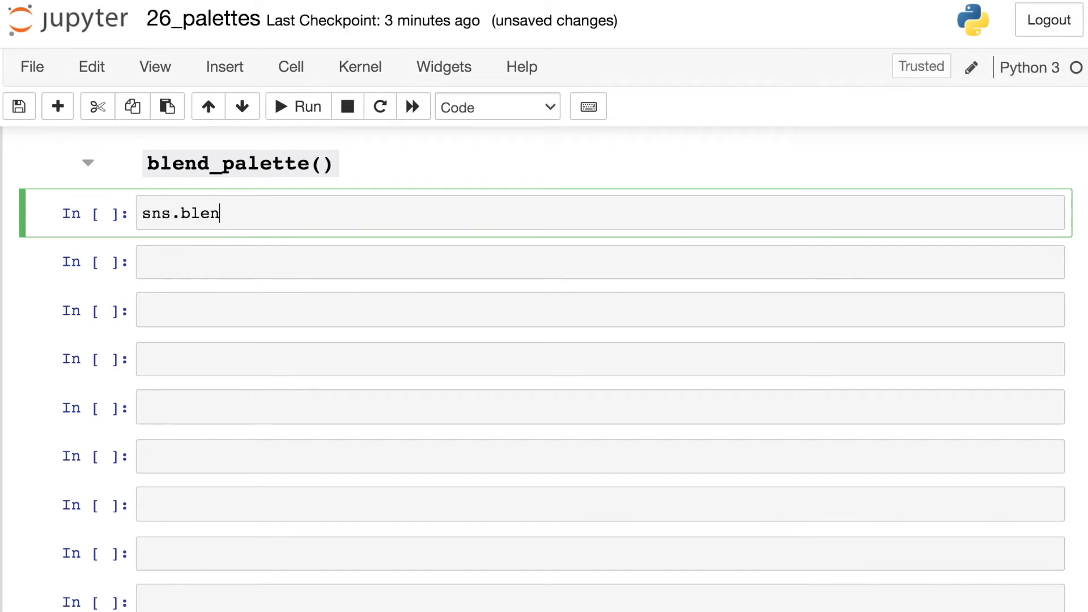
{"action": "type", "text": "d_pa"}
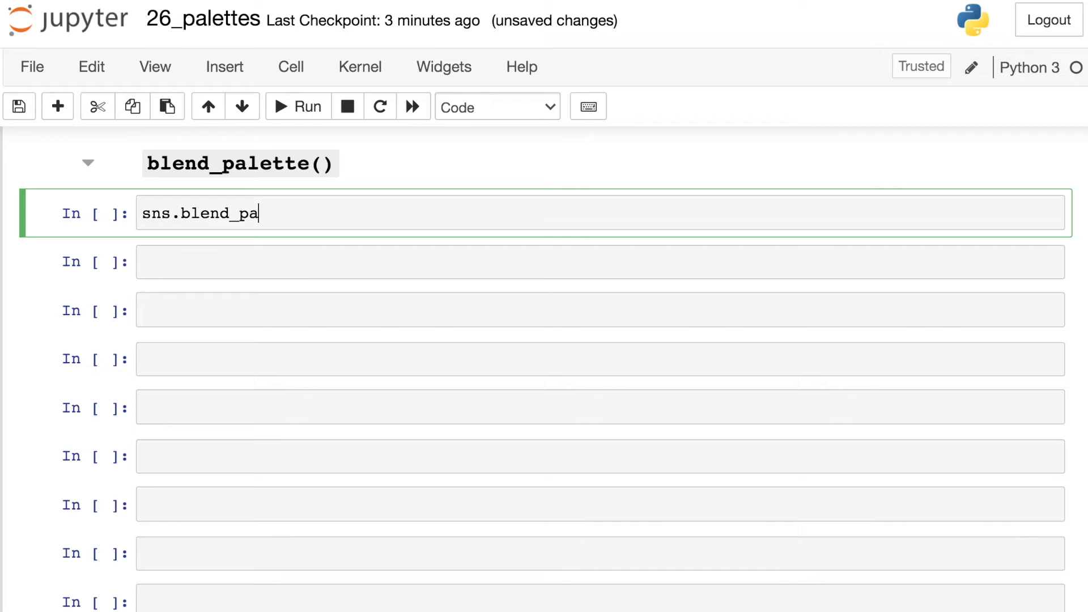
{"action": "type", "text": "lette()"}
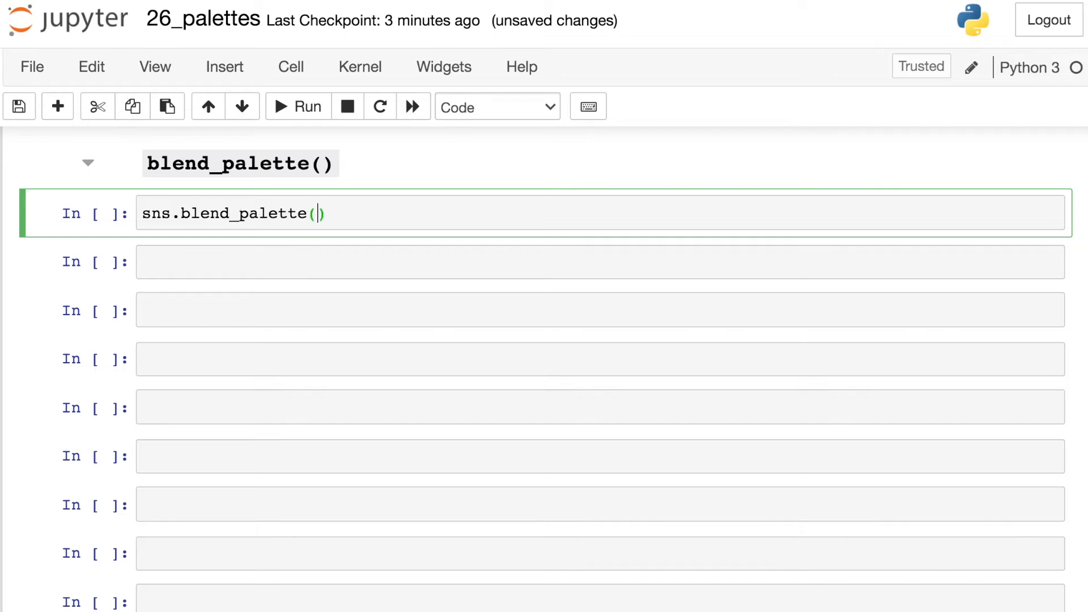
{"action": "type", "text": "['blue', 'red"}
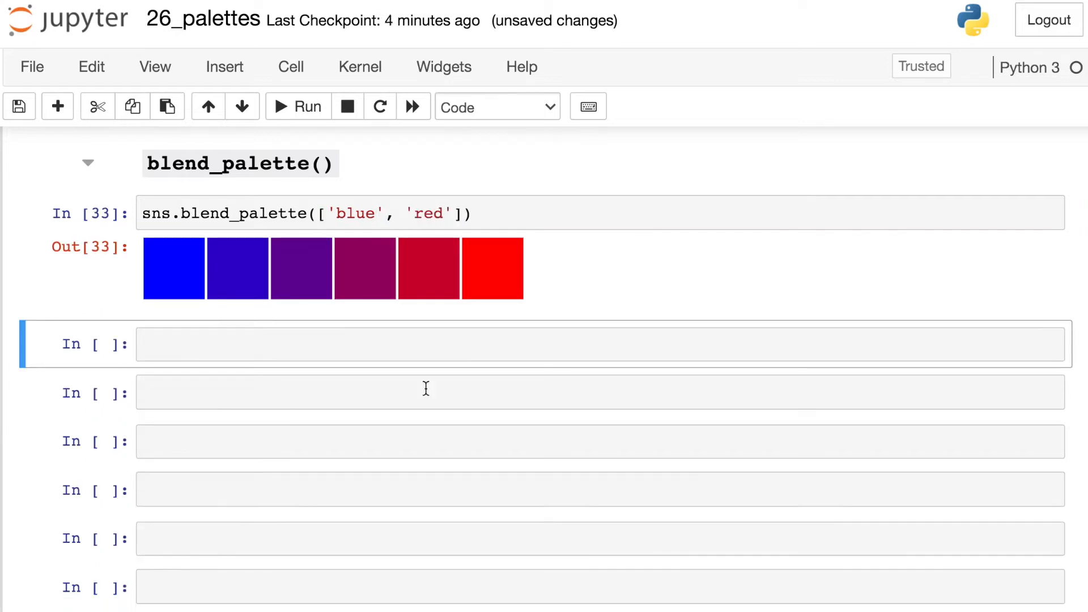
{"action": "mouse_move", "coordinate": [562, 320]}
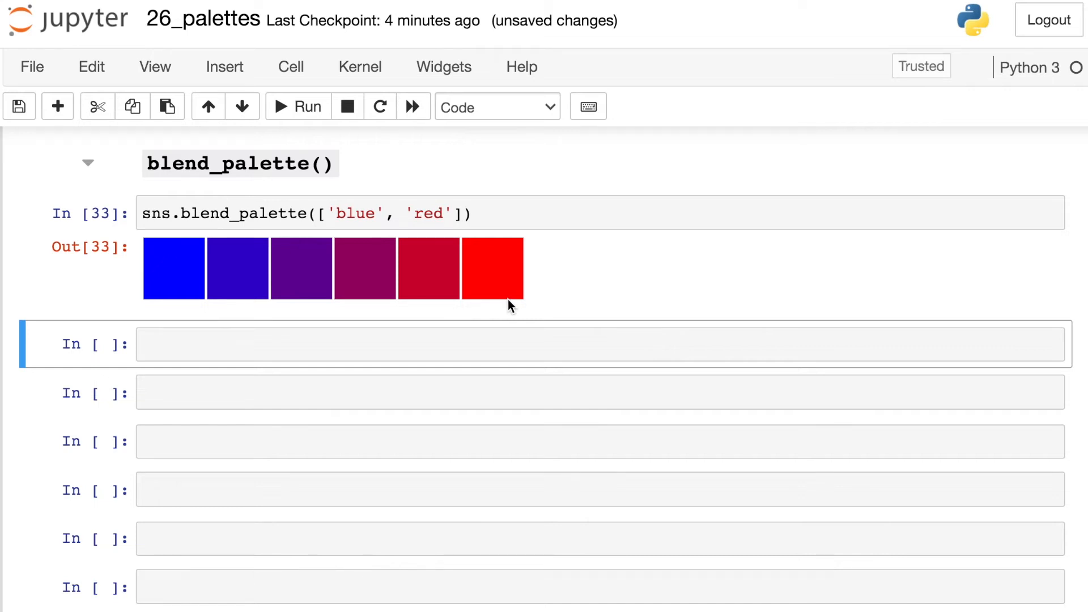
{"action": "mouse_move", "coordinate": [200, 291]}
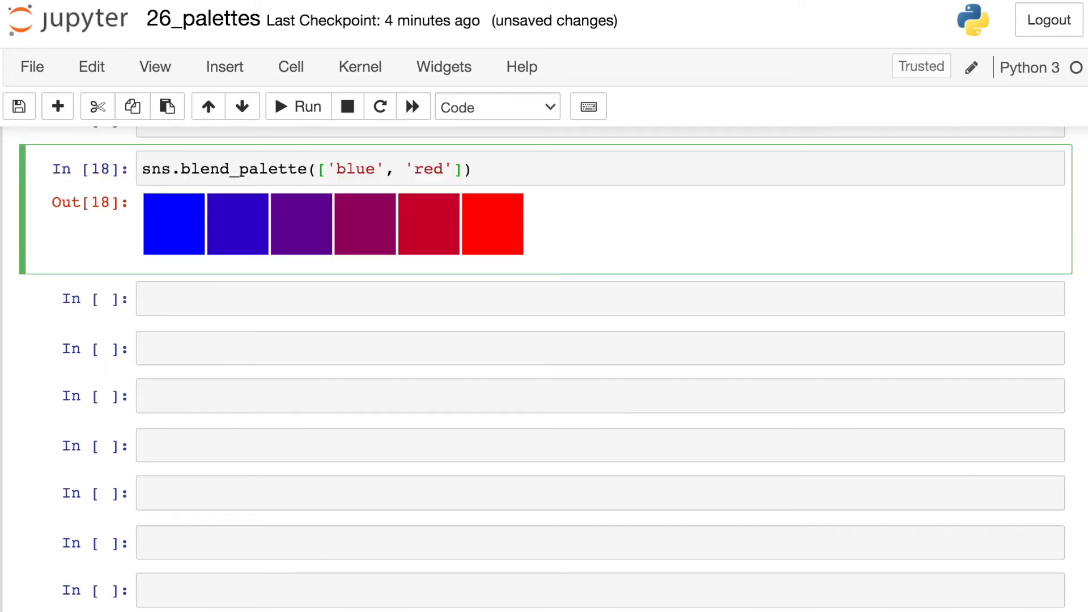
{"action": "type", "text": ", 'y'"}
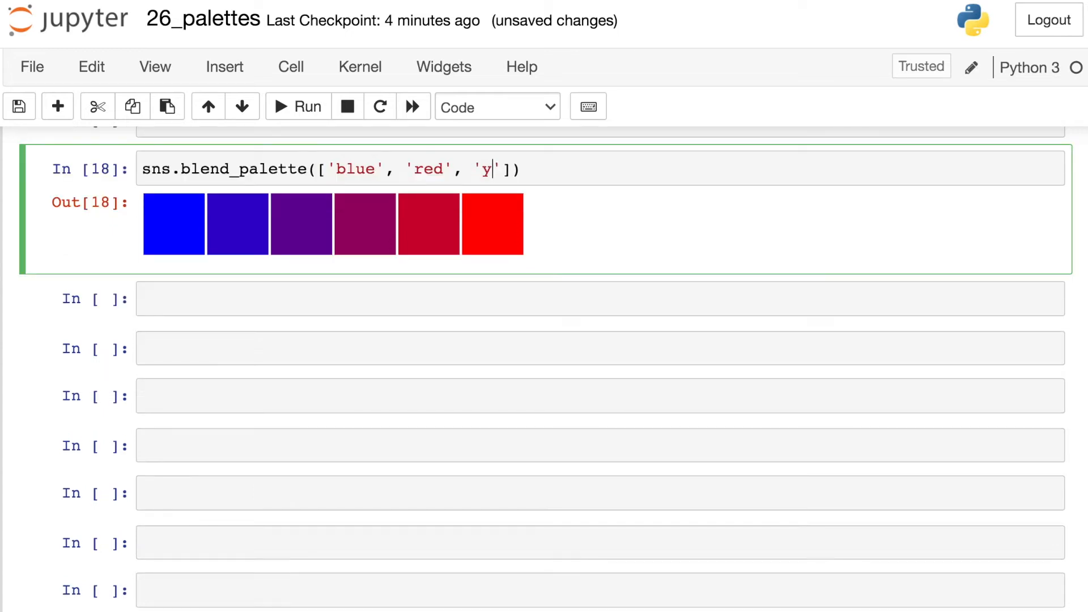
{"action": "type", "text": "ellow"}
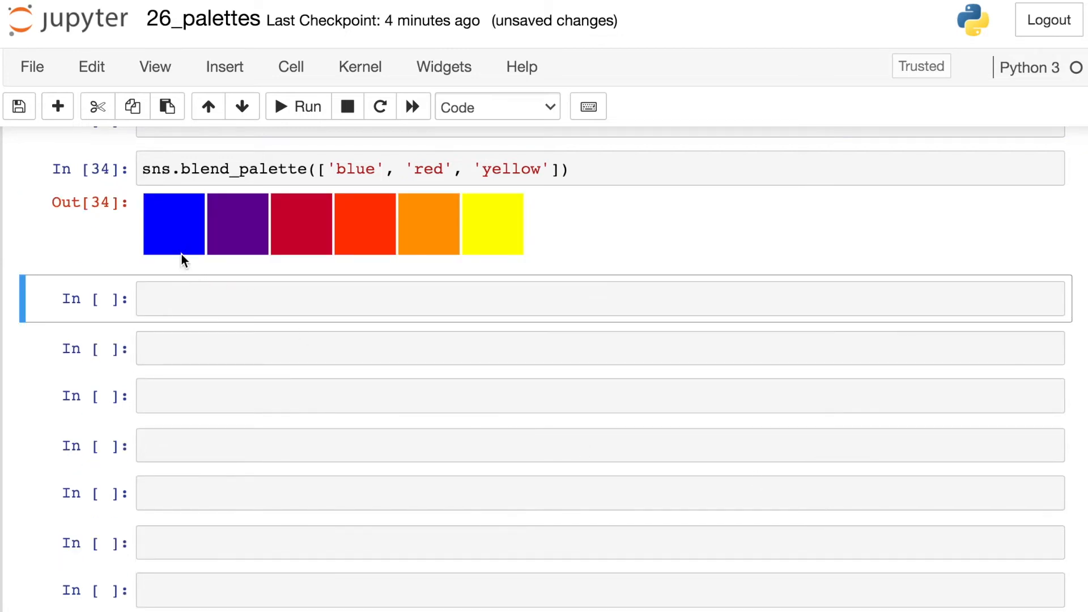
{"action": "mouse_move", "coordinate": [509, 255]}
{"action": "type", "text": ", 10"}
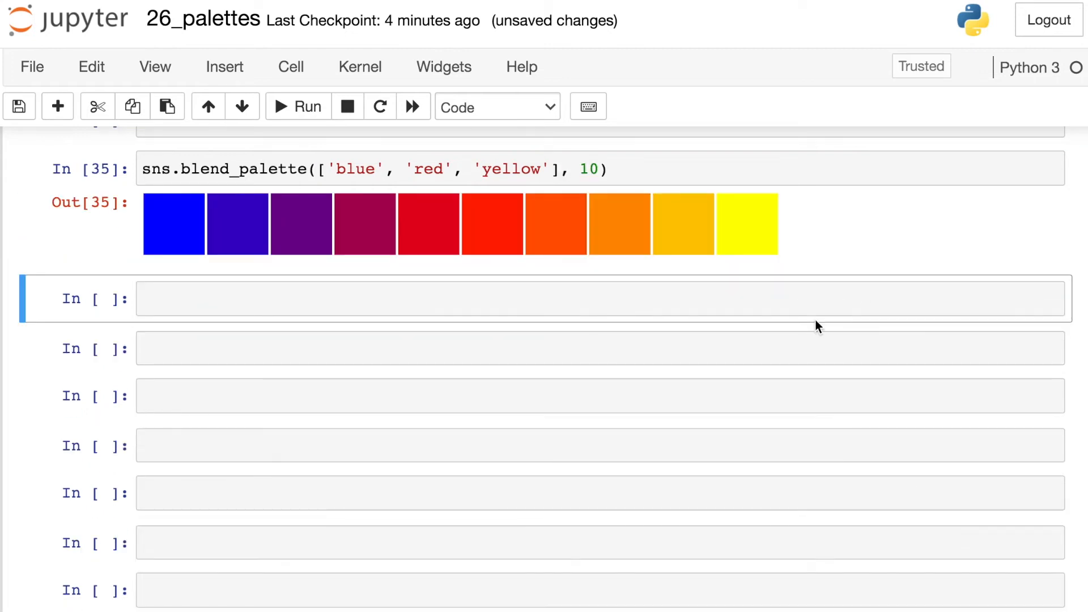
{"action": "mouse_move", "coordinate": [716, 280]}
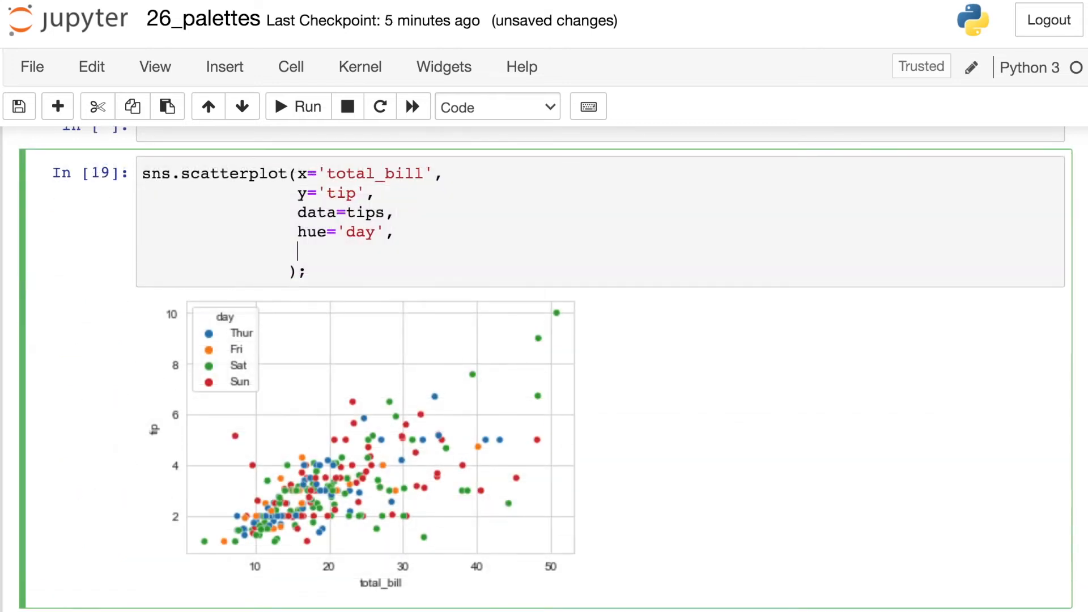
Step: Add palette=sns.blend_palette(['blue', 'red']) to the day-coloured tips scatterplot and run it
{"action": "type", "text": "palette="}
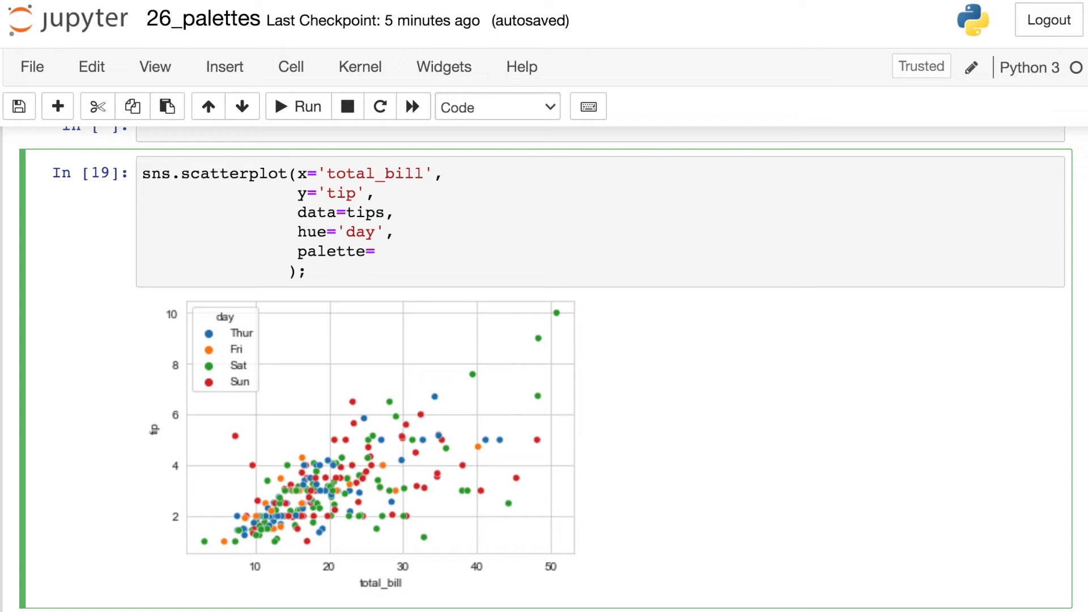
{"action": "type", "text": "sn"}
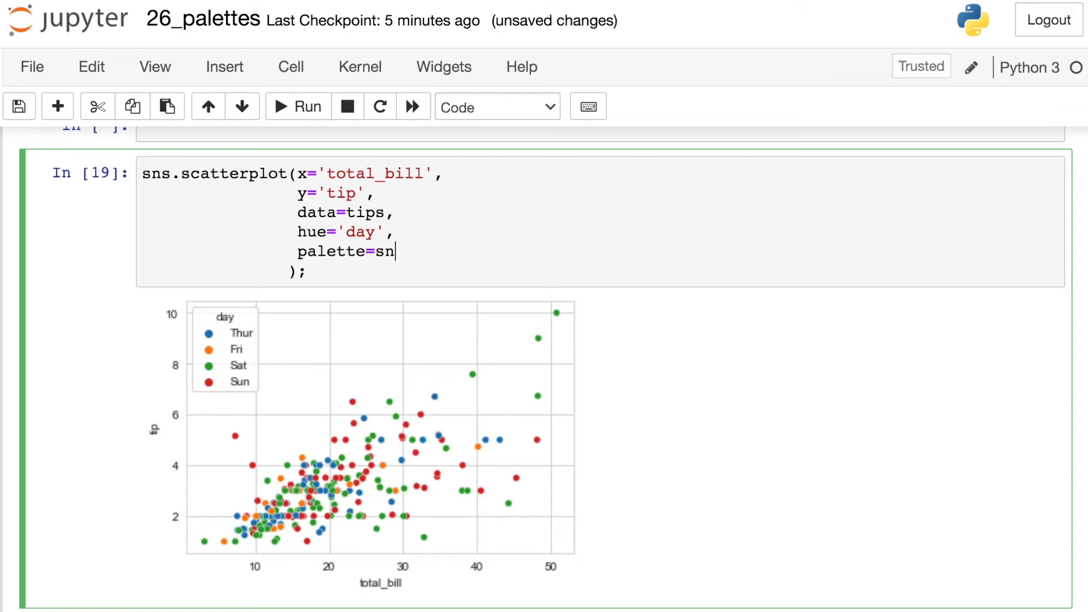
{"action": "type", "text": "s.blend"}
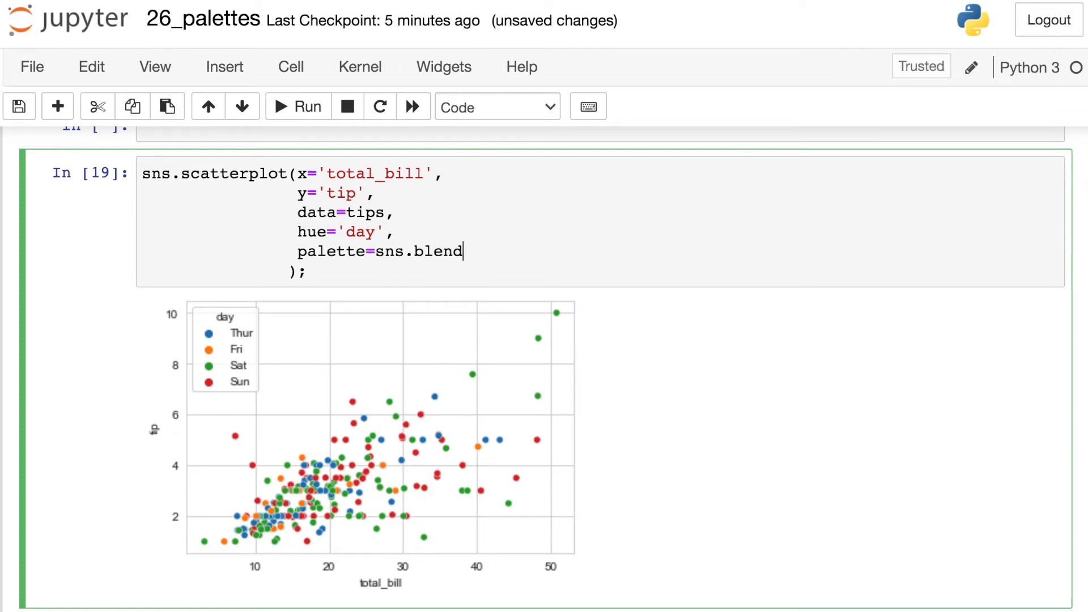
{"action": "type", "text": "_palette(['blue', 'red"}
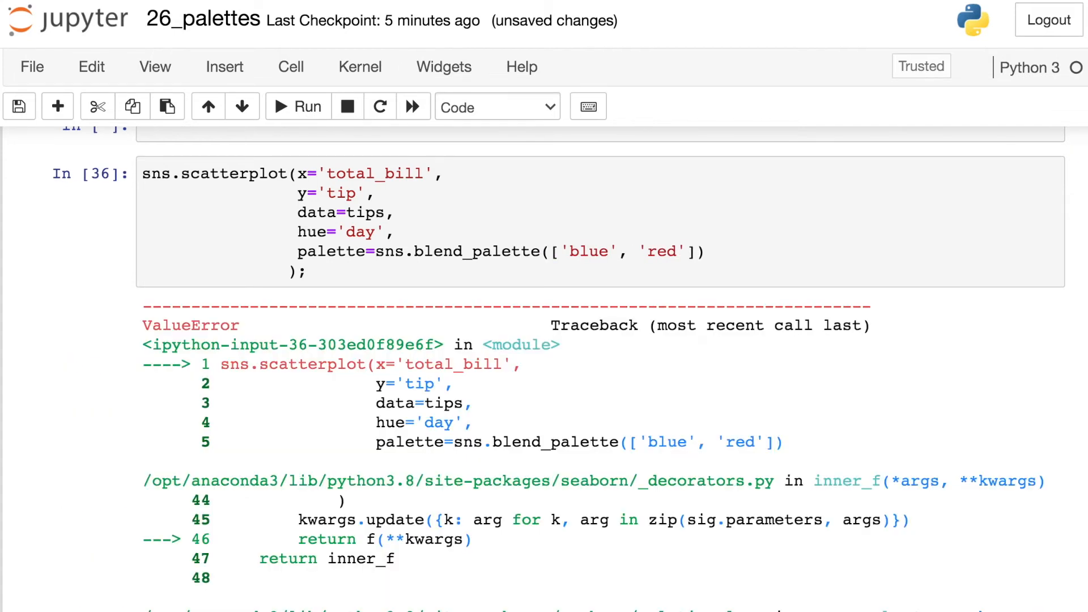
{"action": "scroll", "scroll_direction": "down", "scroll_amount": 3}
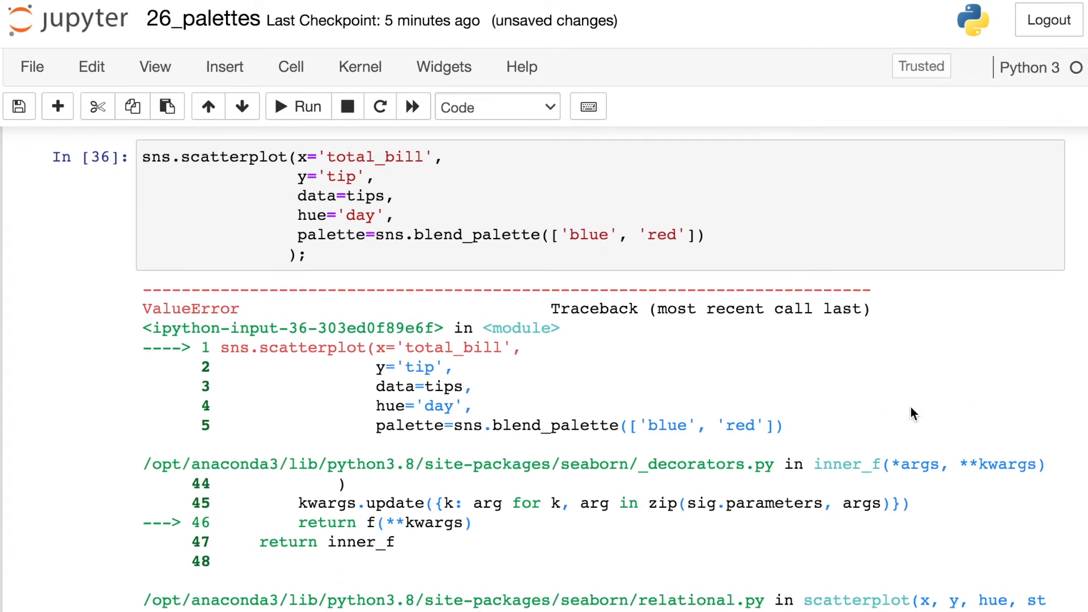
{"action": "double_click", "coordinate": [468, 235]}
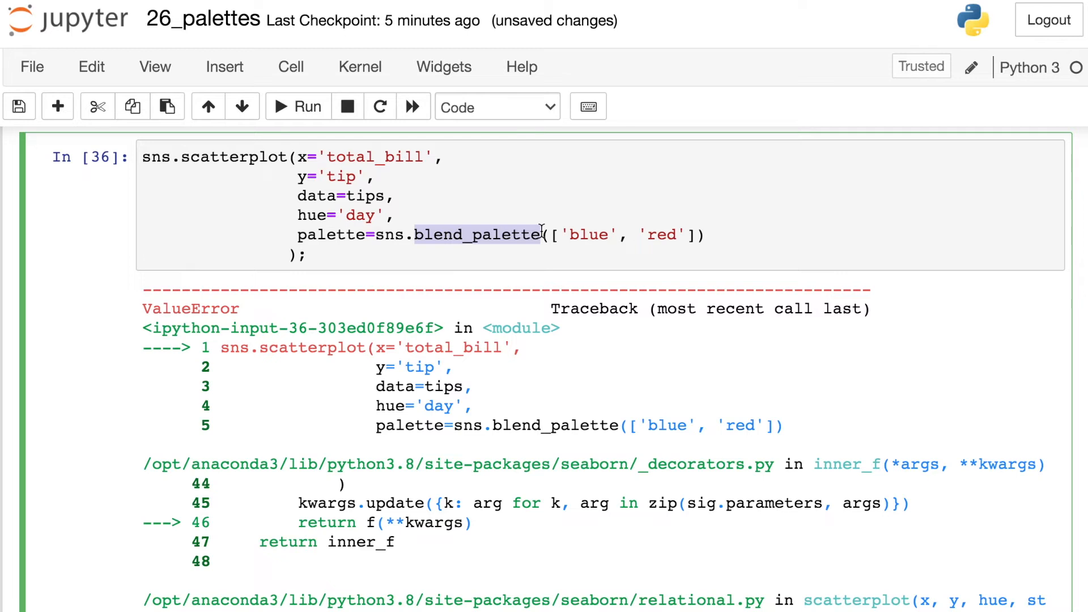
Step: Fix the ValueError by requesting 4 colours from blend_palette and rerun the scatterplot
{"action": "left_click", "coordinate": [298, 215]}
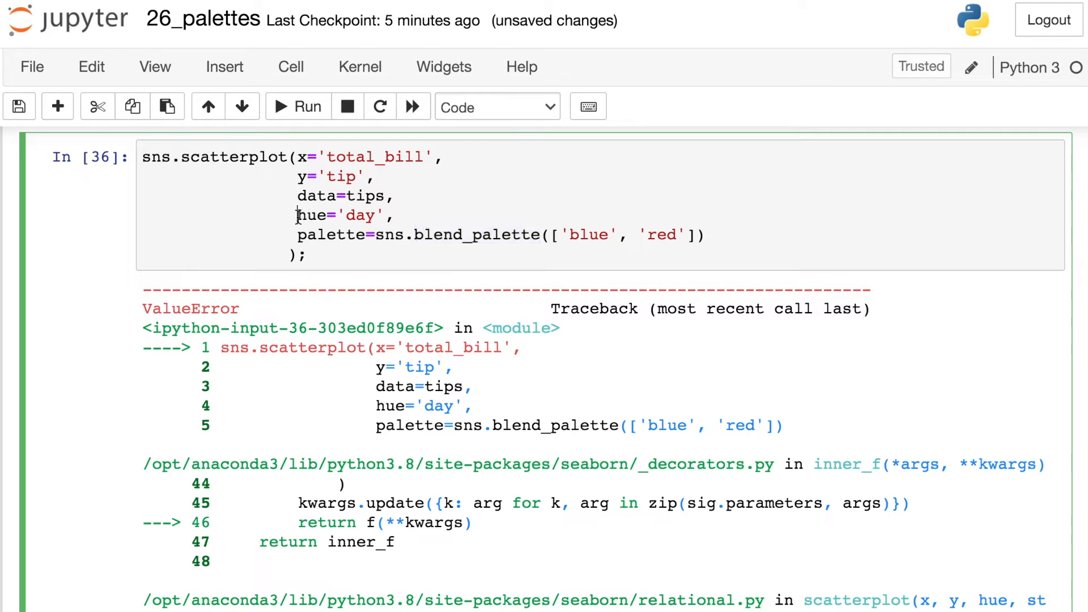
{"action": "left_click_drag", "start_coordinate": [297, 215], "coordinate": [389, 215]}
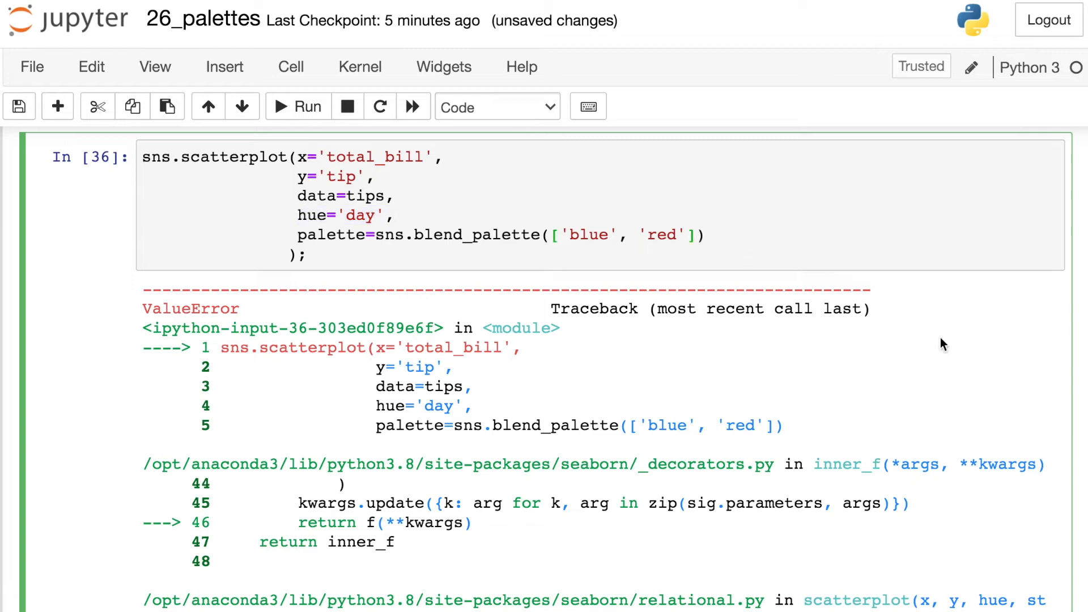
{"action": "type", "text": ", 4"}
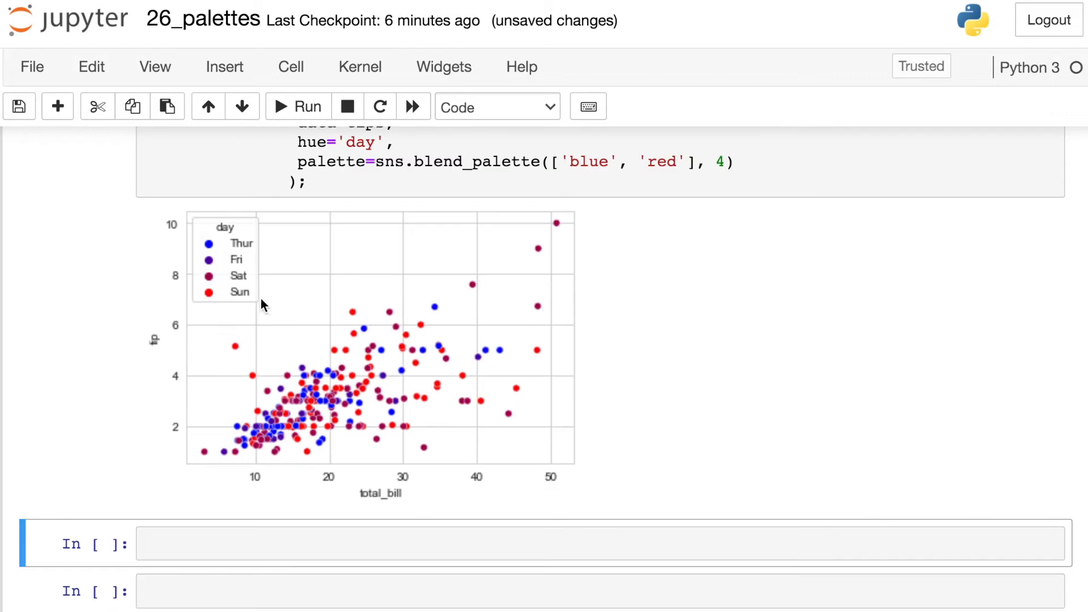
{"action": "mouse_move", "coordinate": [262, 294]}
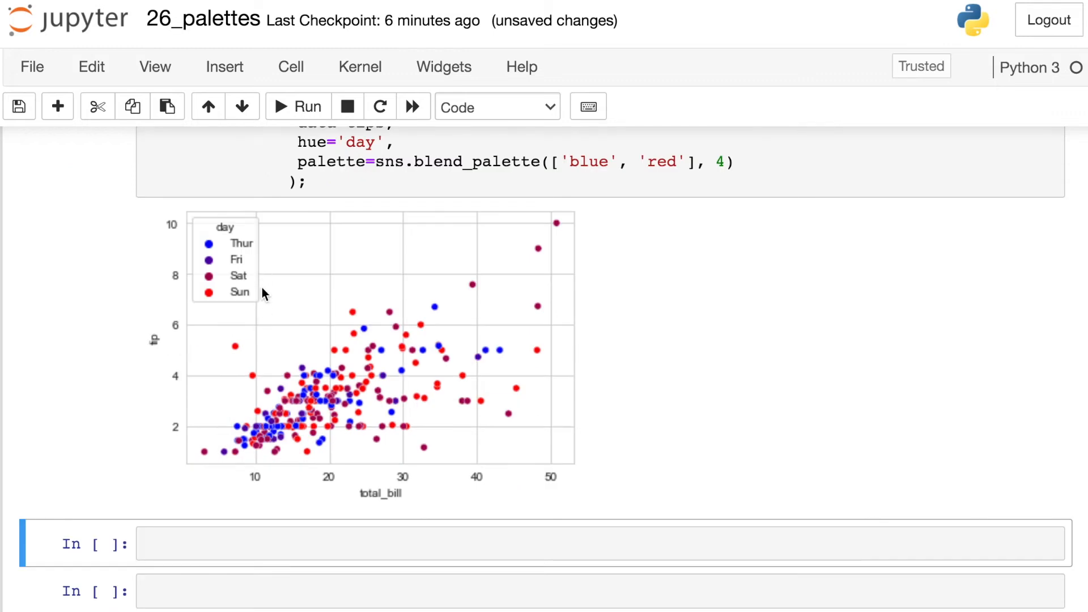
{"action": "scroll", "scroll_direction": "down", "scroll_amount": 3}
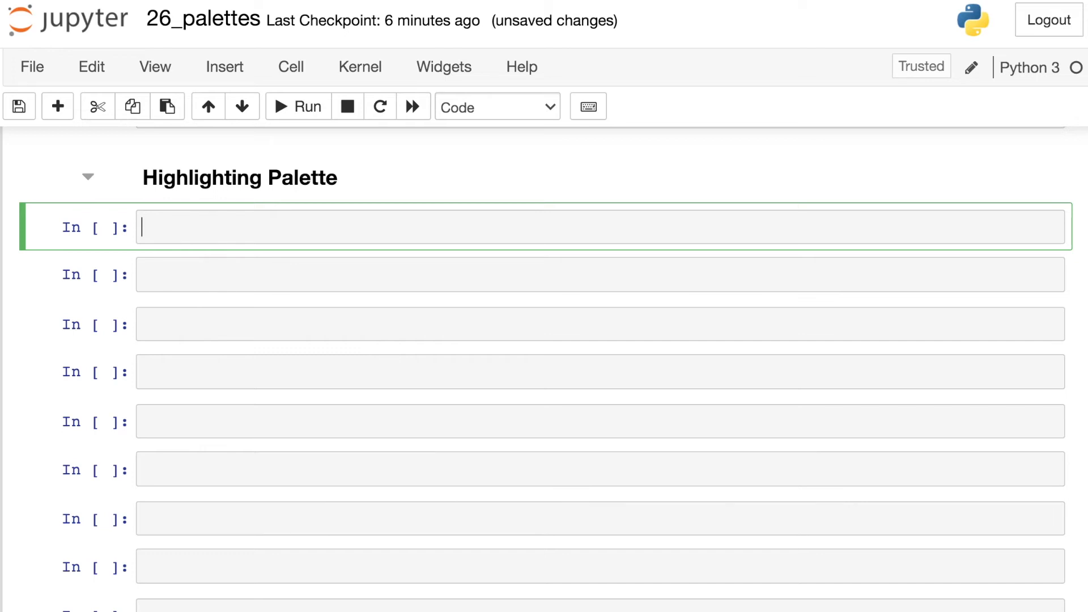
Step: Define palette_dict = {x: 'gray' for x in tips.day.unique()} and display the resulting dictionary
{"action": "type", "text": "palette_dict ="}
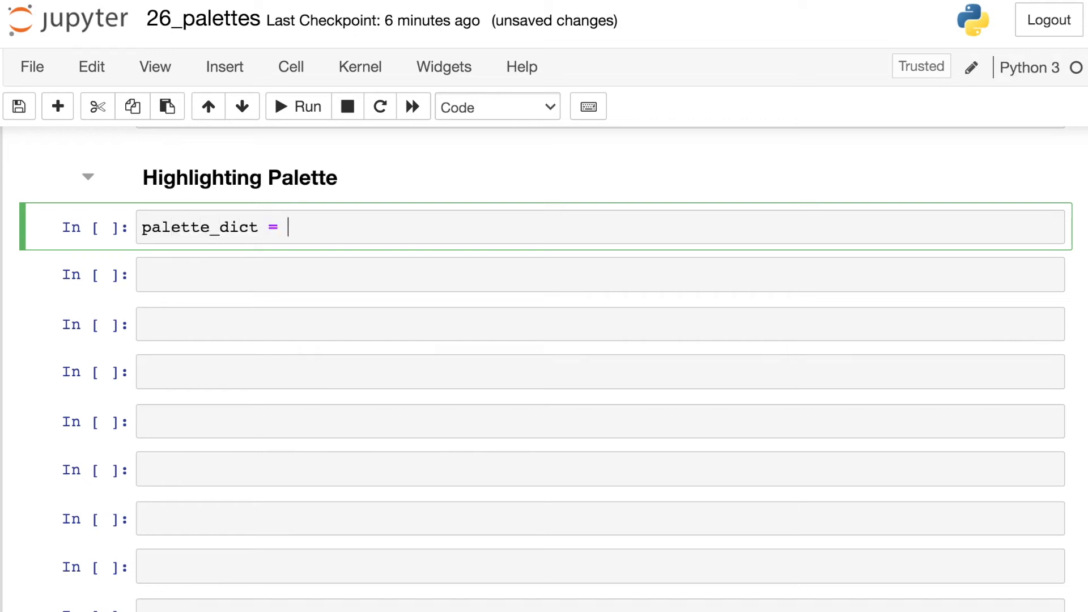
{"action": "type", "text": "{"}
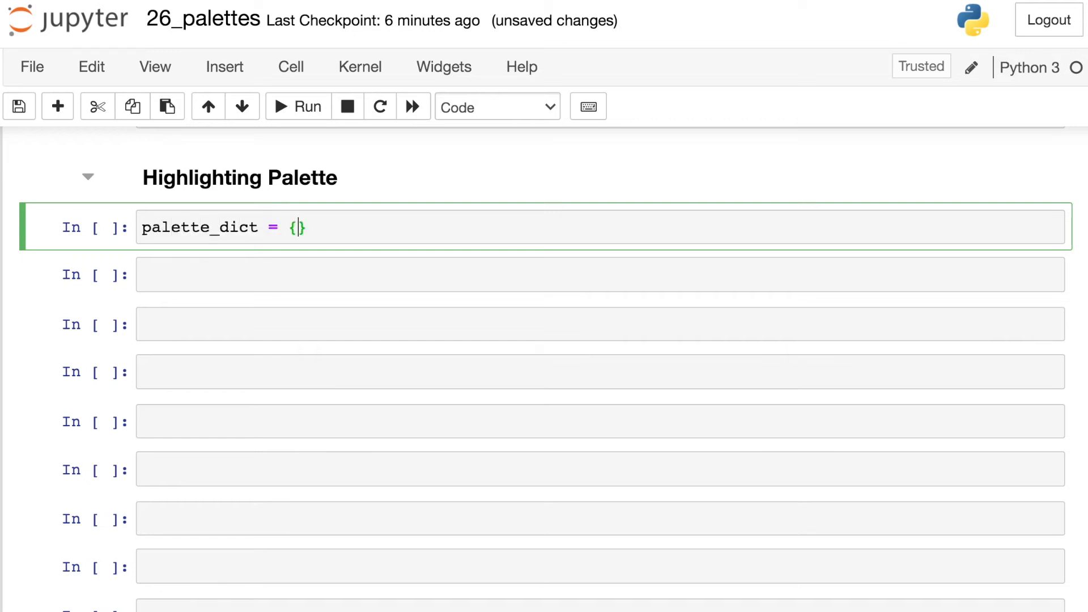
{"action": "type", "text": "x: 'gray' for x i"}
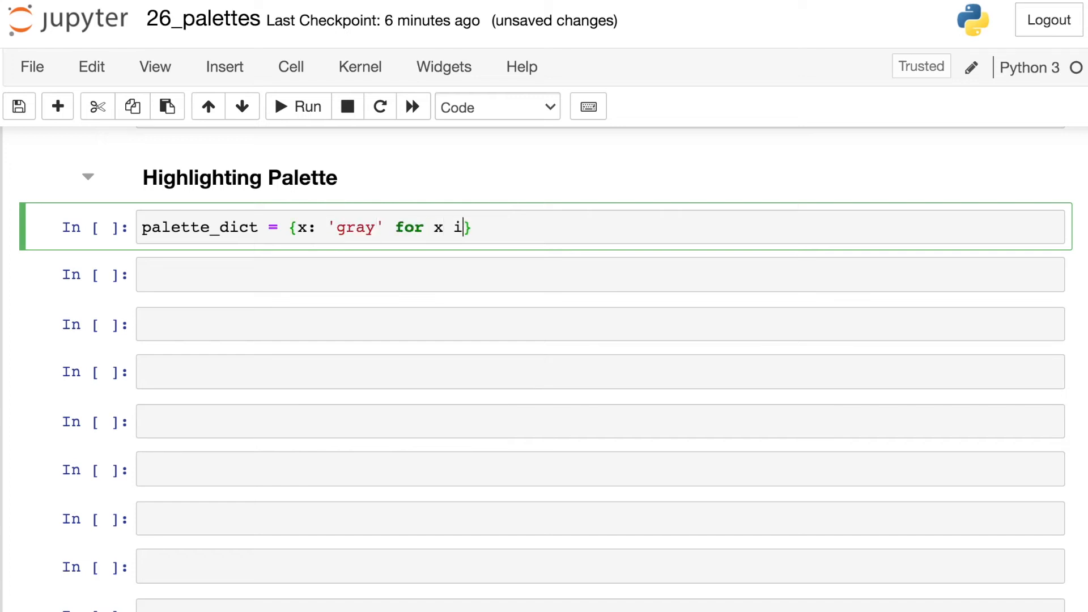
{"action": "type", "text": "n tips.day."}
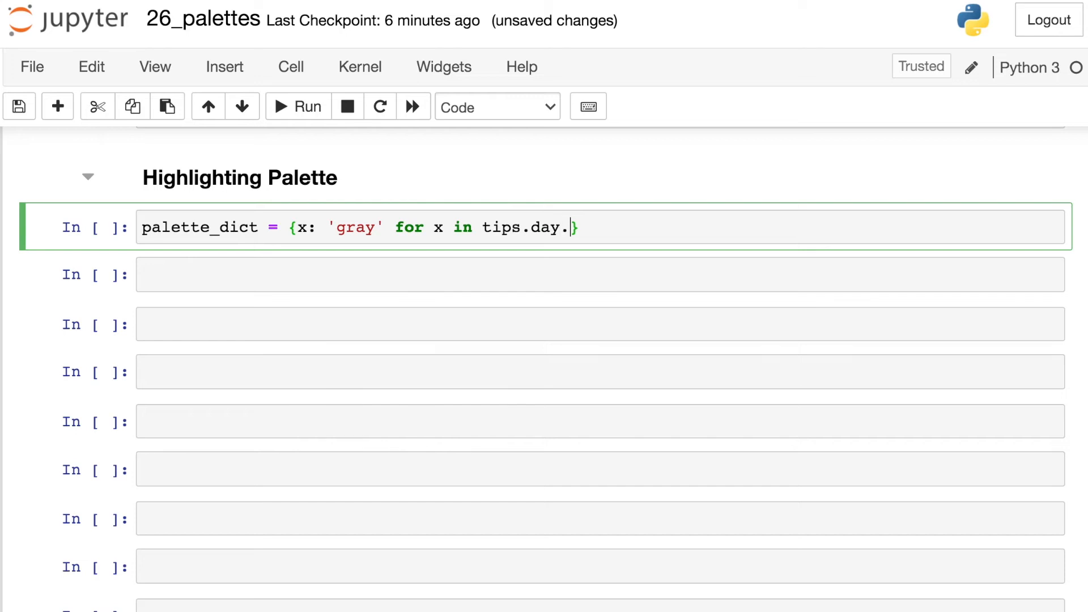
{"action": "type", "text": "unique()"}
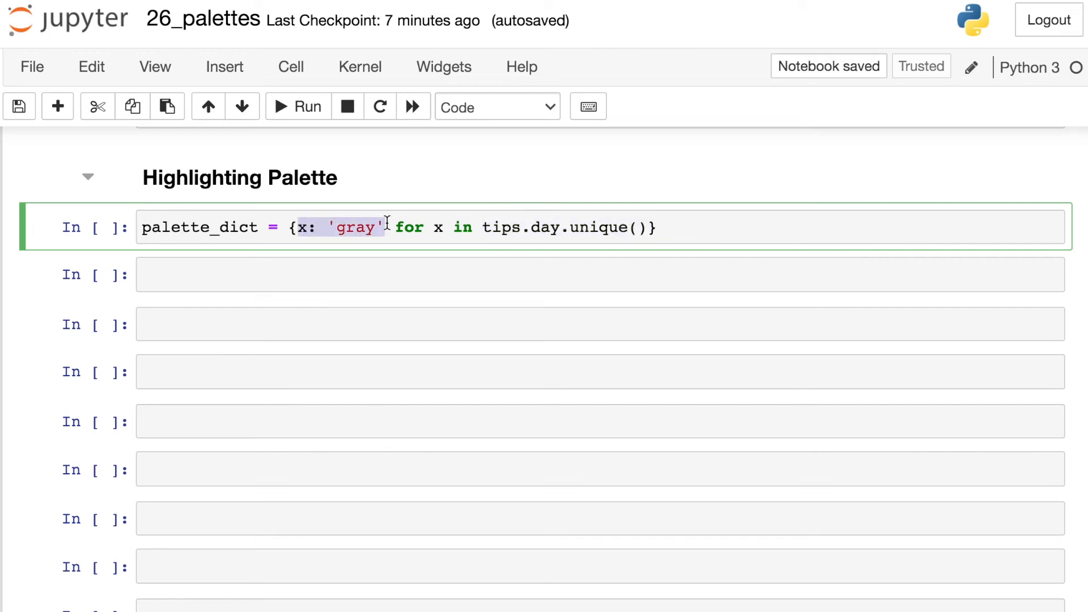
{"action": "type", "text": "palette_dict"}
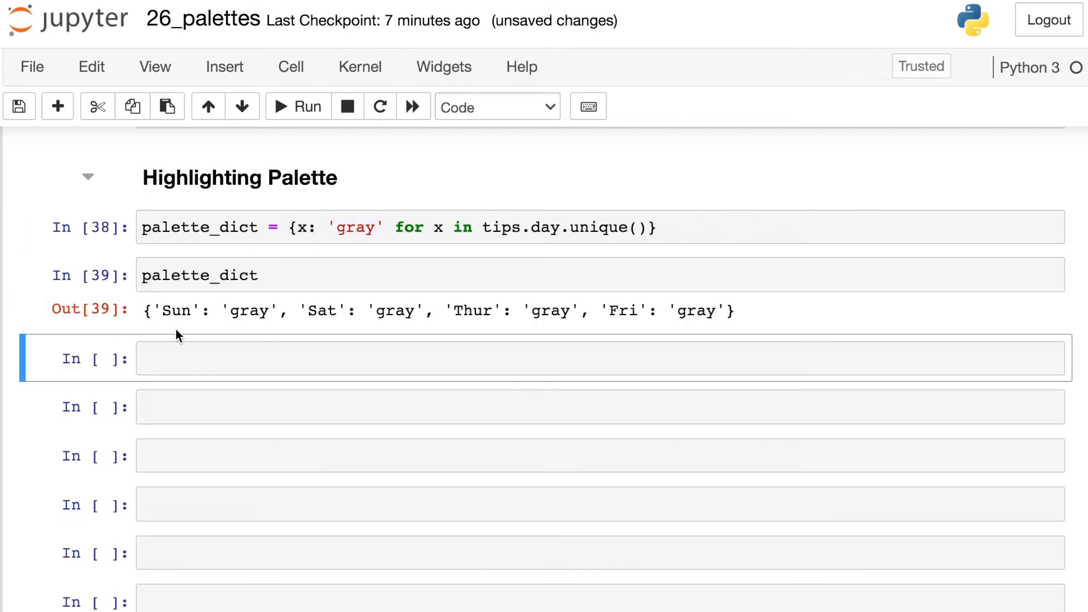
{"action": "mouse_move", "coordinate": [648, 347]}
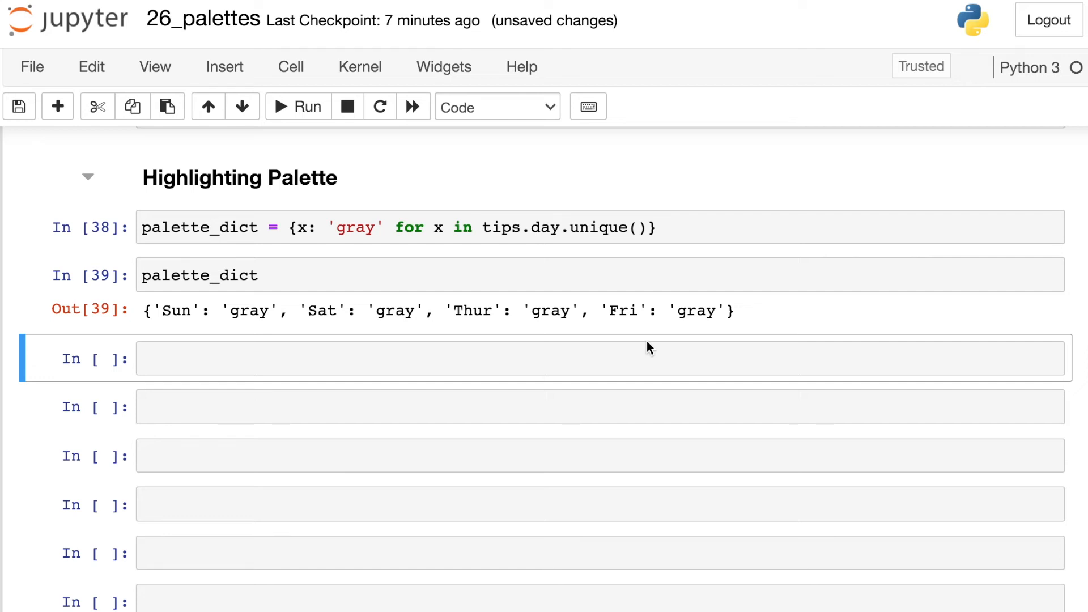
{"action": "mouse_move", "coordinate": [297, 327]}
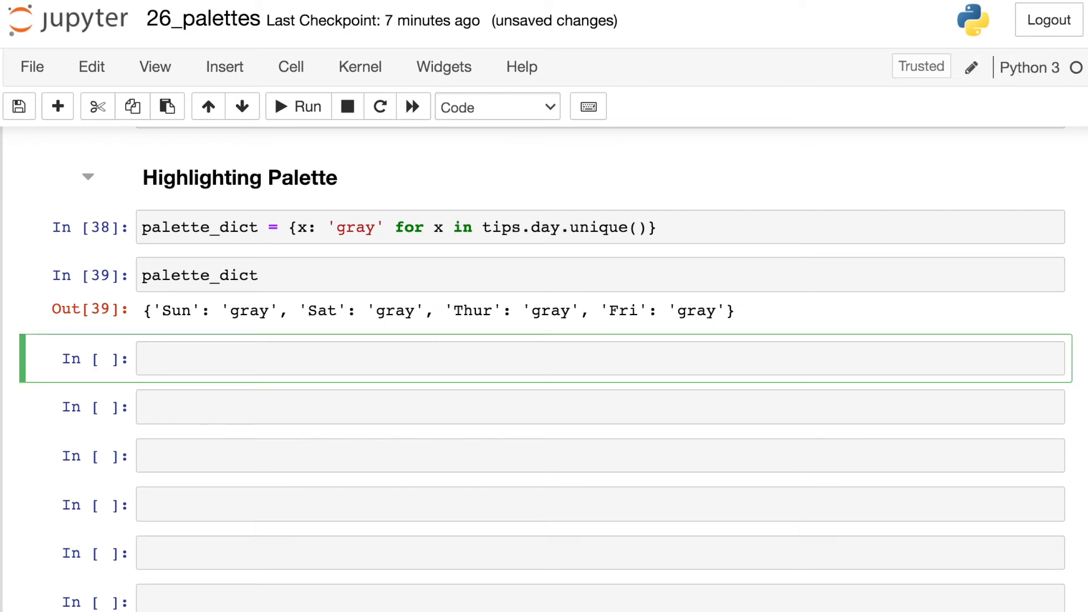
Step: Set palette_dict['Sat'] = 'crimson' and redisplay the dictionary with the other days still gray
{"action": "type", "text": "palette"}
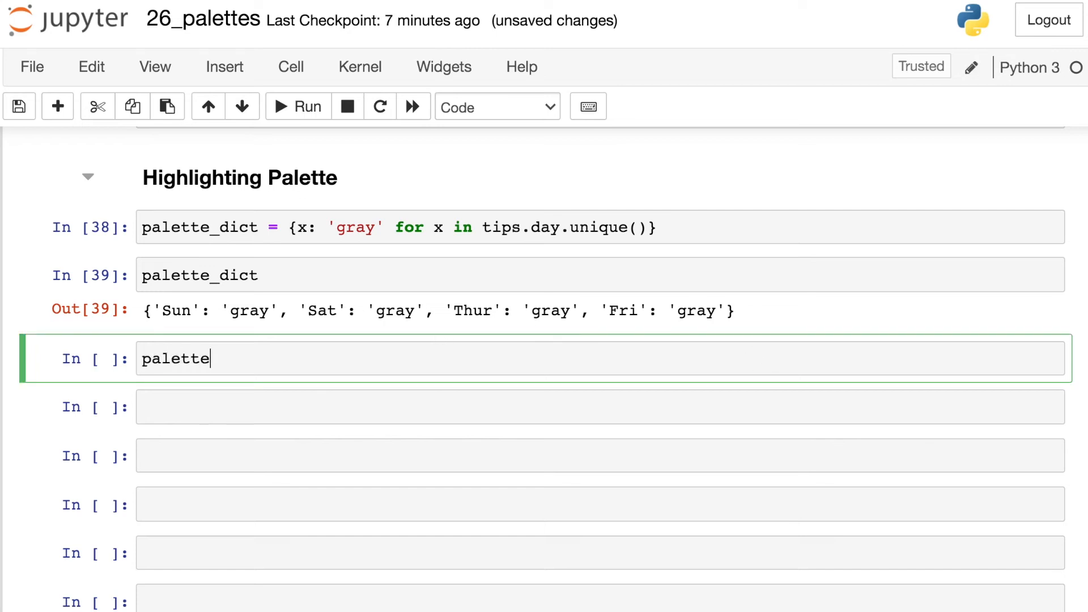
{"action": "type", "text": "_dict[]"}
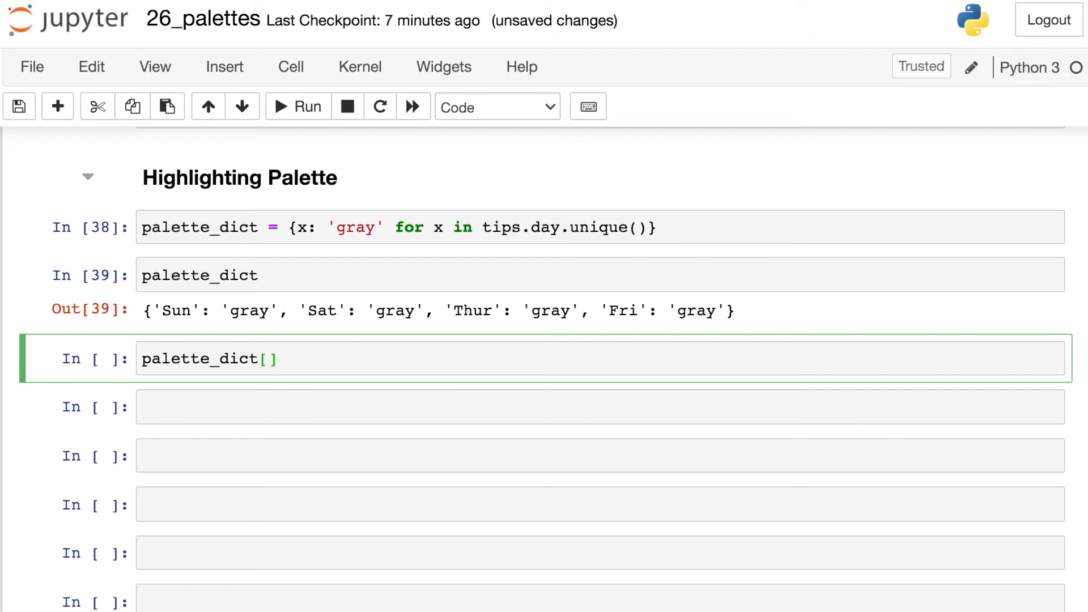
{"action": "type", "text": "'Sat'"}
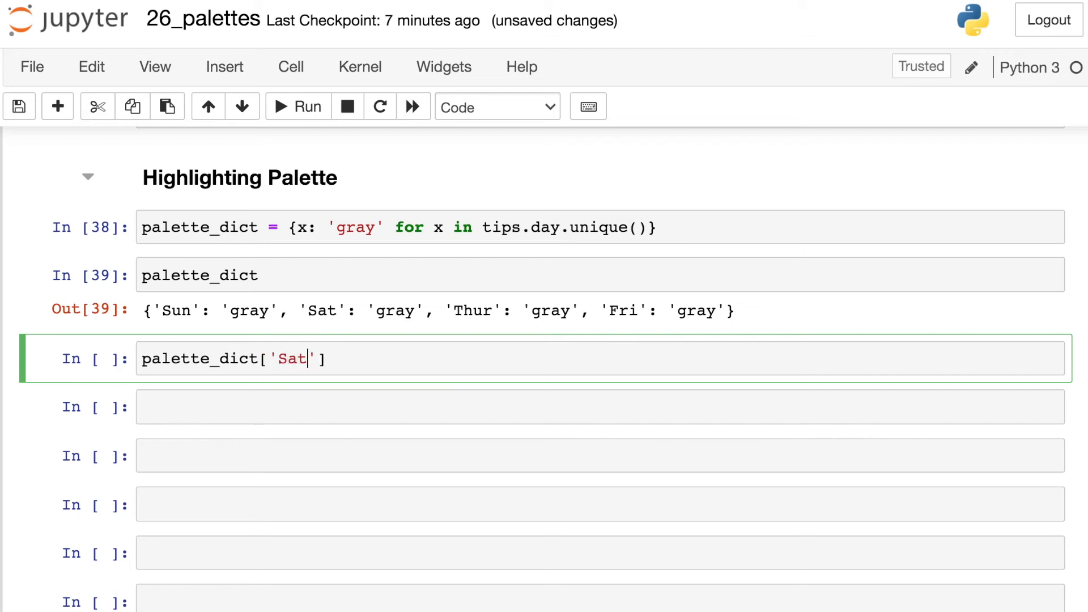
{"action": "type", "text": "="}
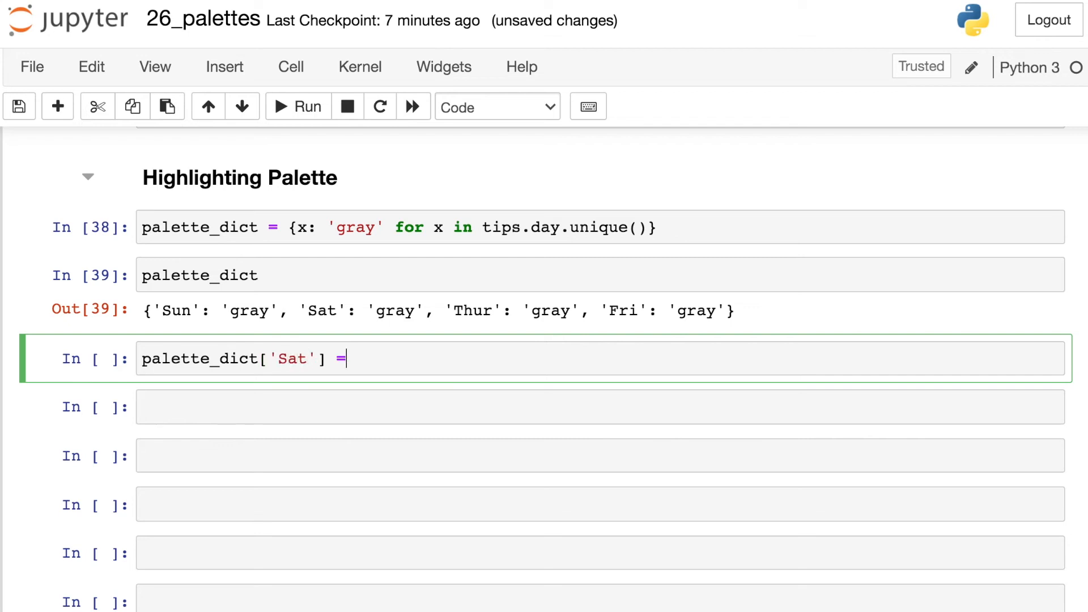
{"action": "type", "text": "'crimson'"}
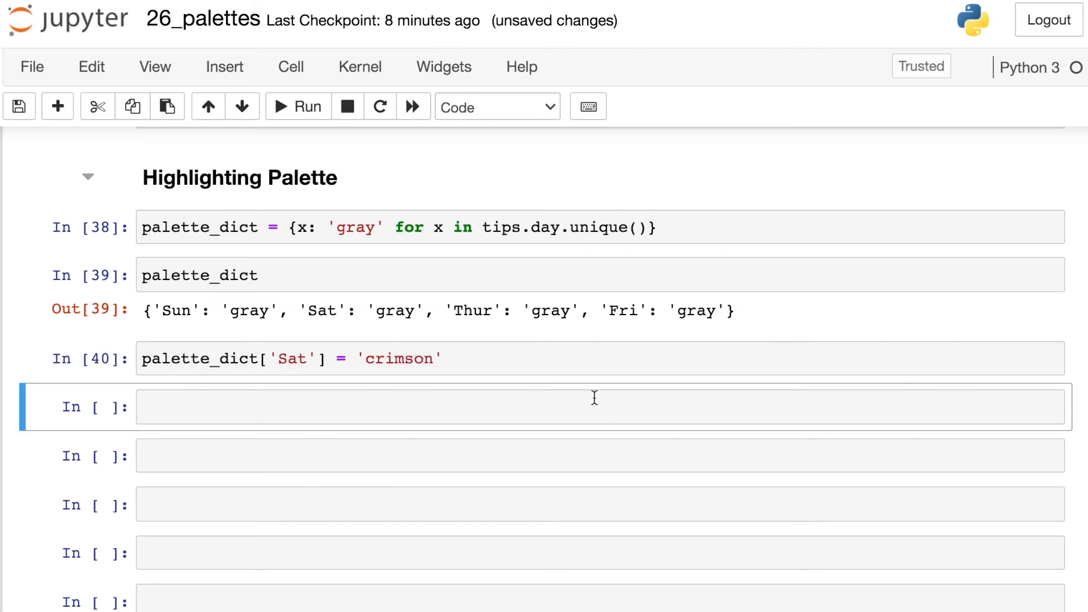
{"action": "type", "text": "palette_dict"}
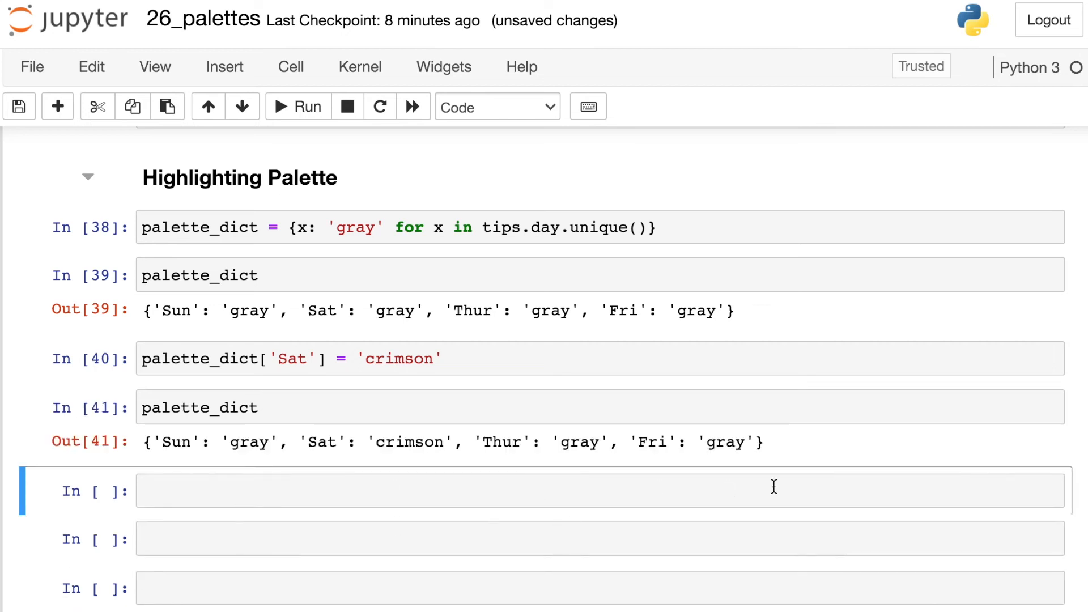
{"action": "left_click_drag", "start_coordinate": [301, 442], "coordinate": [759, 441]}
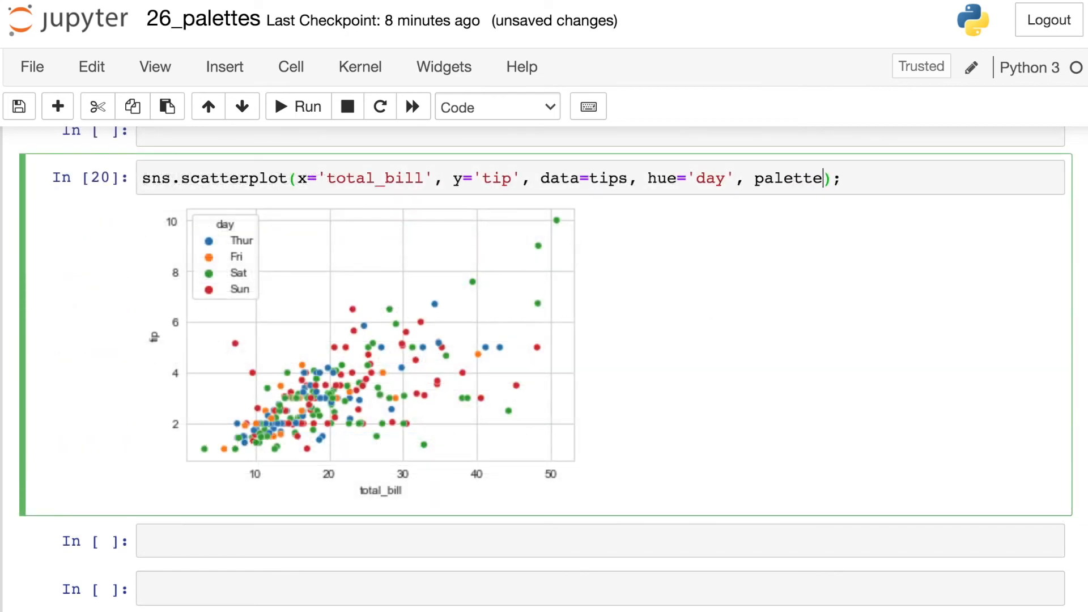
Step: Pass palette=palette_dict to the tip vs total_bill scatterplot, run it, and print palette_dict below
{"action": "type", "text": "="}
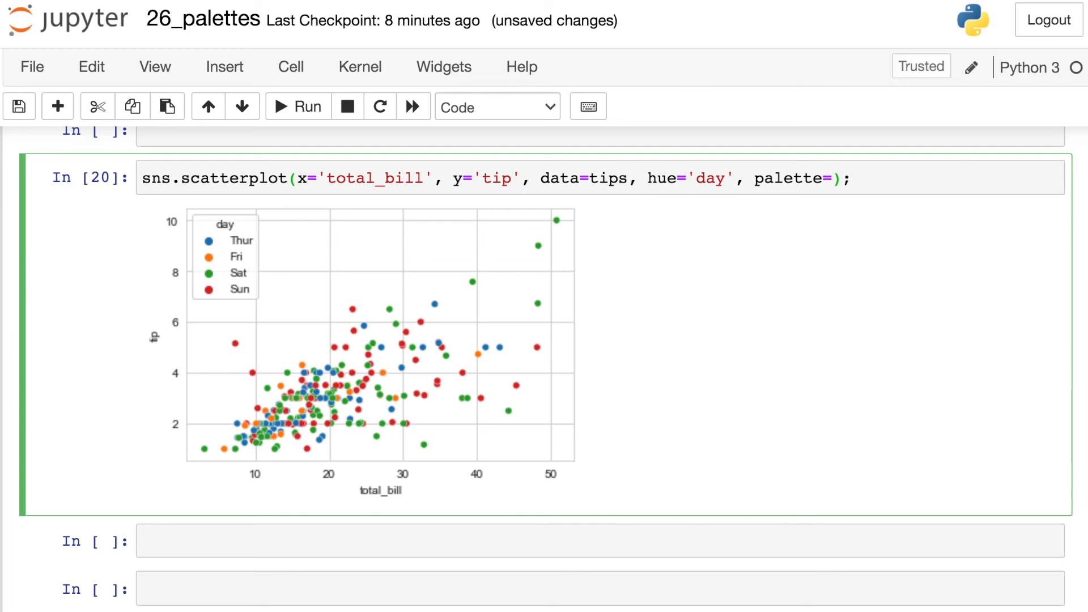
{"action": "type", "text": "palette_dict"}
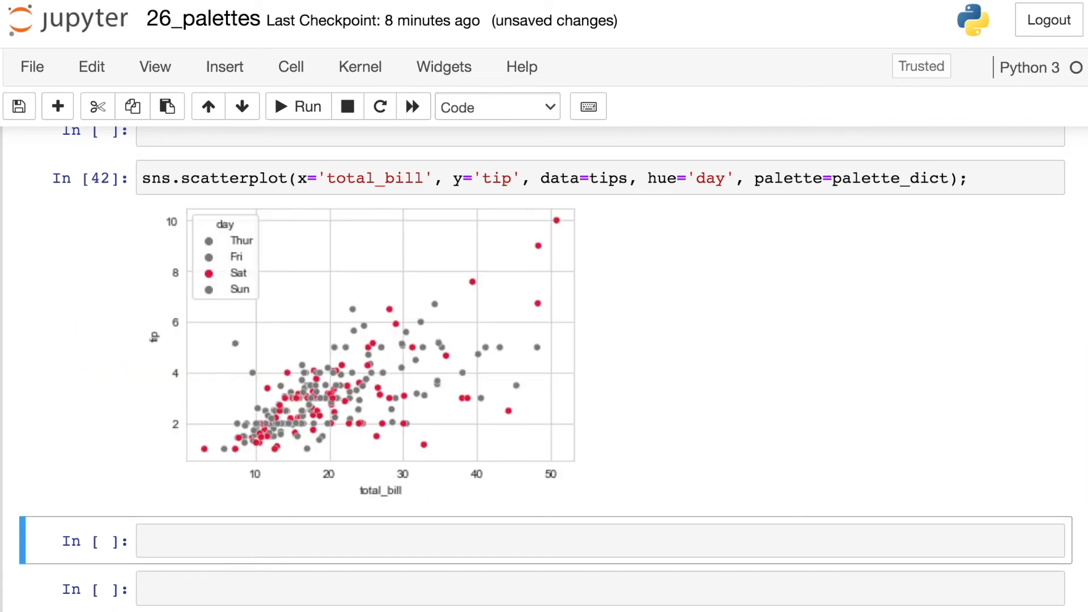
{"action": "mouse_move", "coordinate": [257, 298]}
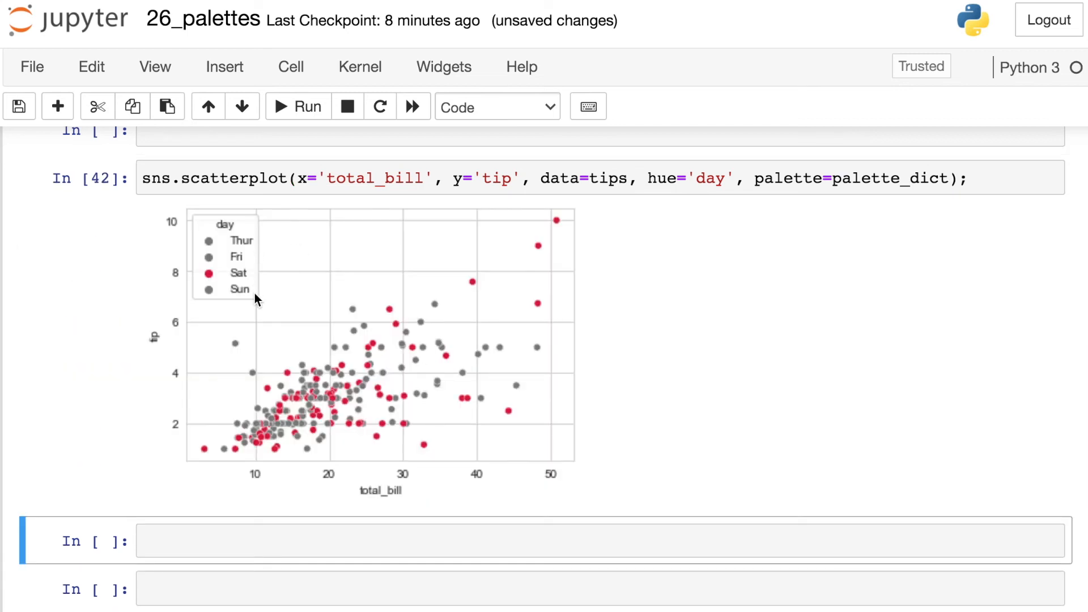
{"action": "mouse_move", "coordinate": [255, 282]}
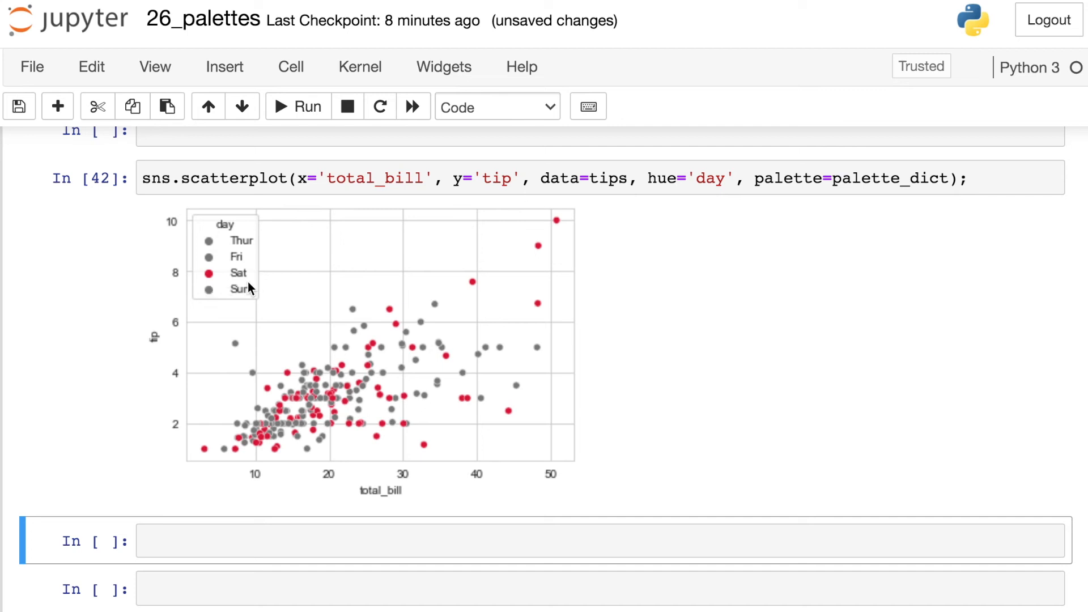
{"action": "mouse_move", "coordinate": [925, 429]}
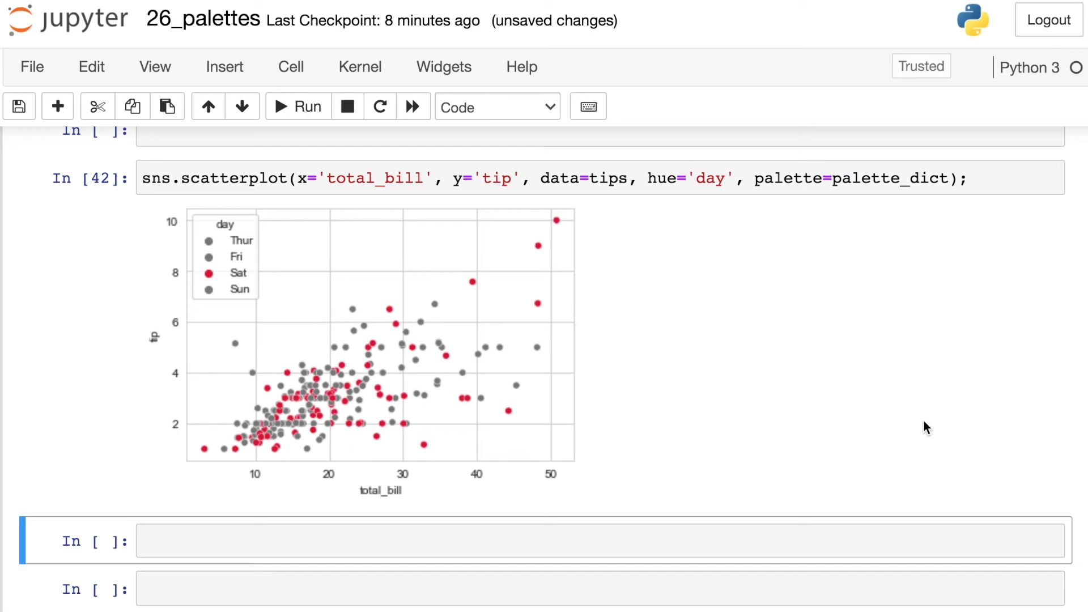
{"action": "scroll", "scroll_direction": "down", "scroll_amount": 3}
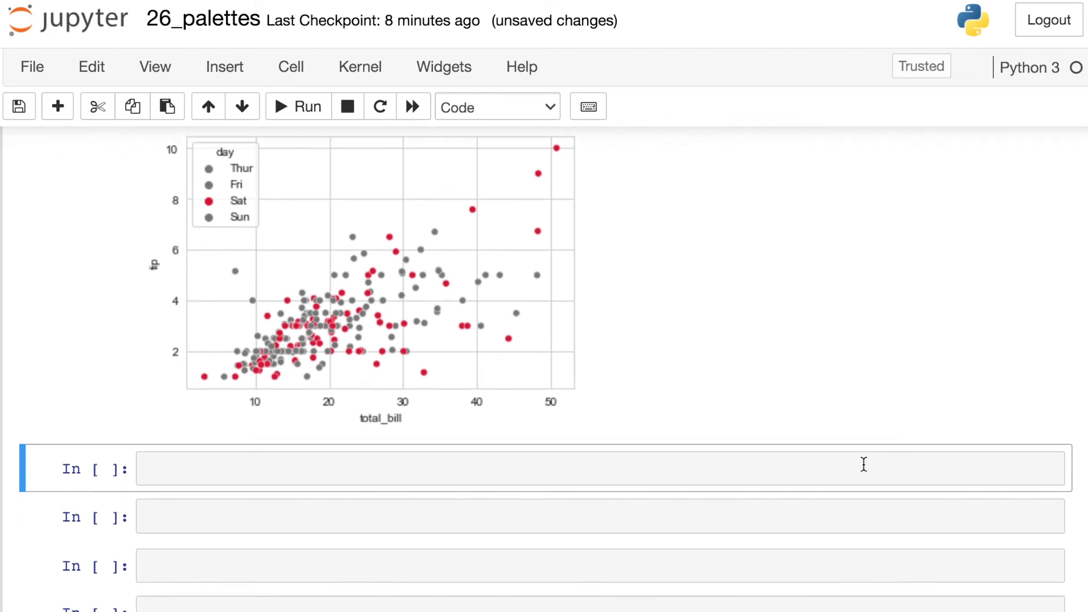
{"action": "type", "text": "palette_dict"}
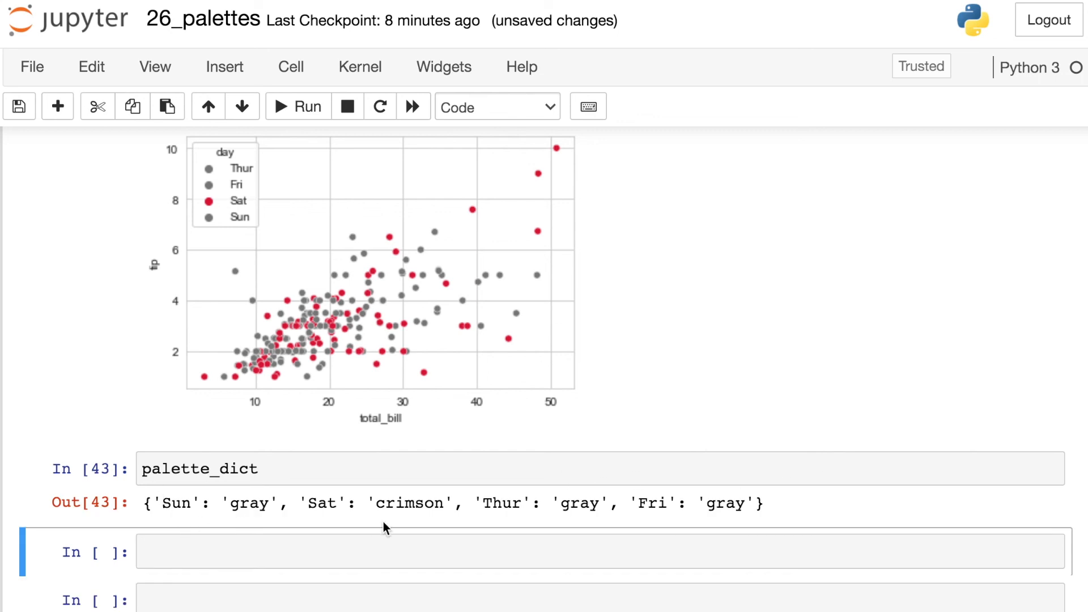
{"action": "mouse_move", "coordinate": [657, 523]}
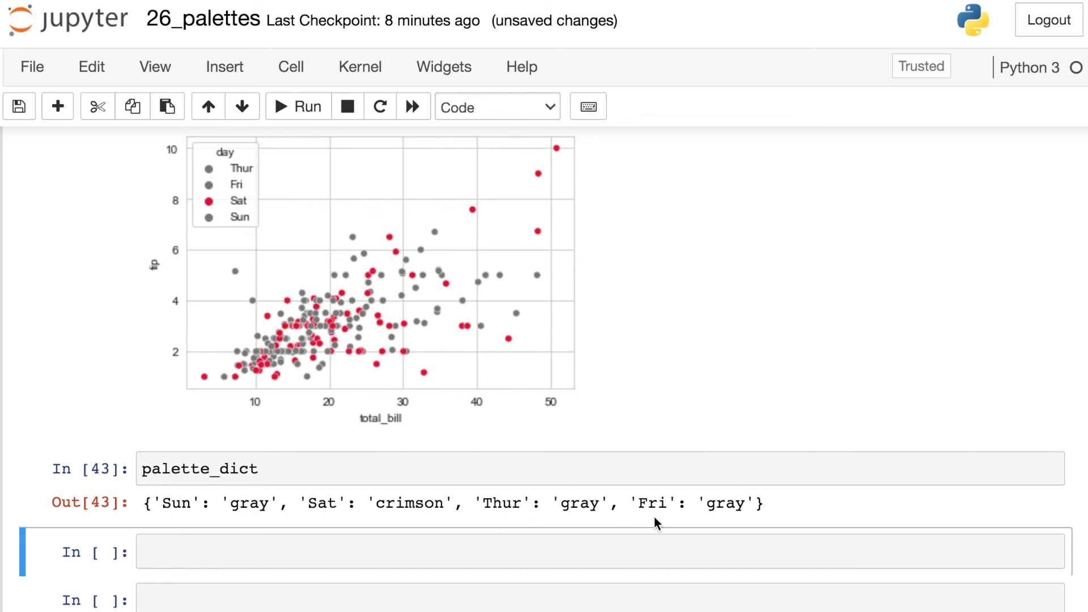
{"action": "mouse_move", "coordinate": [271, 518]}
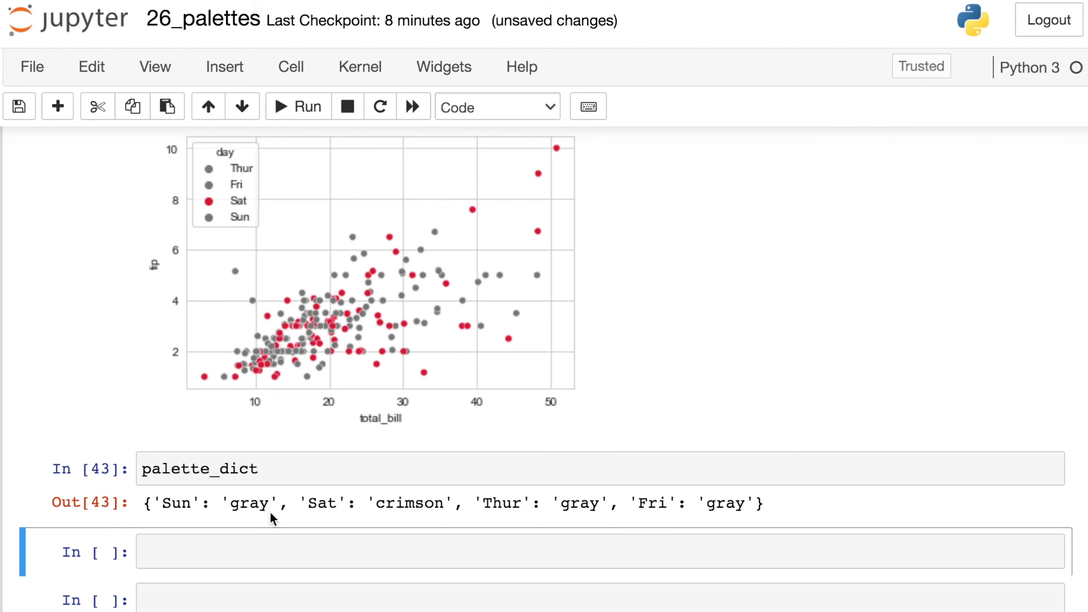
{"action": "mouse_move", "coordinate": [565, 539]}
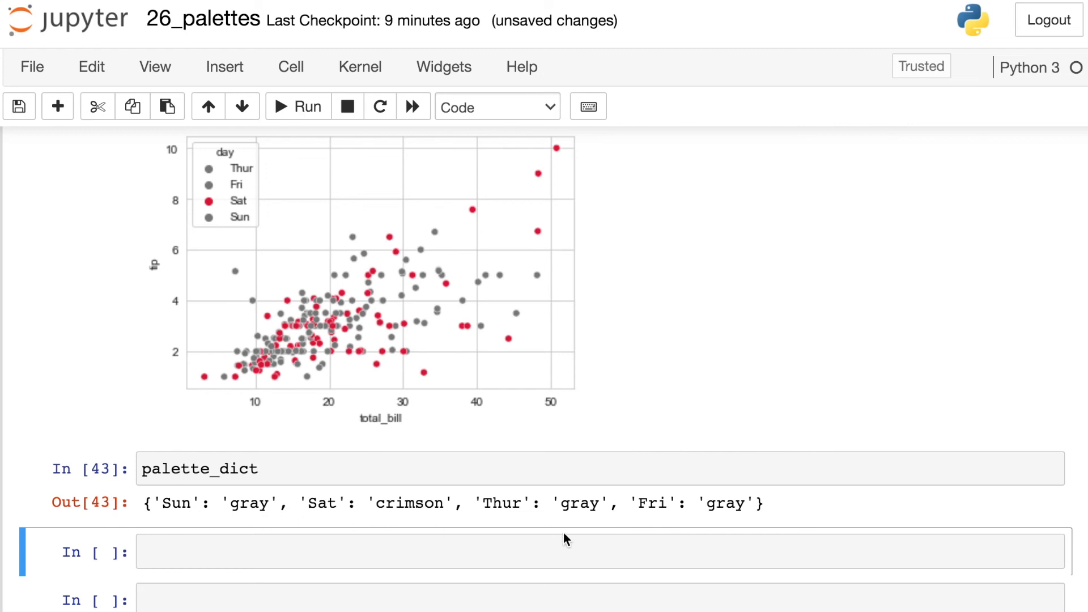
Step: Add palette=palette_dict to the sns.displot per-day tip histograms and run the cell
{"action": "scroll", "scroll_direction": "down", "scroll_amount": 3}
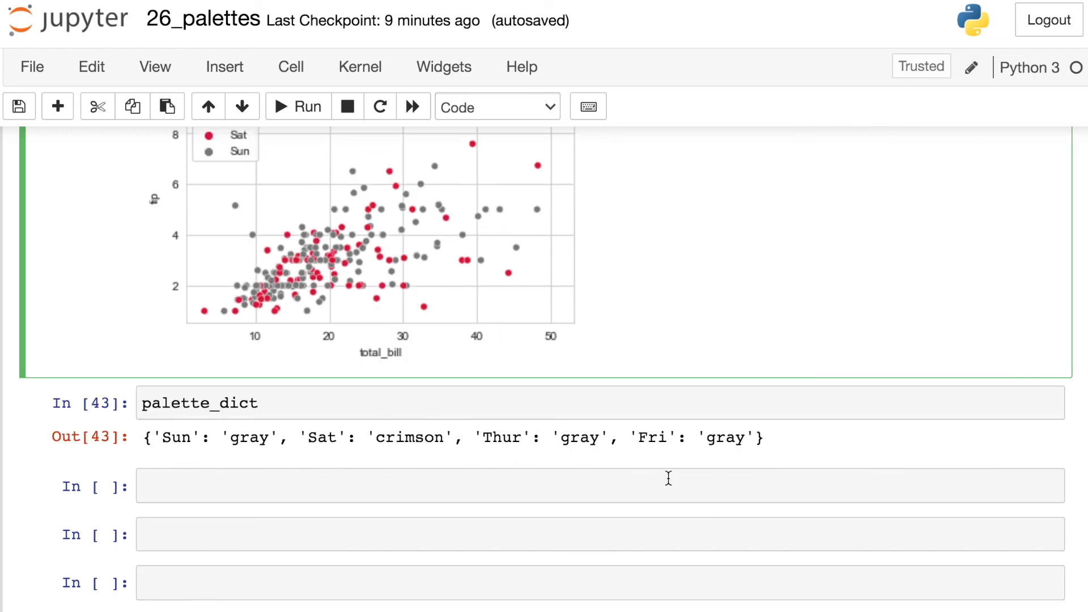
{"action": "scroll", "scroll_direction": "up", "scroll_amount": 3}
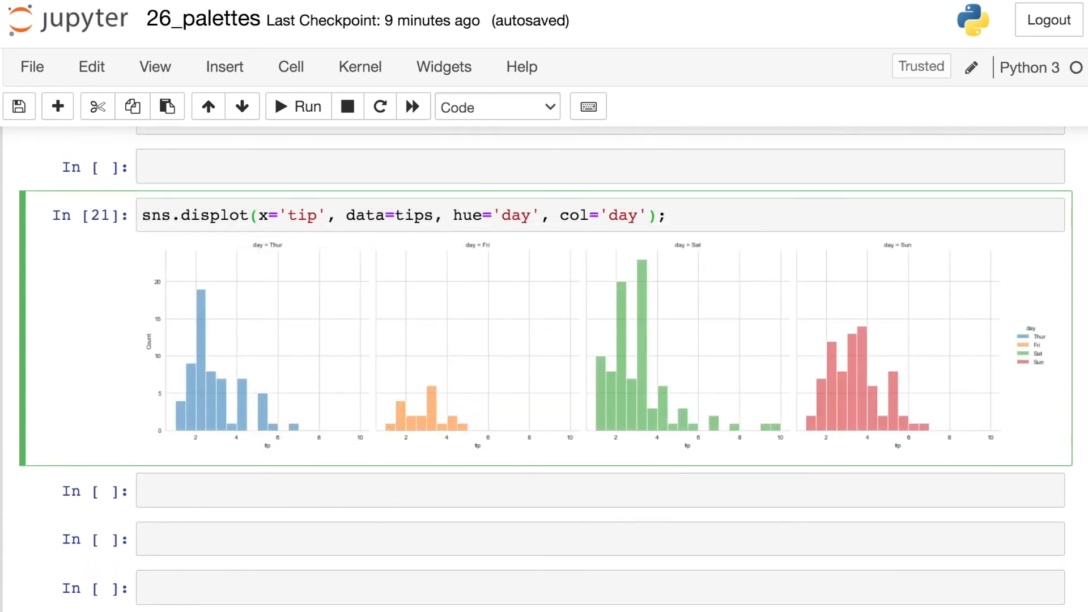
{"action": "type", "text": "pale"}
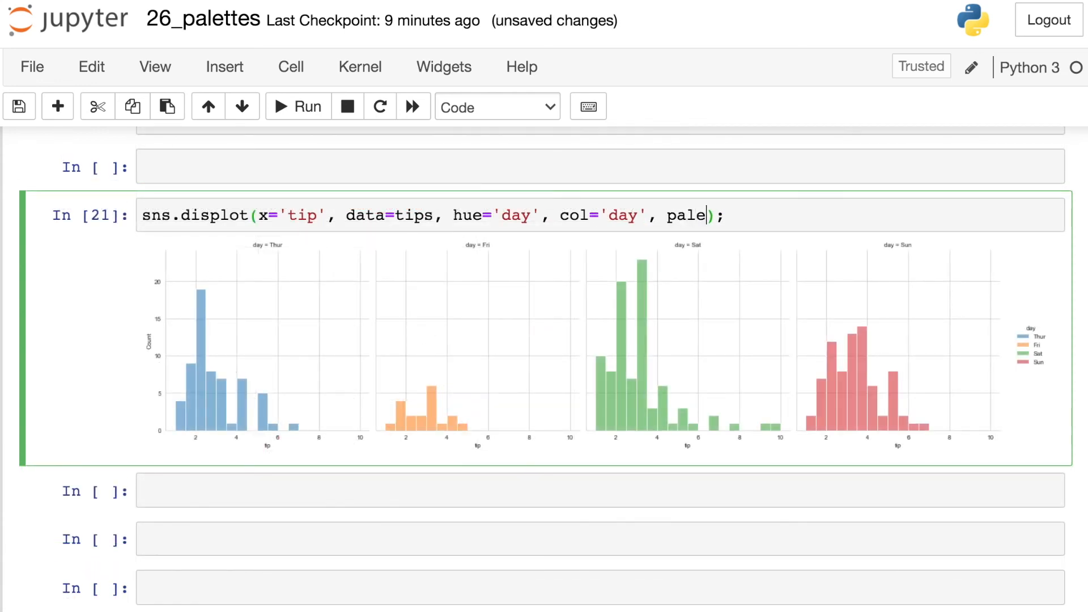
{"action": "type", "text": "tte="}
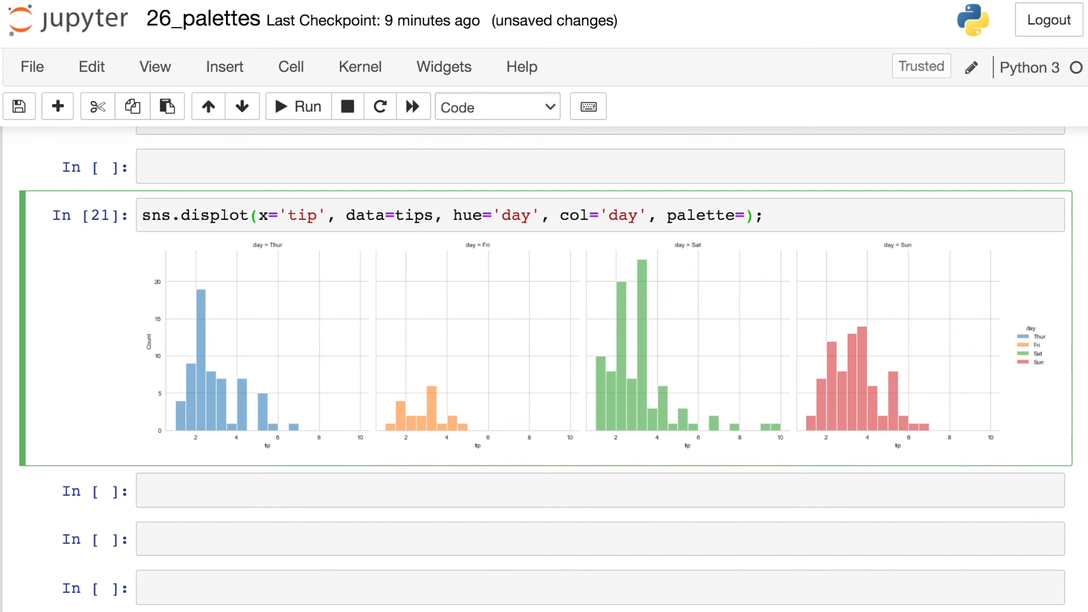
{"action": "type", "text": "palette_dict"}
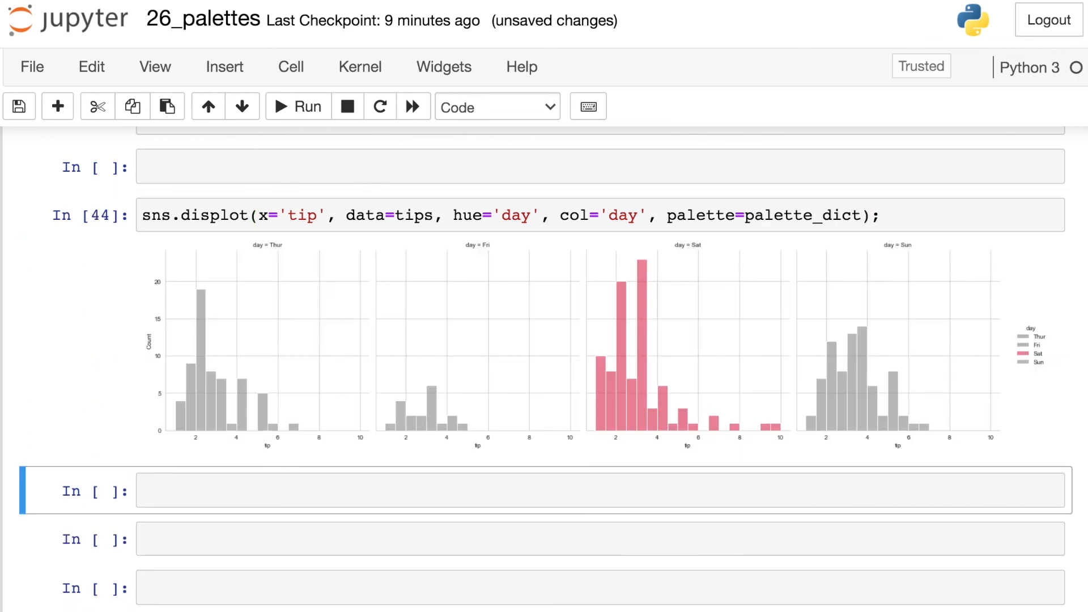
{"action": "mouse_move", "coordinate": [972, 395]}
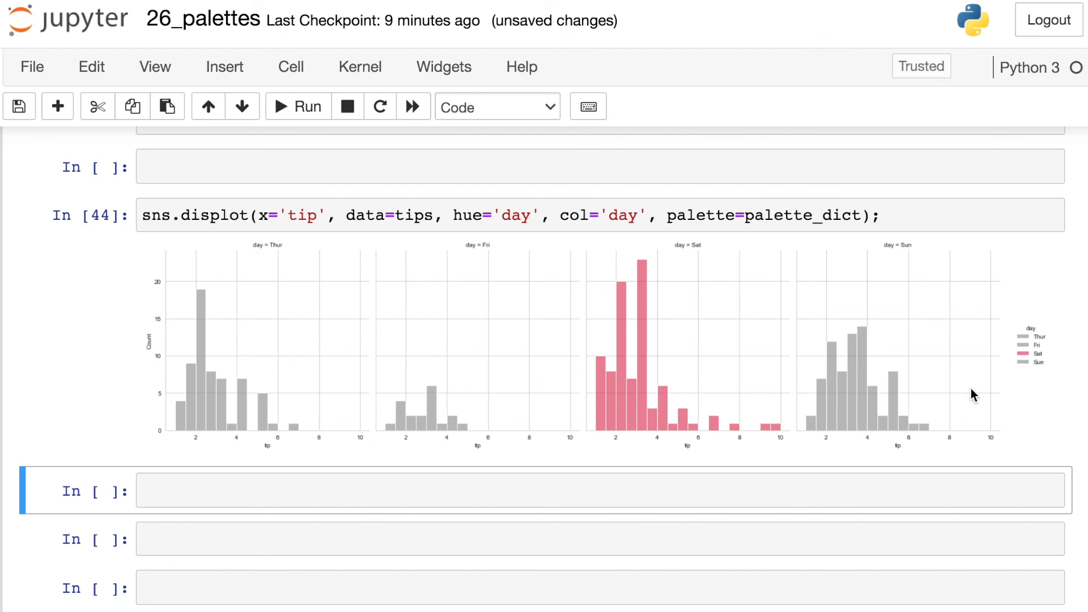
{"action": "mouse_move", "coordinate": [682, 448]}
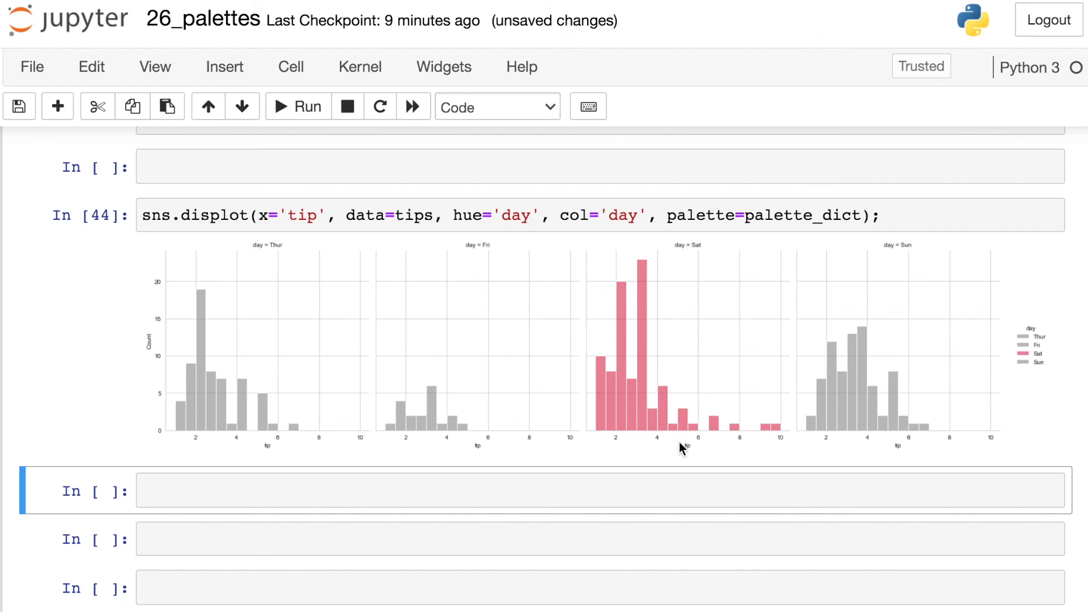